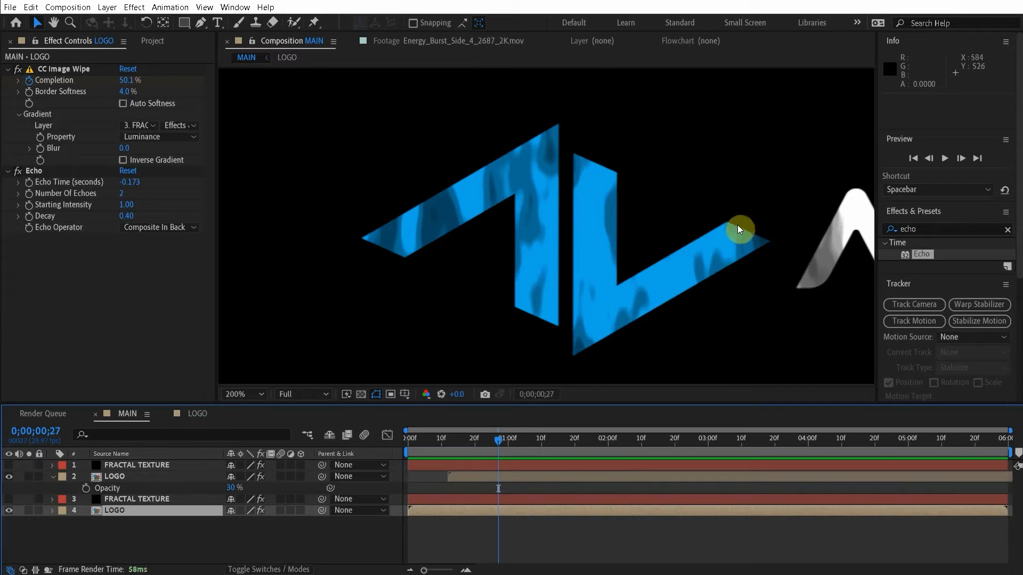
# Step: Create a 1920×1080 composition named MAIN and drop ACTIONVFX LOGO.png into its timeline
pyautogui.click(241, 394)
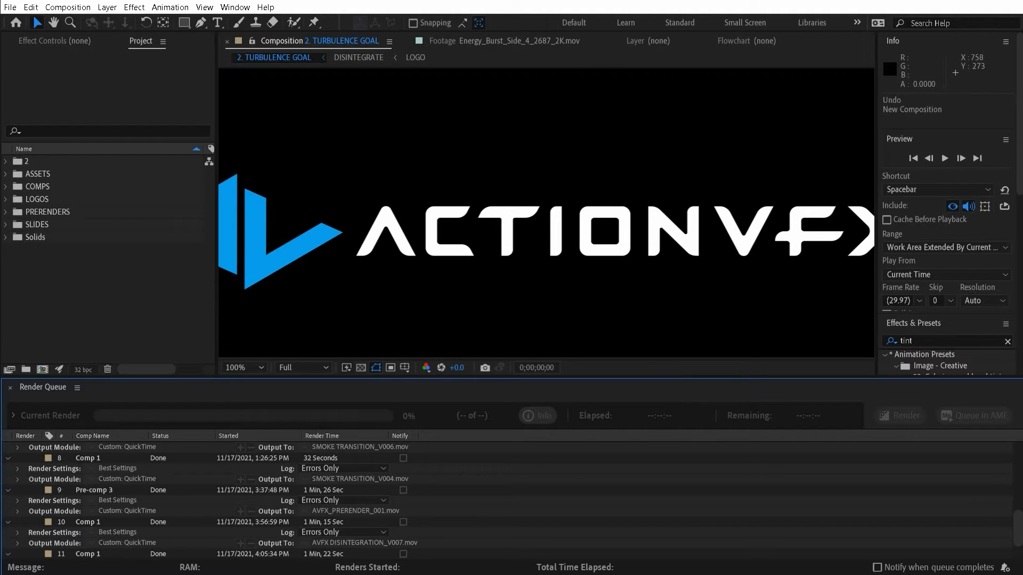
pyautogui.click(67, 7)
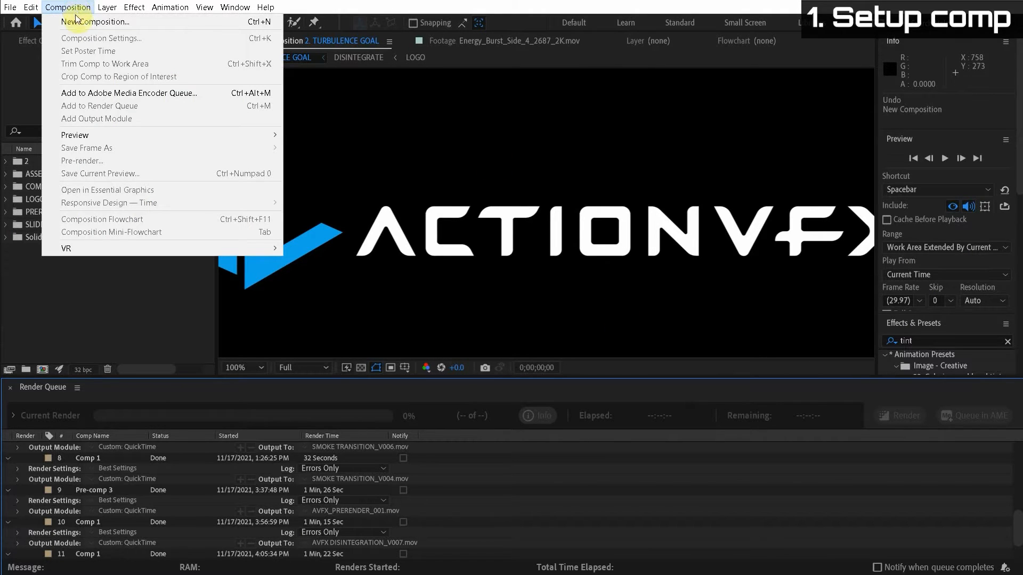
pyautogui.click(95, 22)
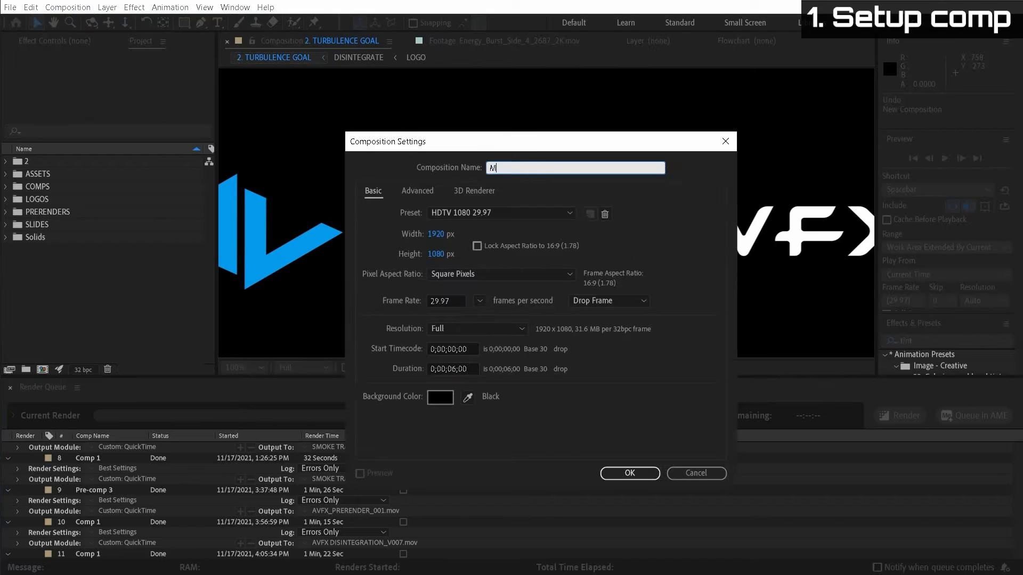
pyautogui.write('AIN')
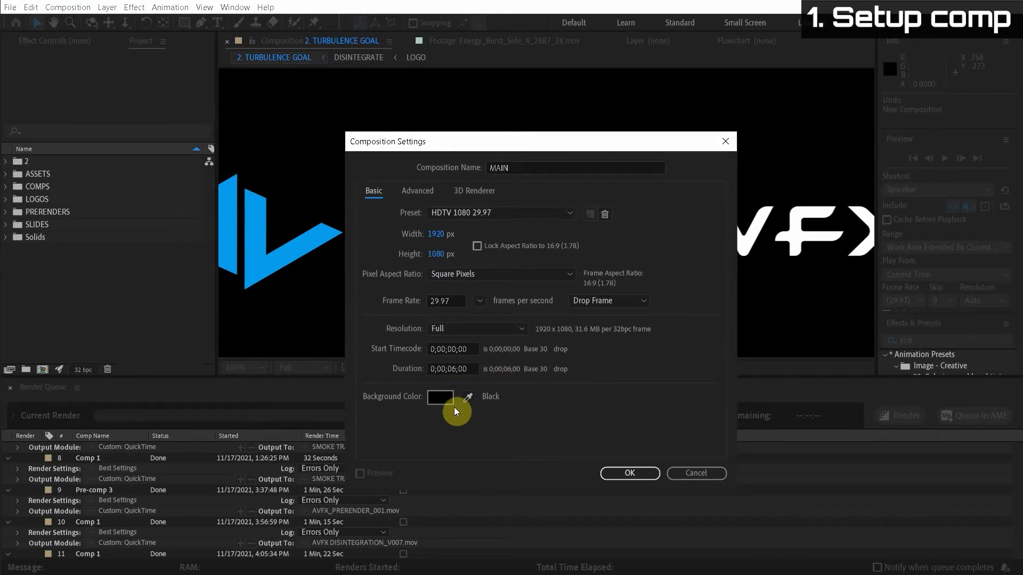
pyautogui.click(629, 473)
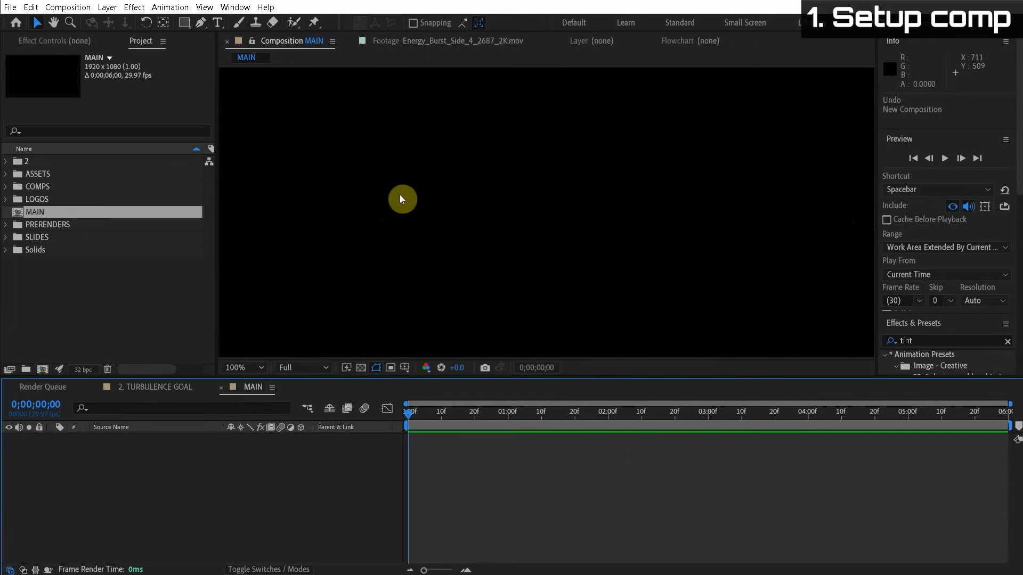
pyautogui.click(242, 367)
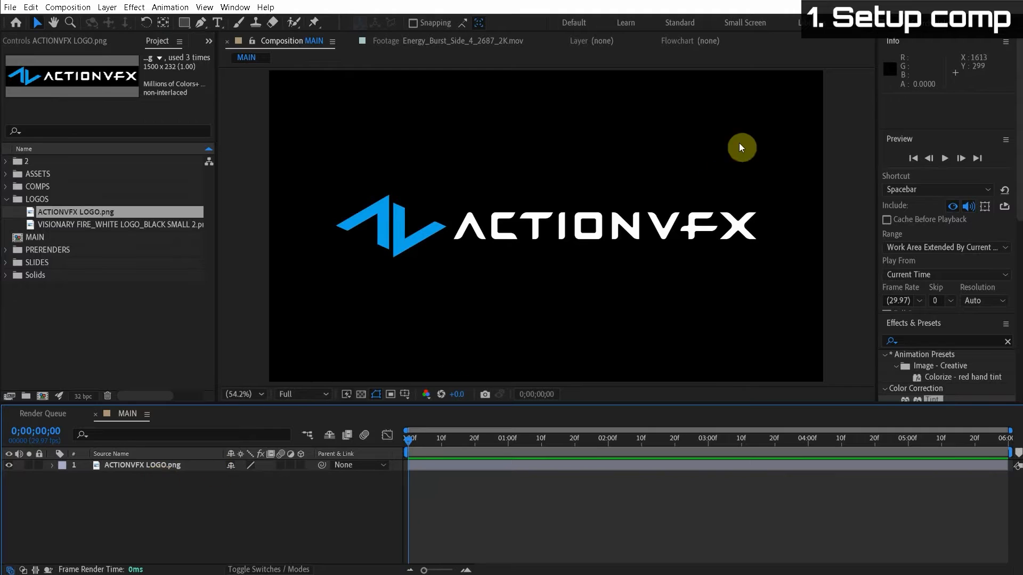
pyautogui.moveTo(323, 500)
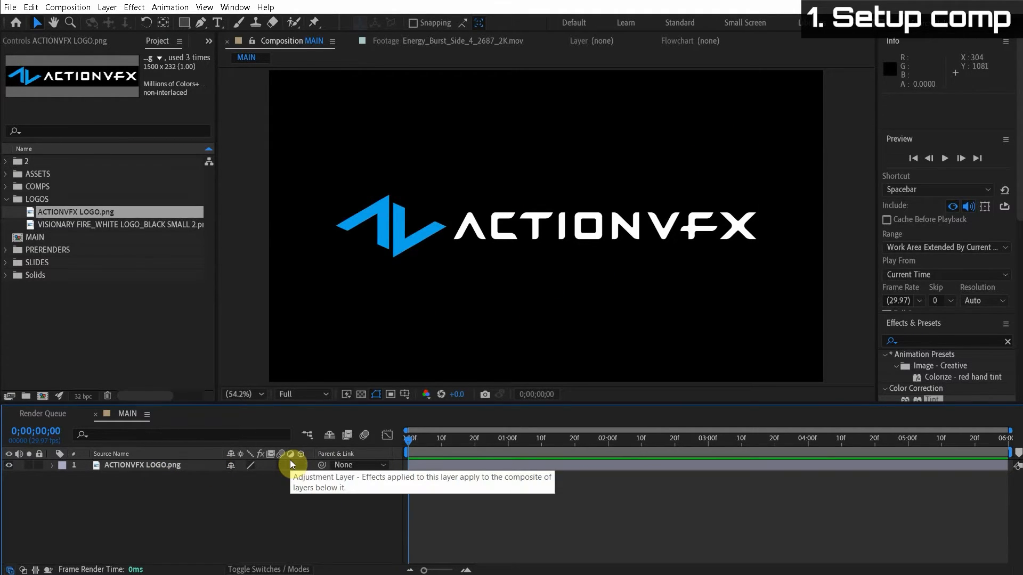
pyautogui.moveTo(156, 486)
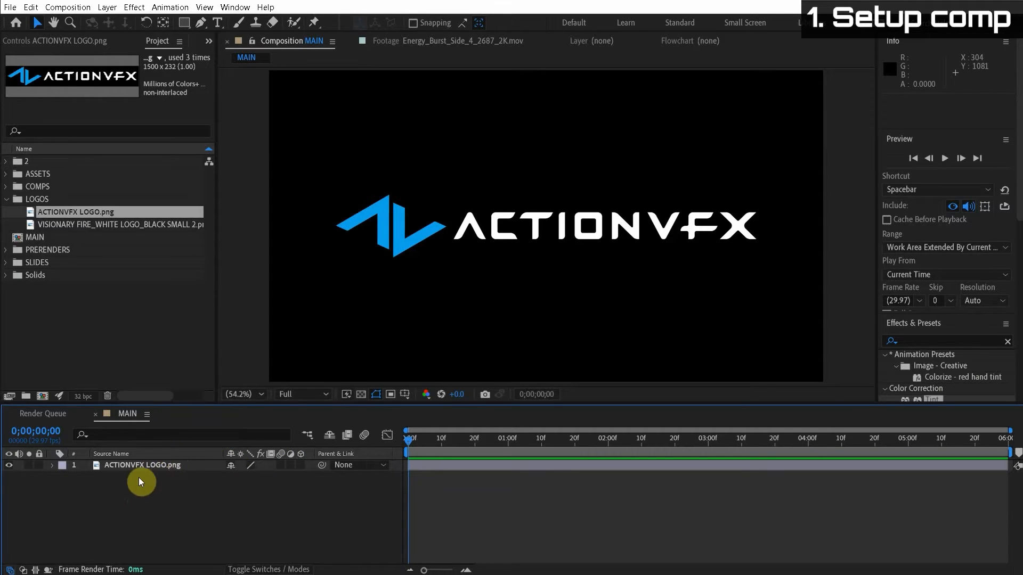
# Step: Pre-compose the logo layer into a nested comp named LOGO, moving all attributes
pyautogui.rightClick(141, 465)
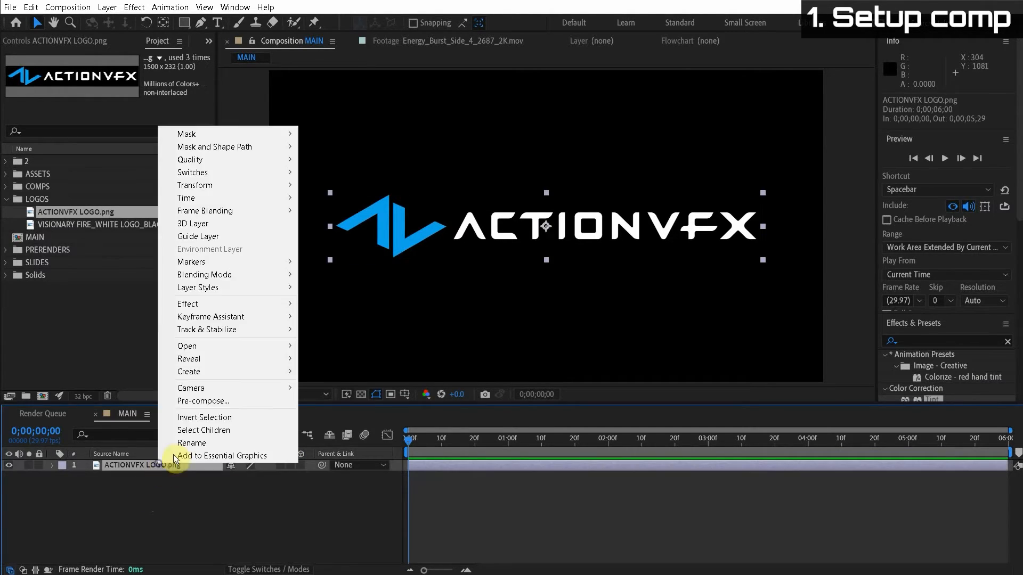
pyautogui.click(202, 401)
pyautogui.write('LOGO')
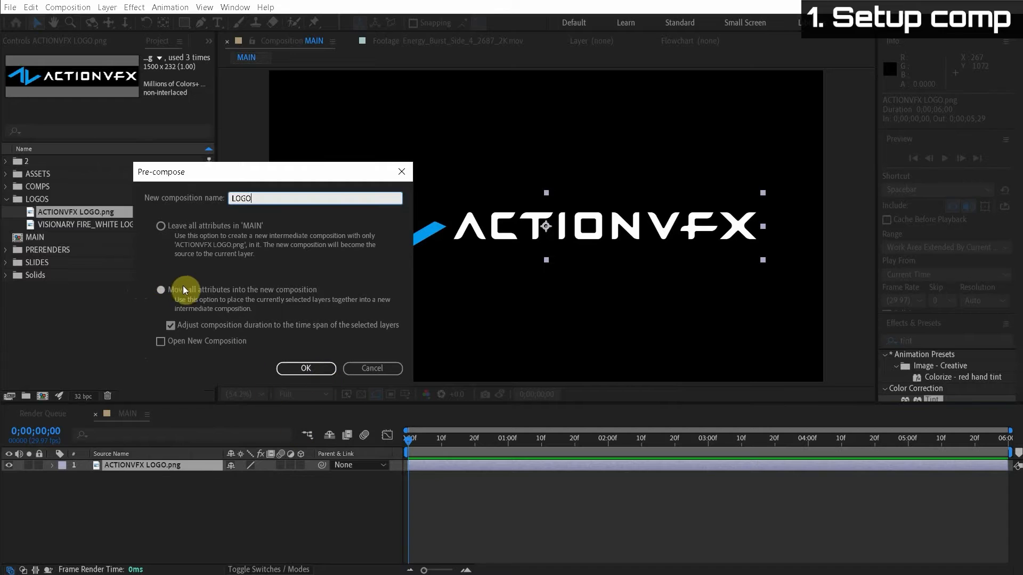
pyautogui.click(161, 289)
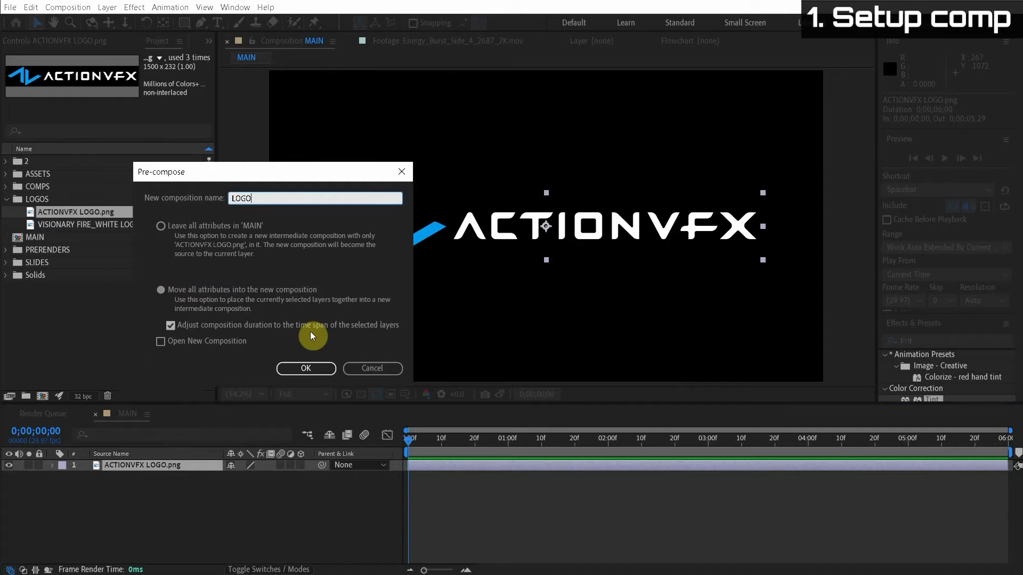
pyautogui.click(306, 368)
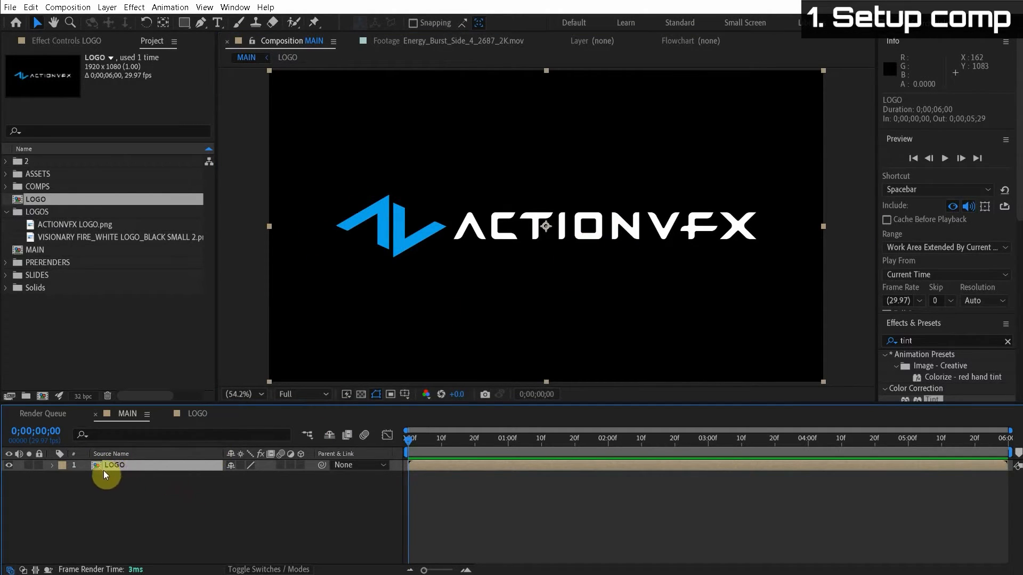
pyautogui.moveTo(388, 262)
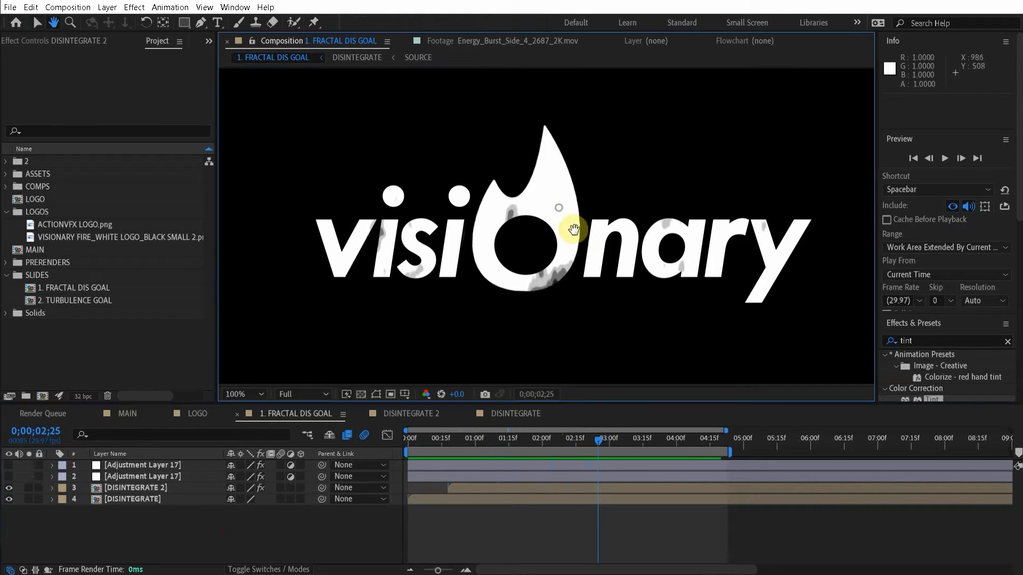
# Step: Scrub the FRACTAL DIS GOAL reference, return to MAIN and begin naming a FRACTAL TEXTURE solid
pyautogui.click(672, 434)
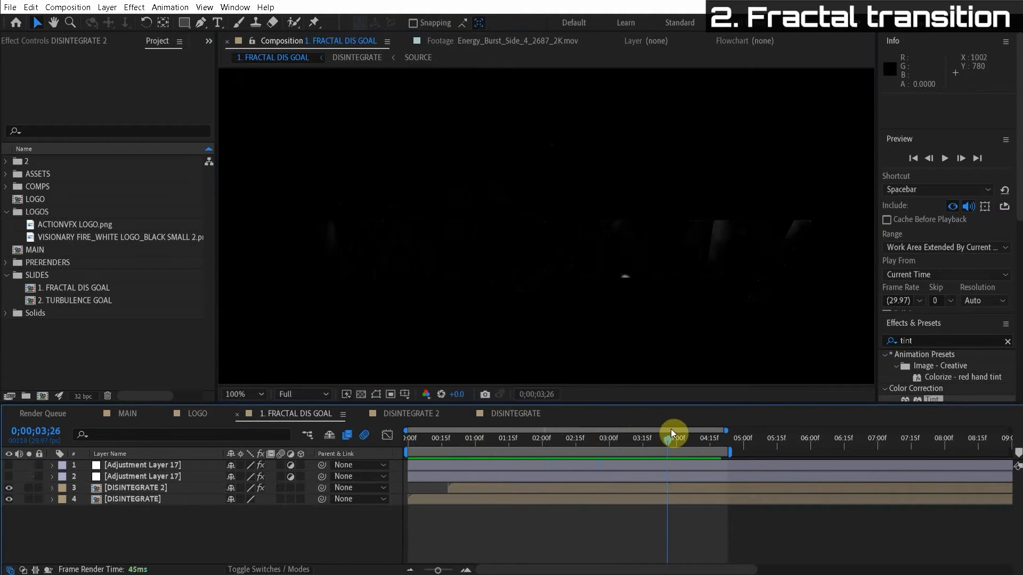
pyautogui.moveTo(673, 432); pyautogui.dragTo(632, 440)
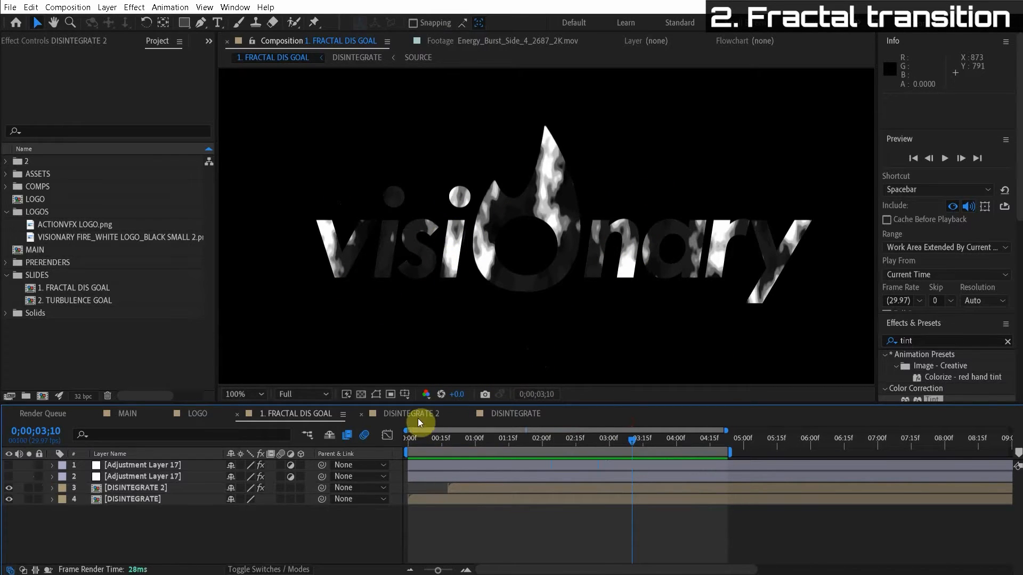
pyautogui.click(411, 414)
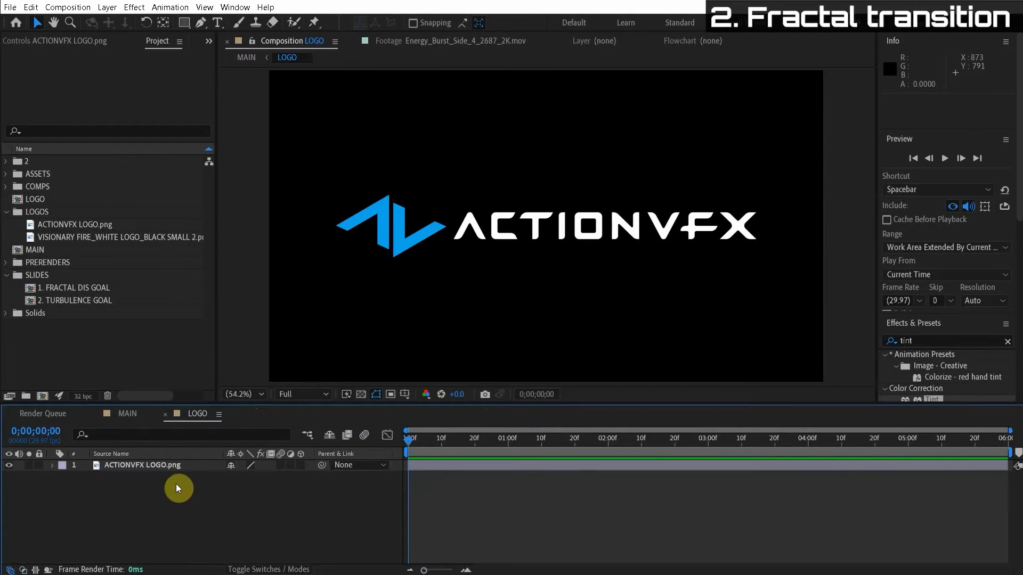
pyautogui.click(106, 8)
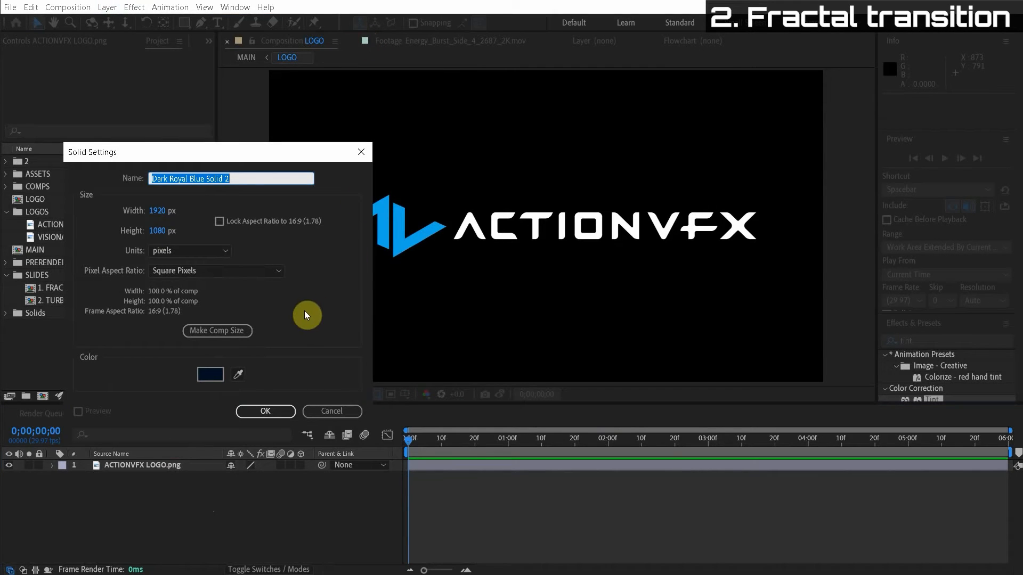
pyautogui.write('FRACTAL TE')
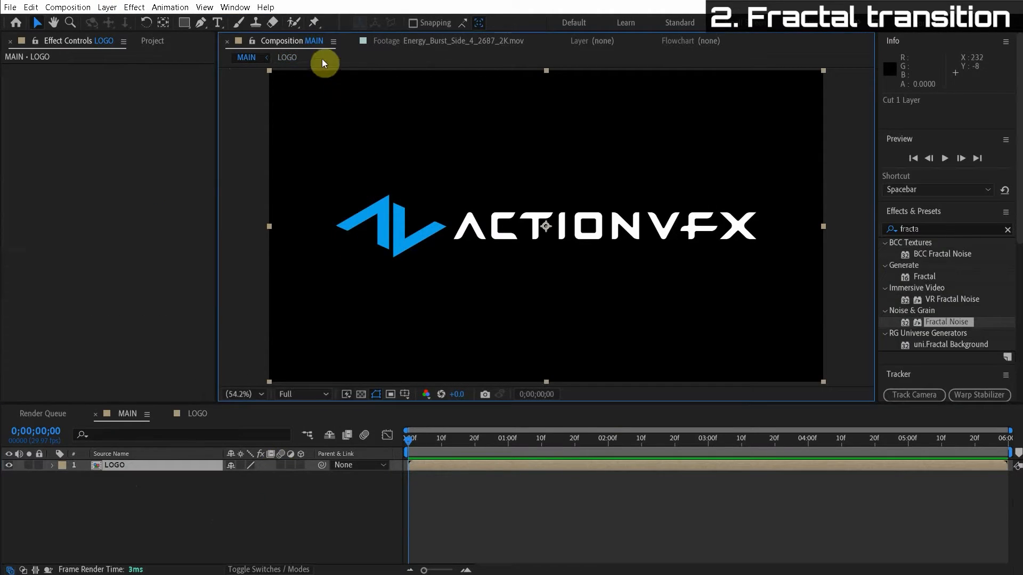
pyautogui.moveTo(286, 57)
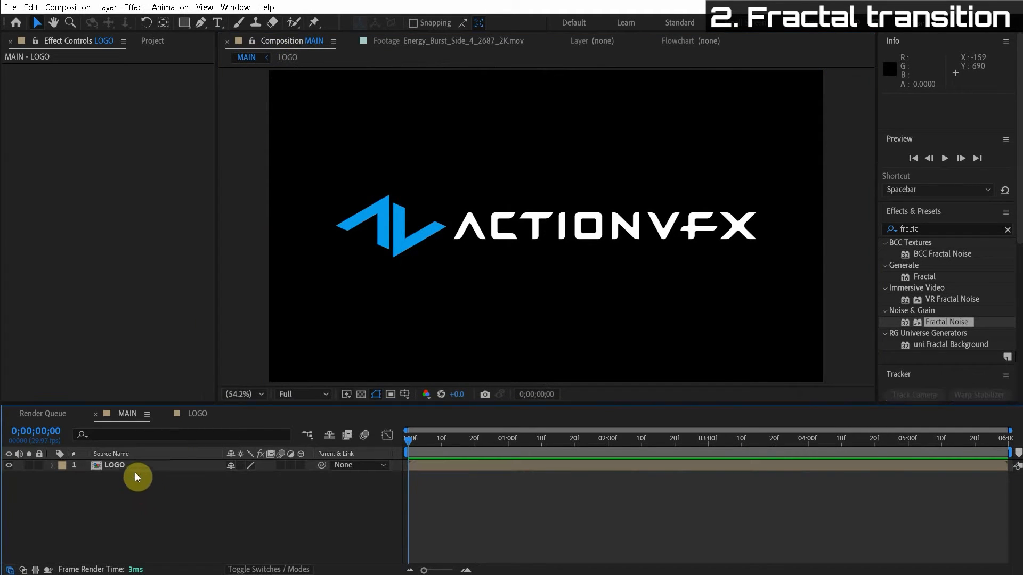
# Step: Add a full-frame solid named FRACTAL TEXTURE with Fractal Noise above LOGO and hide it
pyautogui.click(106, 8)
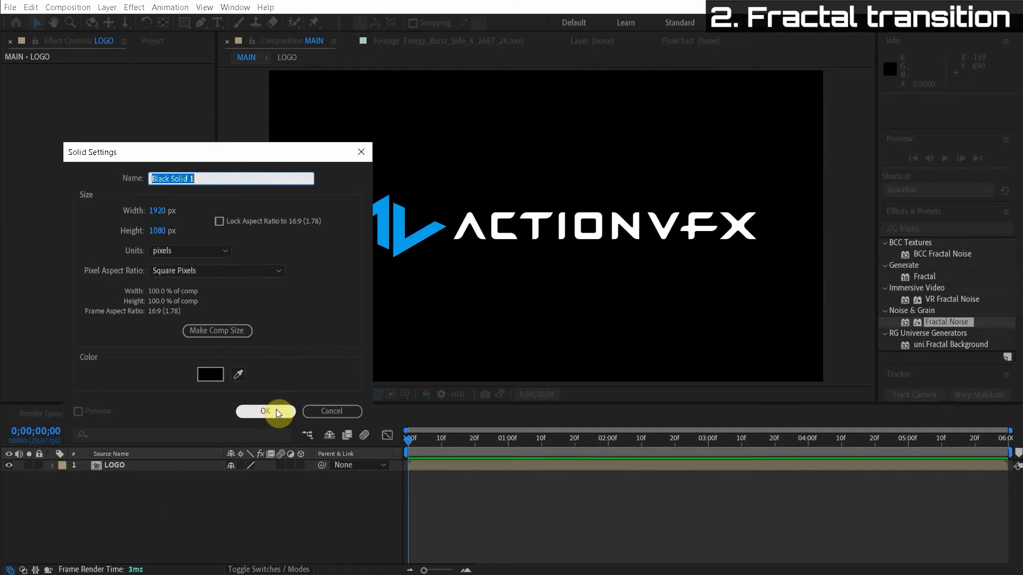
pyautogui.write('FRACTAL TEXT')
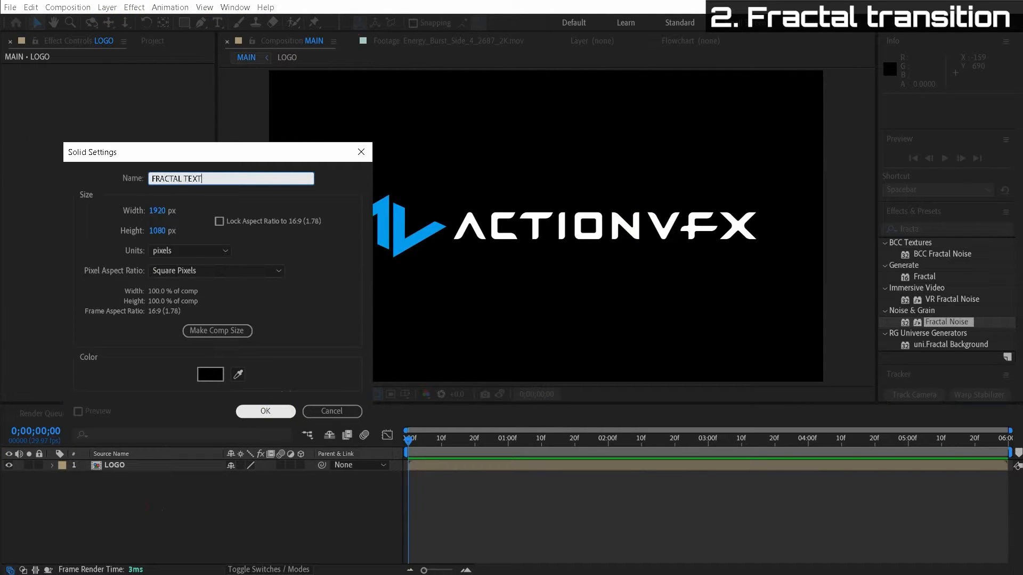
pyautogui.click(265, 412)
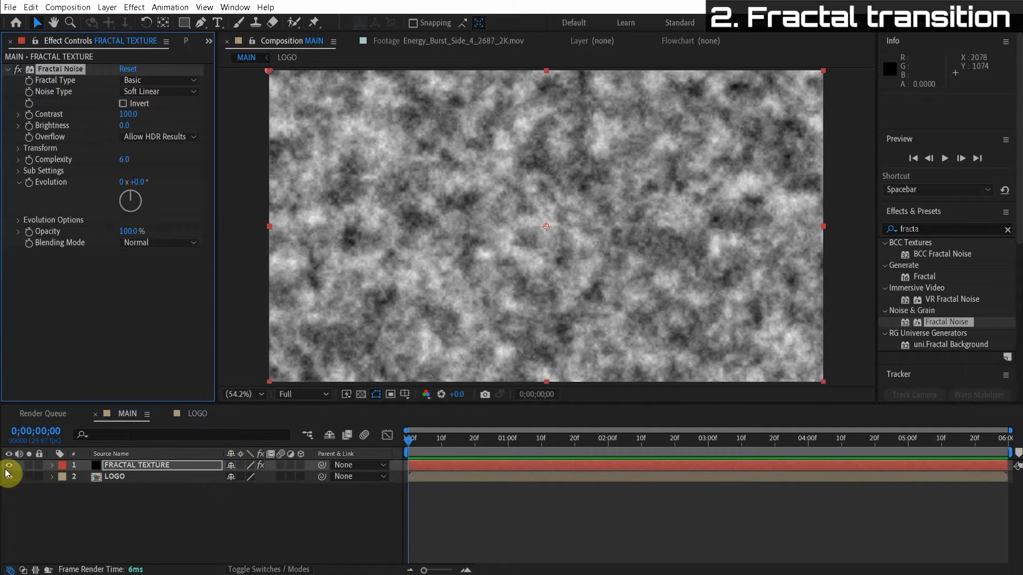
pyautogui.click(9, 466)
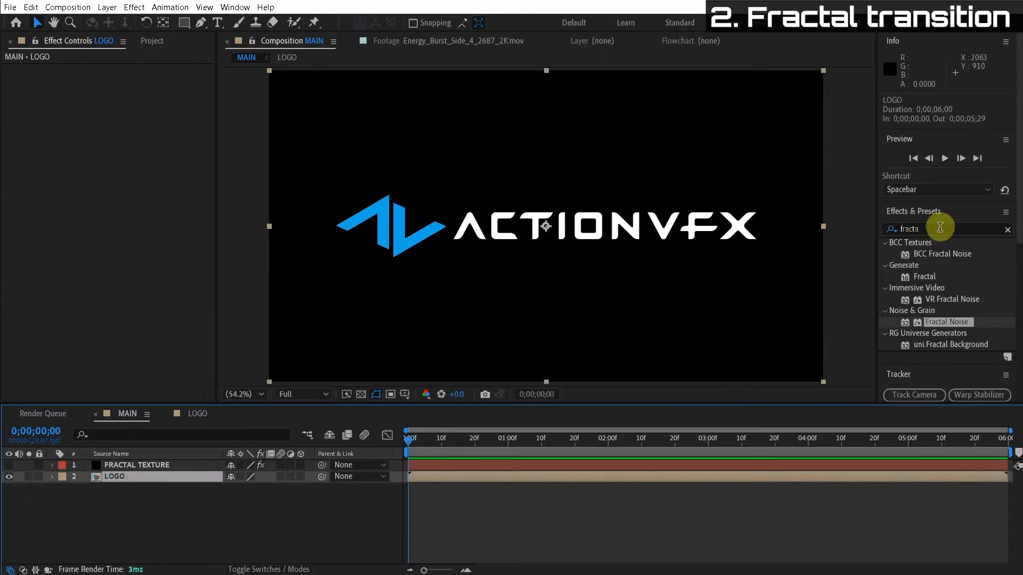
# Step: Apply CC Image Wipe to LOGO using FRACTAL TEXTURE with Effects & Masks as gradient, completion raised to ~56%
pyautogui.write('image')
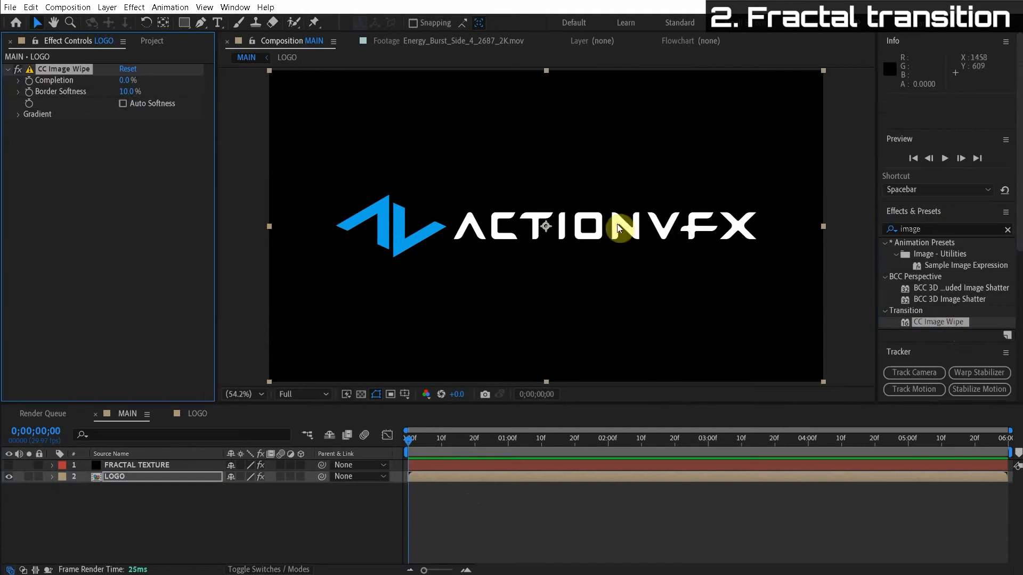
pyautogui.click(16, 114)
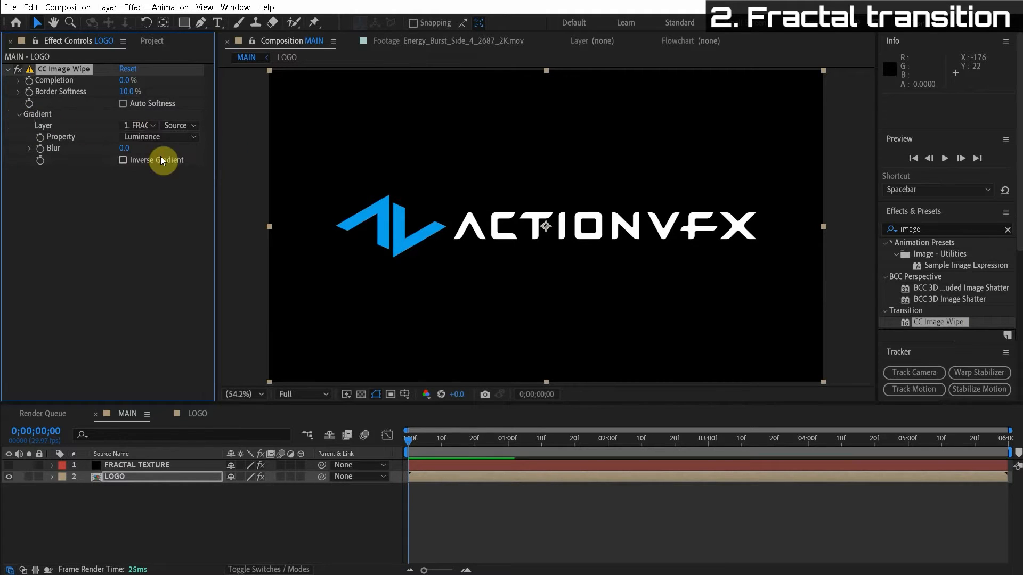
pyautogui.click(178, 126)
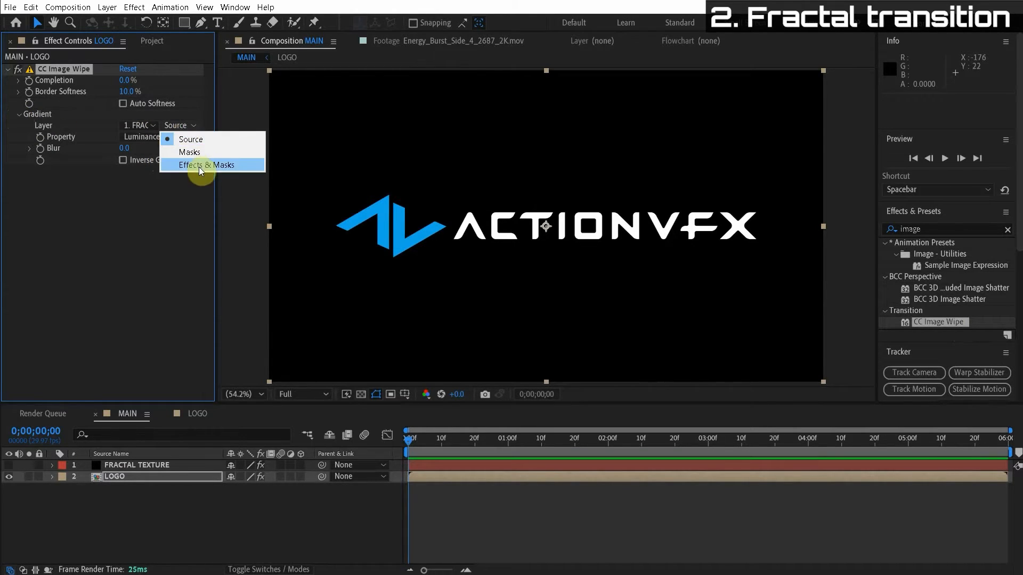
pyautogui.click(207, 164)
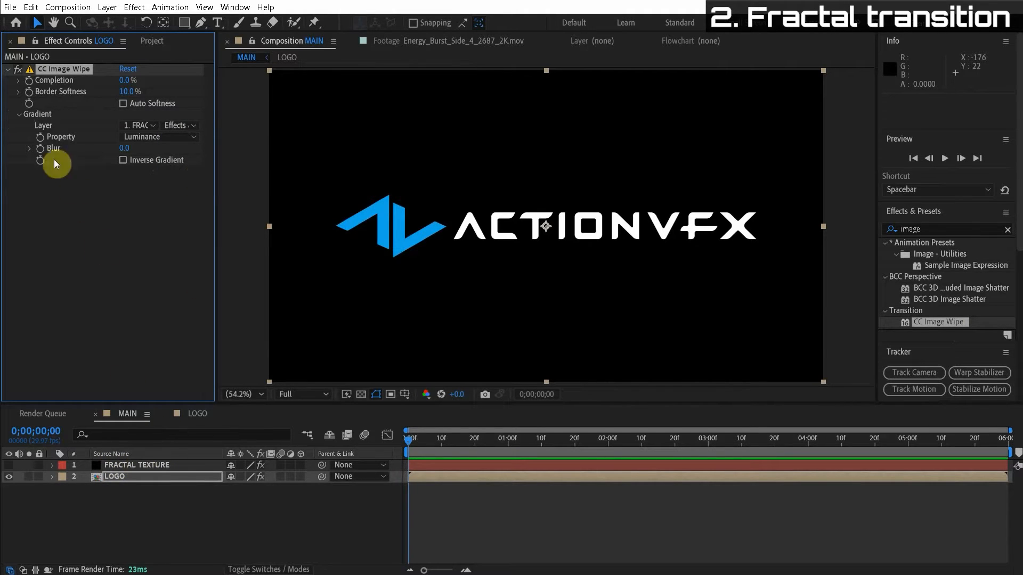
pyautogui.moveTo(127, 80); pyautogui.dragTo(145, 80)
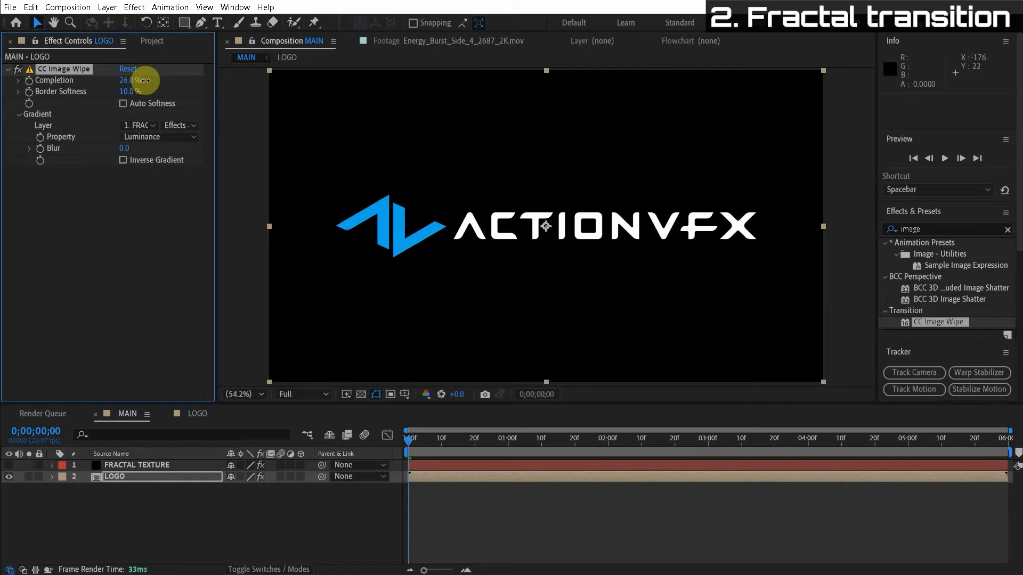
pyautogui.moveTo(130, 80); pyautogui.dragTo(142, 80)
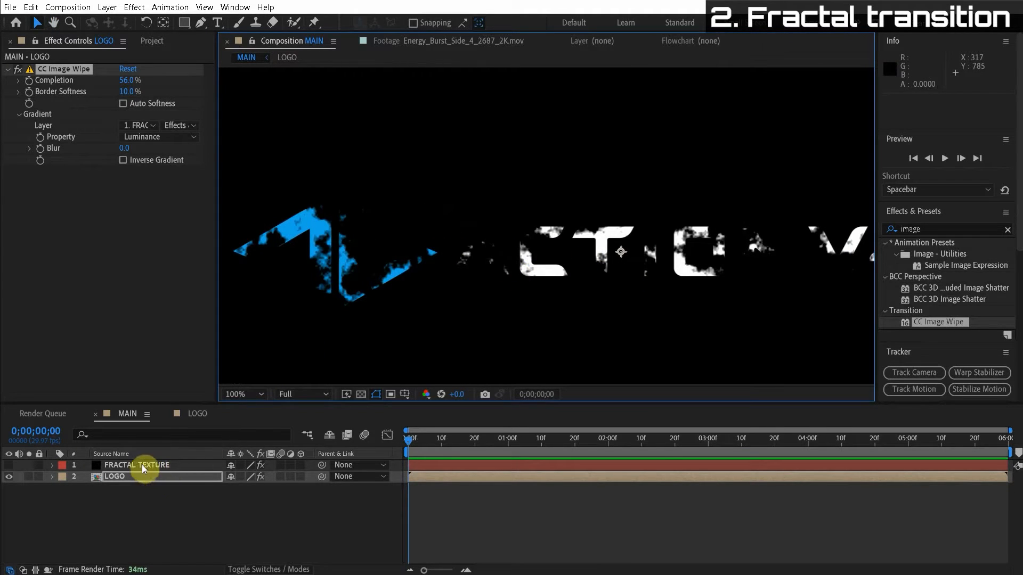
# Step: On FRACTAL TEXTURE set Evolution about -101°, Complexity 4 and disable uniform scaling
pyautogui.click(137, 465)
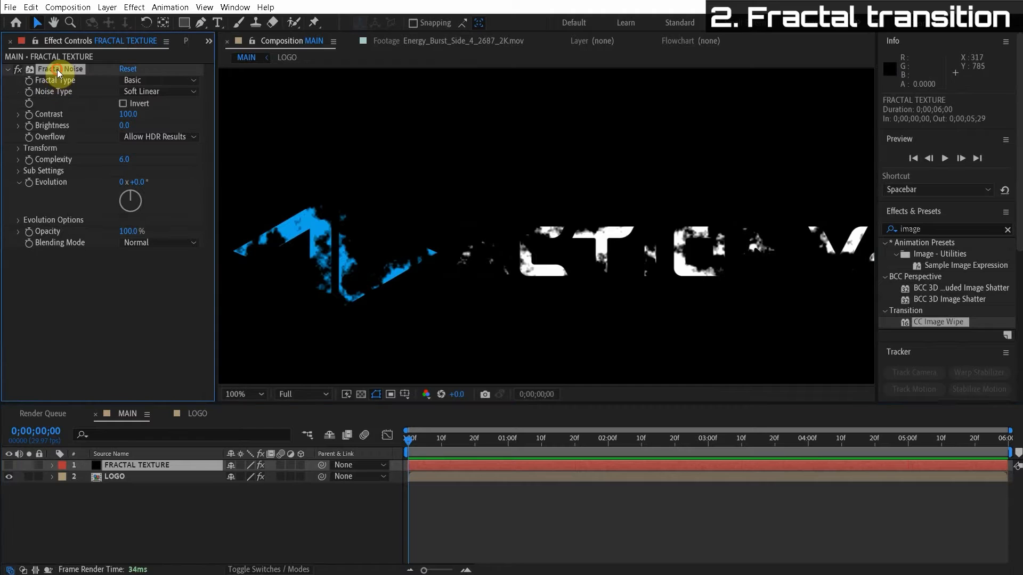
pyautogui.moveTo(130, 200); pyautogui.dragTo(137, 196)
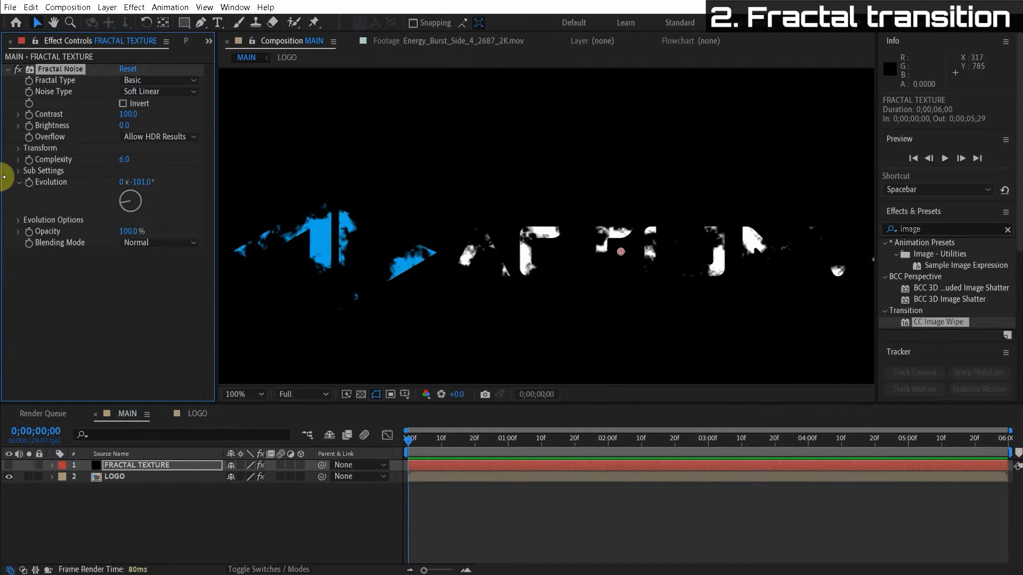
pyautogui.click(125, 161)
pyautogui.write('4')
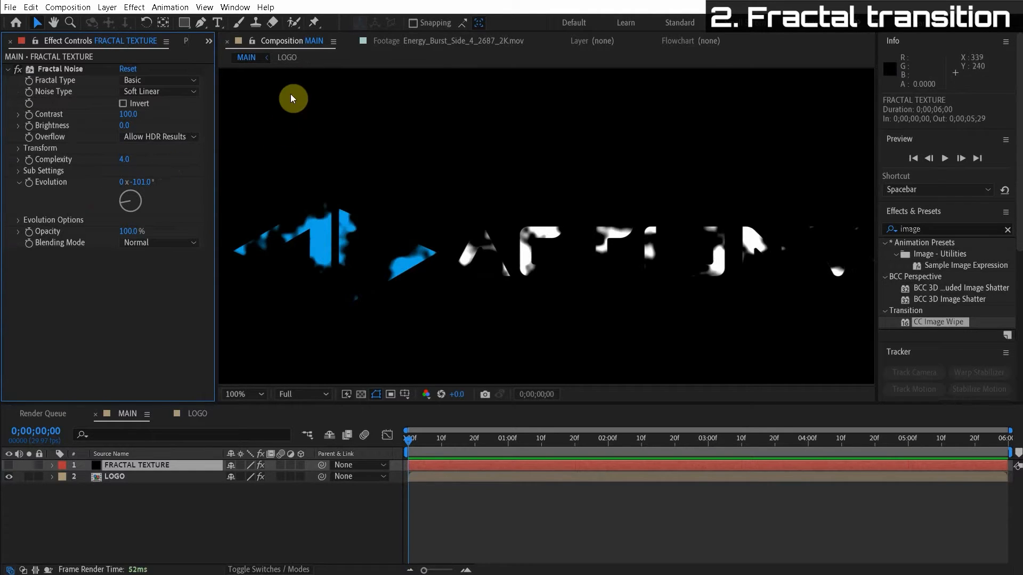
pyautogui.click(19, 147)
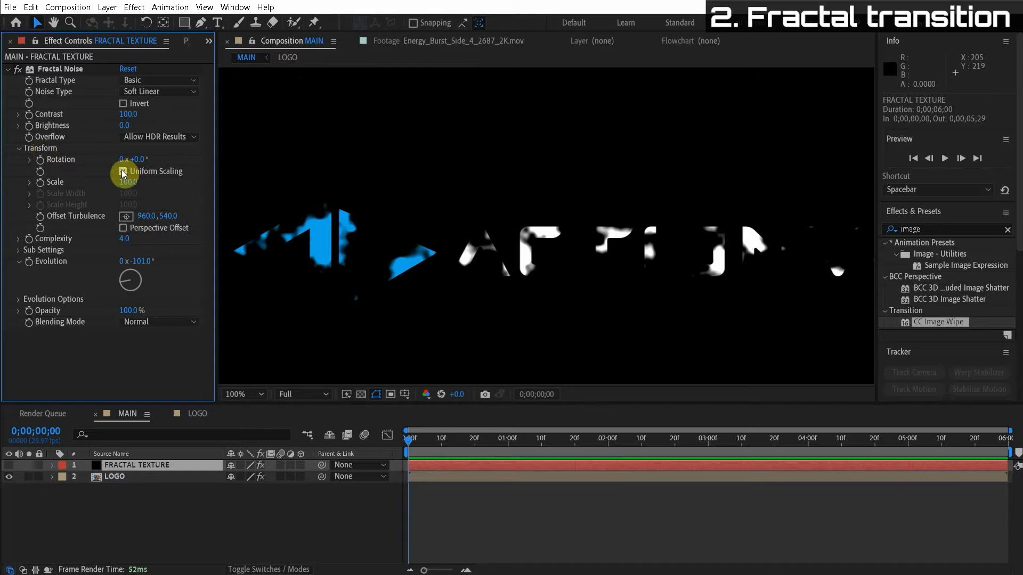
pyautogui.click(122, 171)
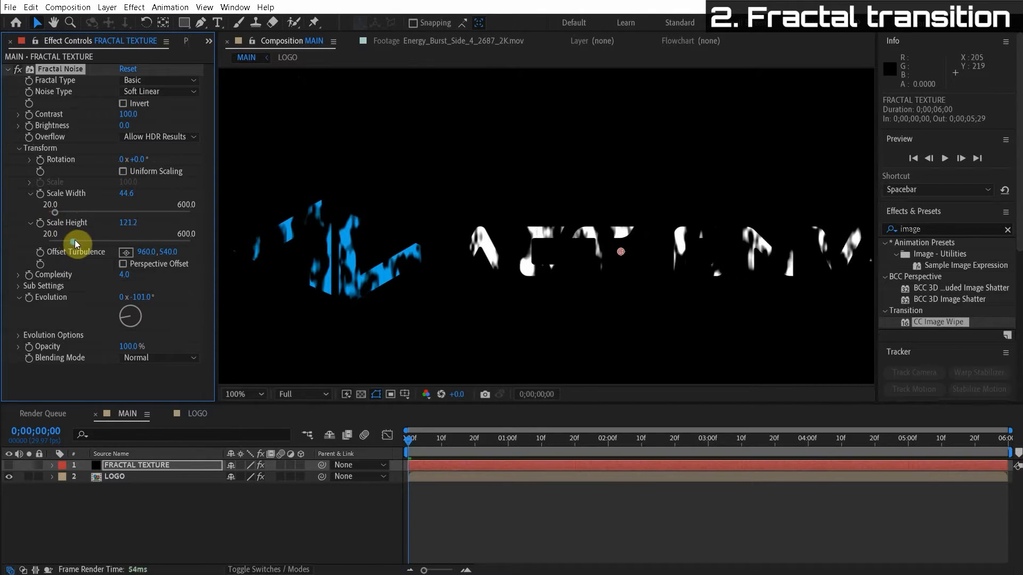
# Step: Stretch the noise to width ~45 / height ~135 and set Noise Type to Spline
pyautogui.moveTo(77, 245); pyautogui.dragTo(57, 222)
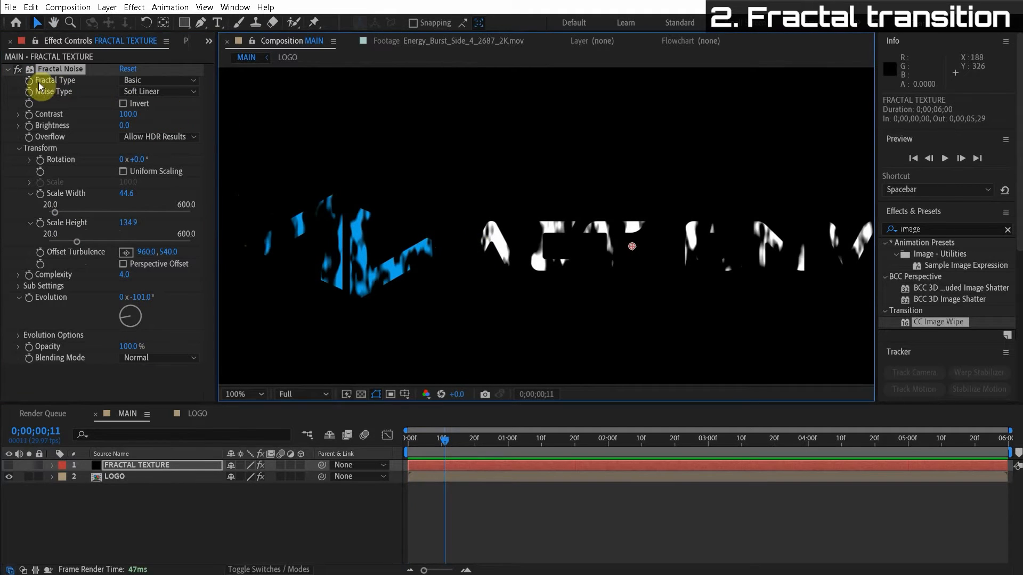
pyautogui.click(159, 92)
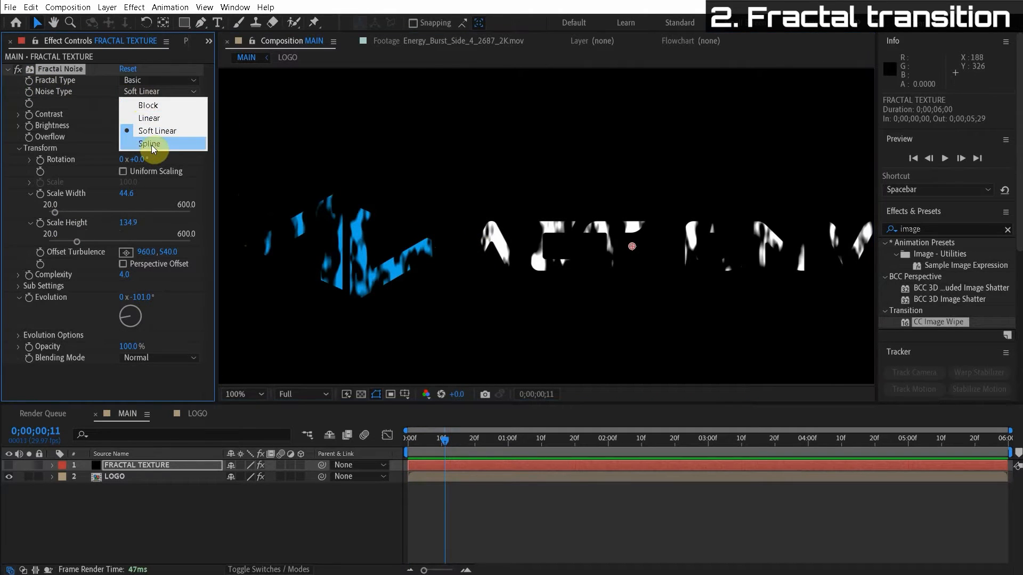
pyautogui.click(149, 144)
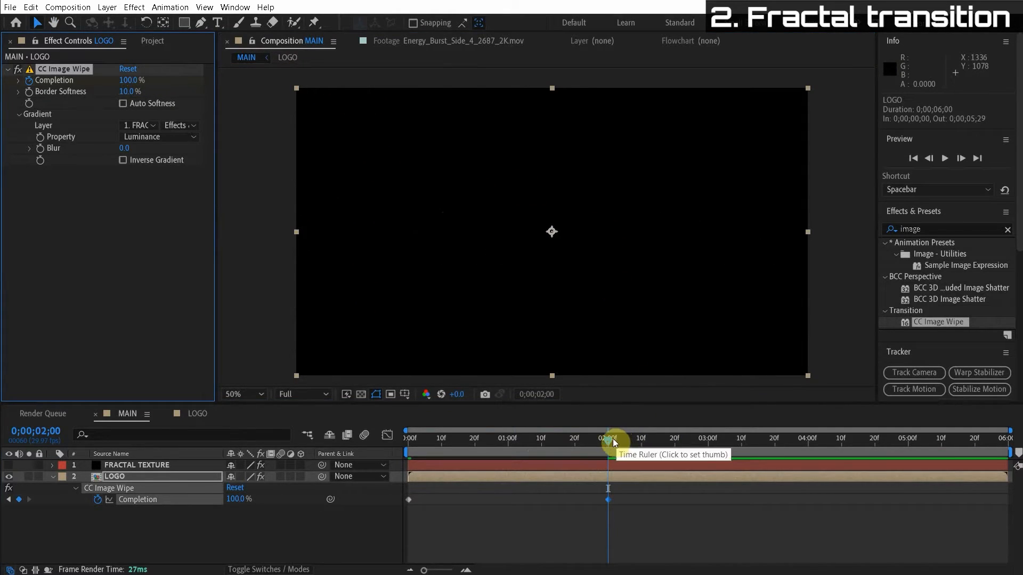
# Step: Preview the keyframed wipe completion revealing the logo by two seconds
pyautogui.press('space')
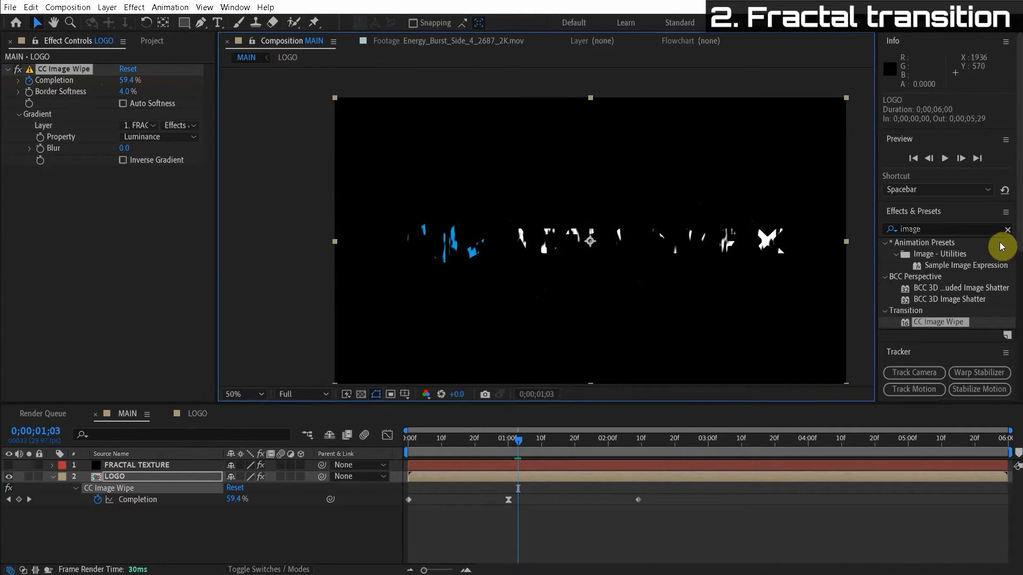
# Step: Add Echo to LOGO with Echo Time -0.173, two echoes and Composite In Back operator
pyautogui.write('echo')
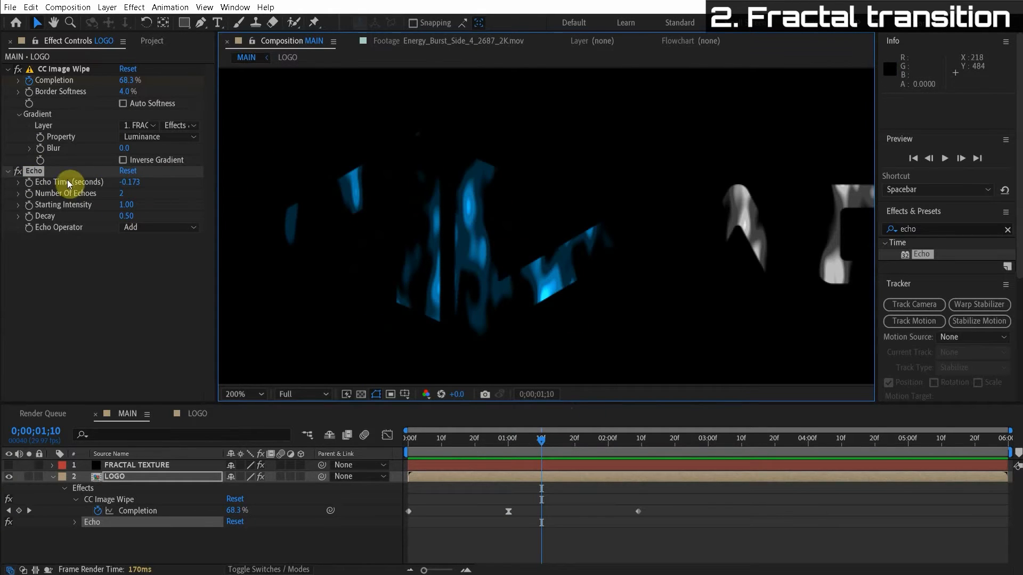
pyautogui.moveTo(554, 448)
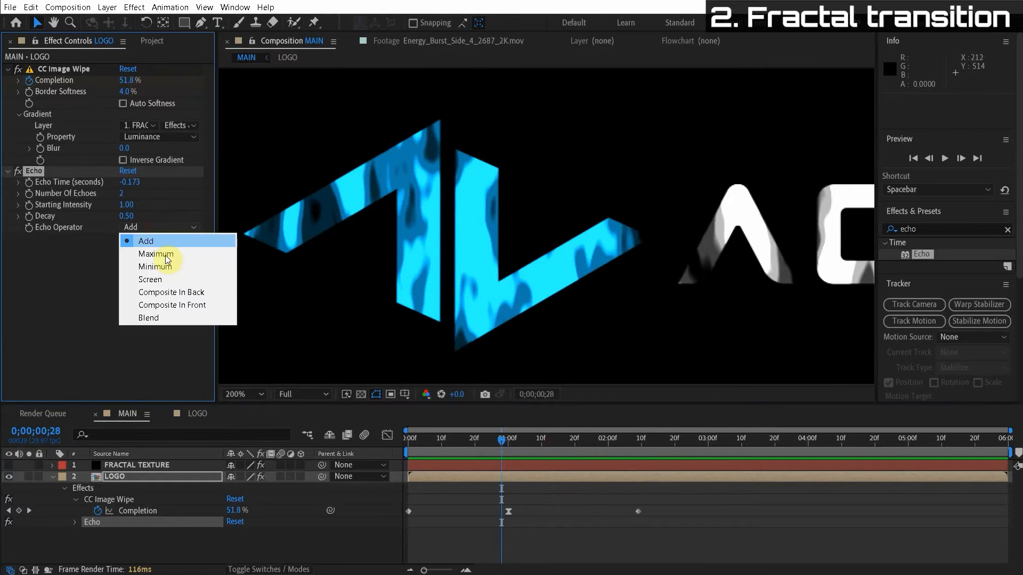
pyautogui.click(171, 291)
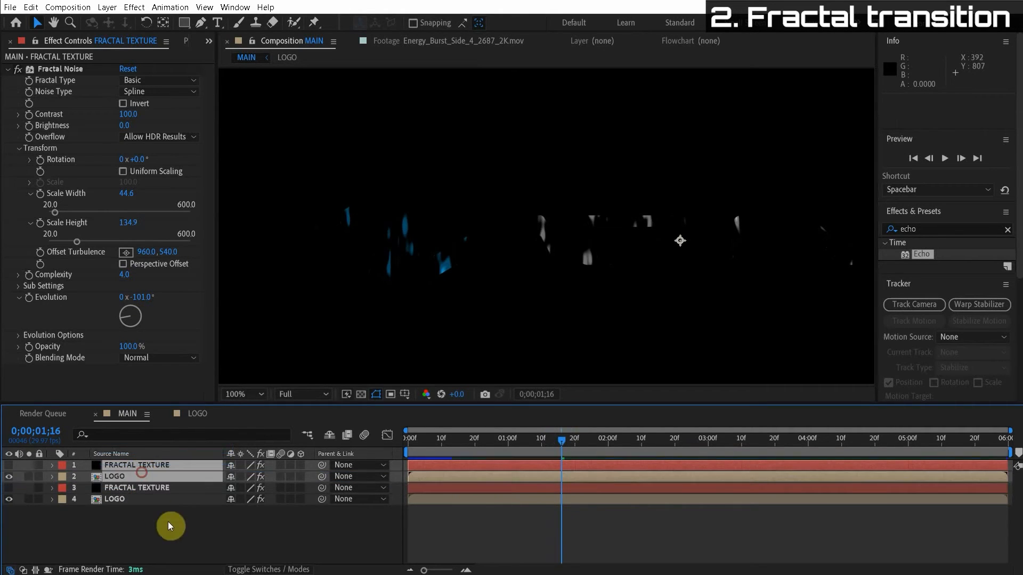
# Step: Point the duplicated LOGO's gradient at texture 1, offset it 12 frames at 30% opacity, and vary the top texture's evolution
pyautogui.click(114, 476)
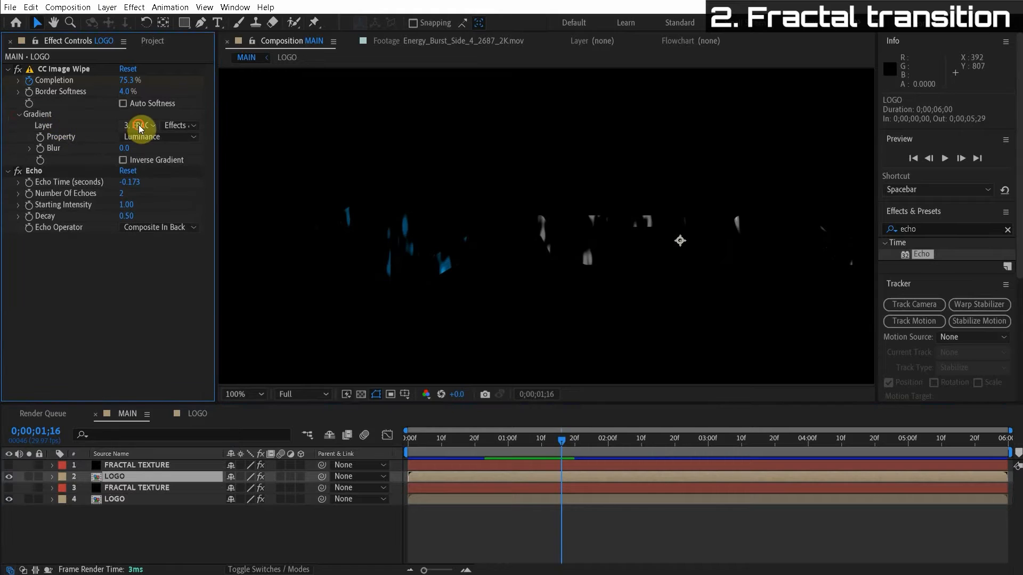
pyautogui.click(139, 126)
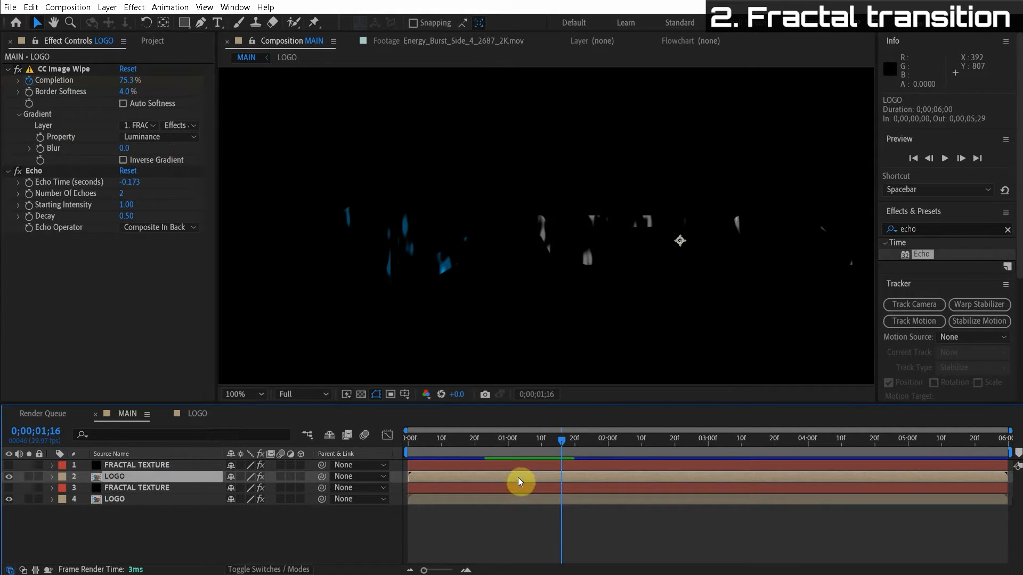
pyautogui.moveTo(519, 481); pyautogui.dragTo(529, 482)
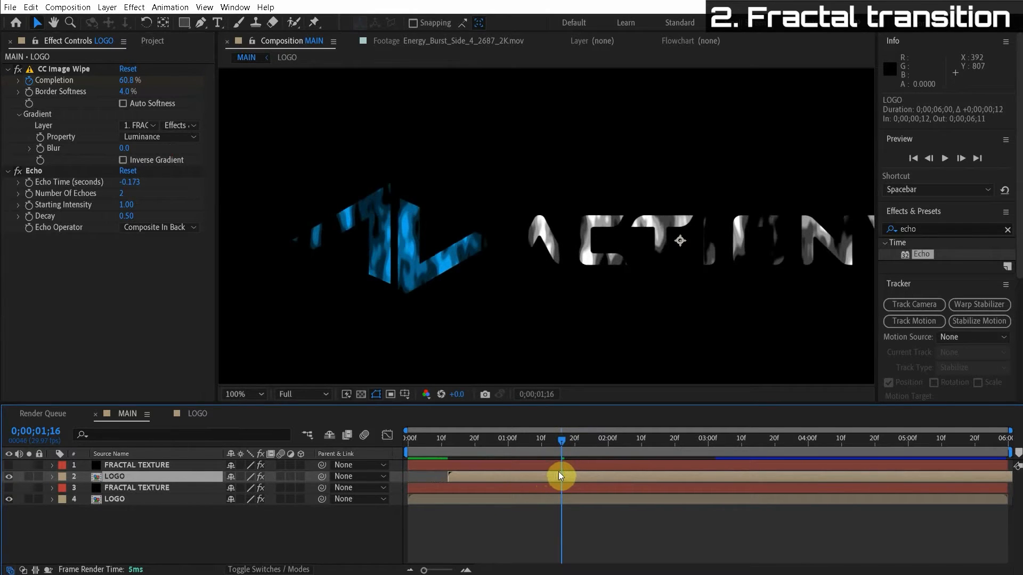
pyautogui.click(52, 476)
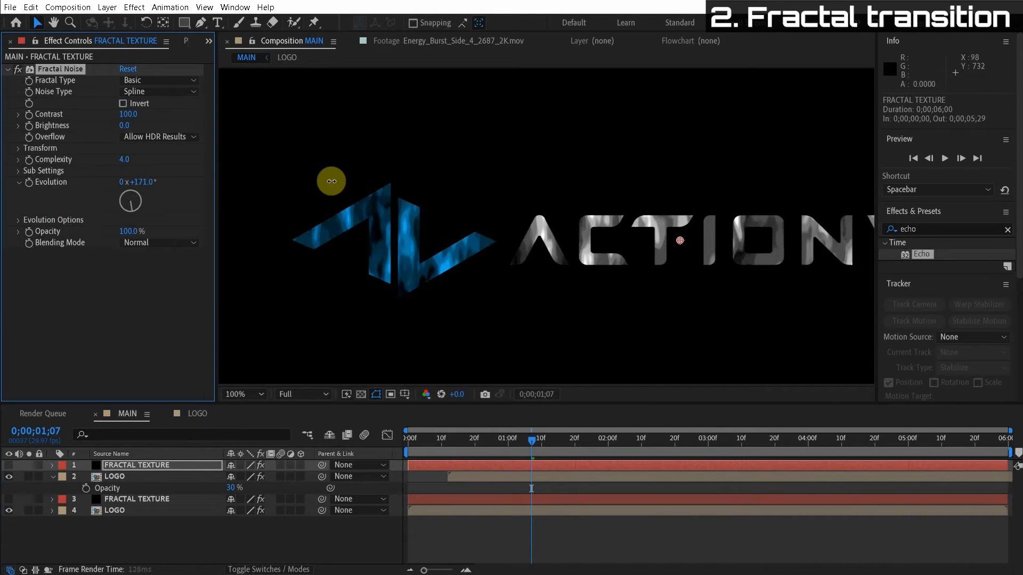
pyautogui.moveTo(533, 447); pyautogui.dragTo(569, 447)
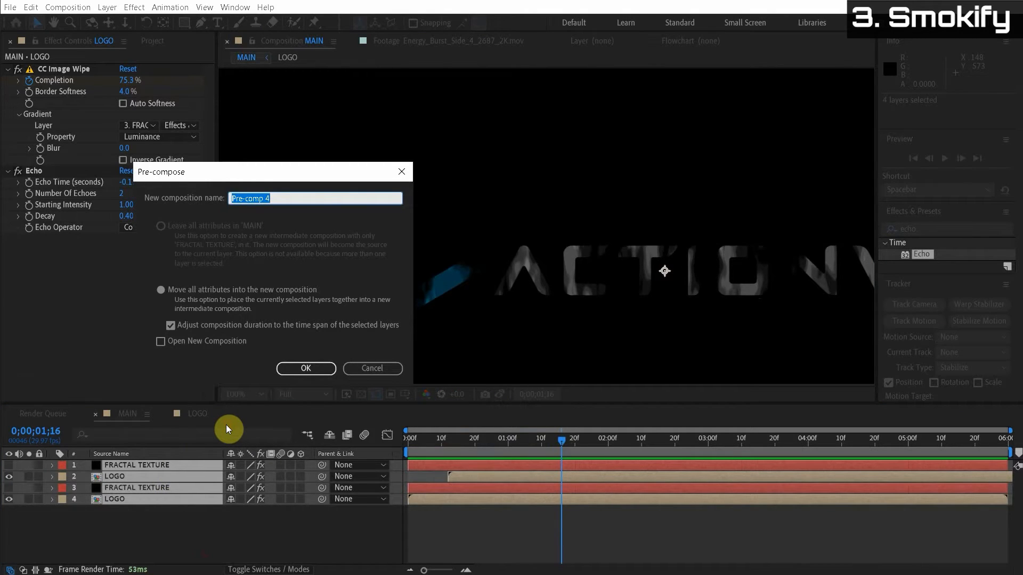
# Step: Pre-compose the four texture and logo layers into a comp named DISINTEGRATE
pyautogui.write('DISINTE')
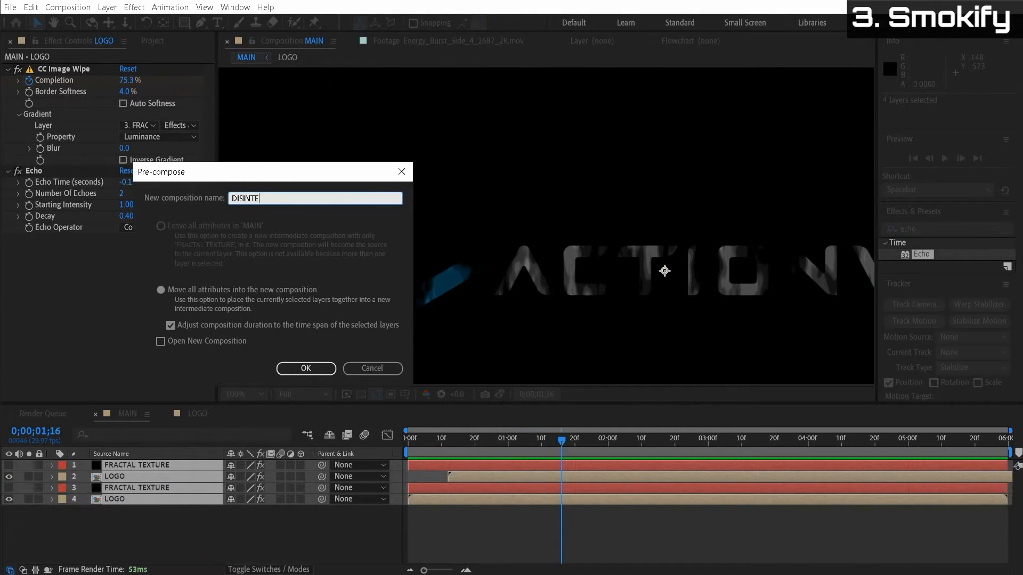
pyautogui.write('GRATE')
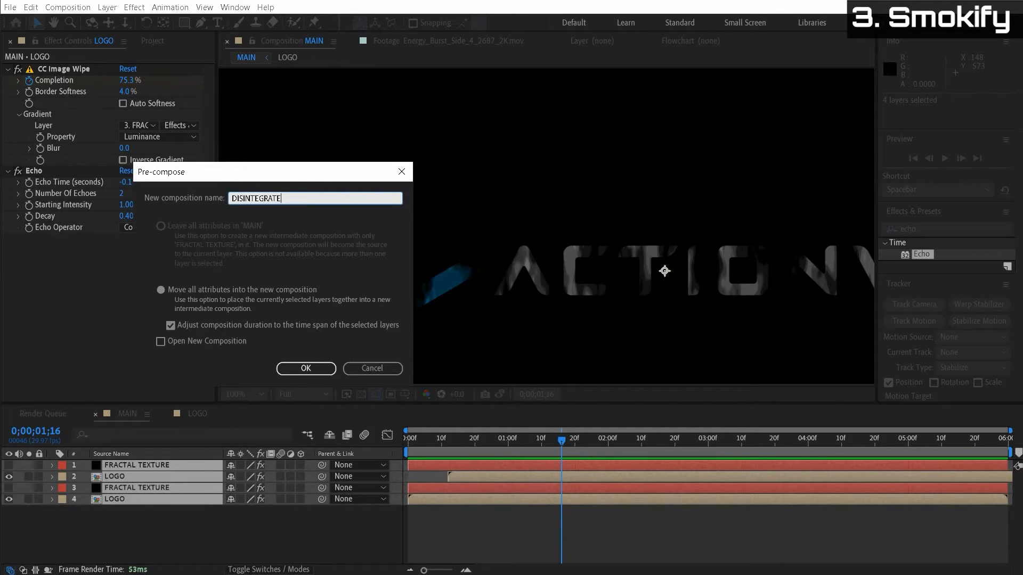
pyautogui.click(305, 367)
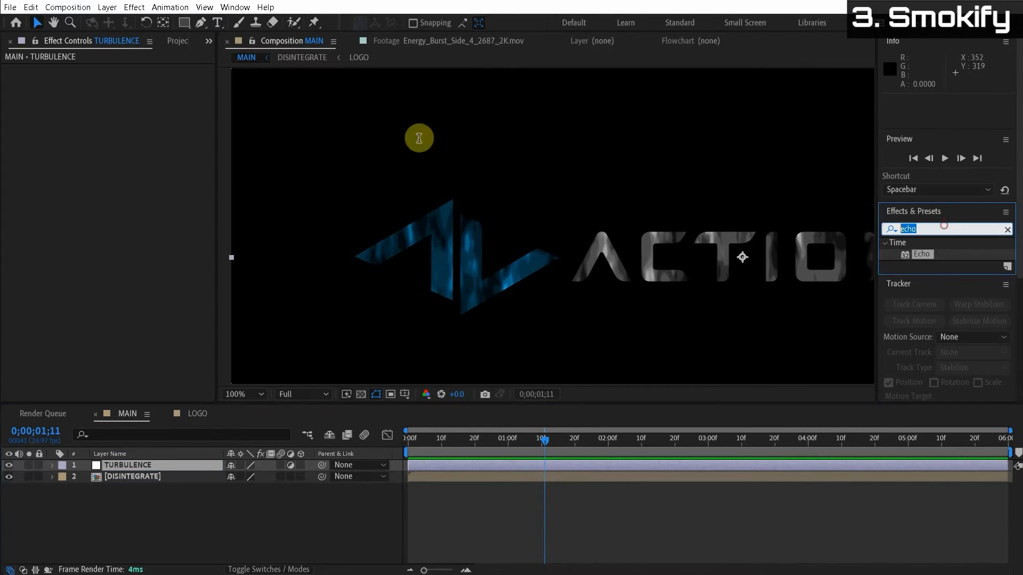
# Step: Apply Turbulent Displace to the TURBULENCE layer at 64% opacity and vary the duplicate's Evolution
pyautogui.write('turb')
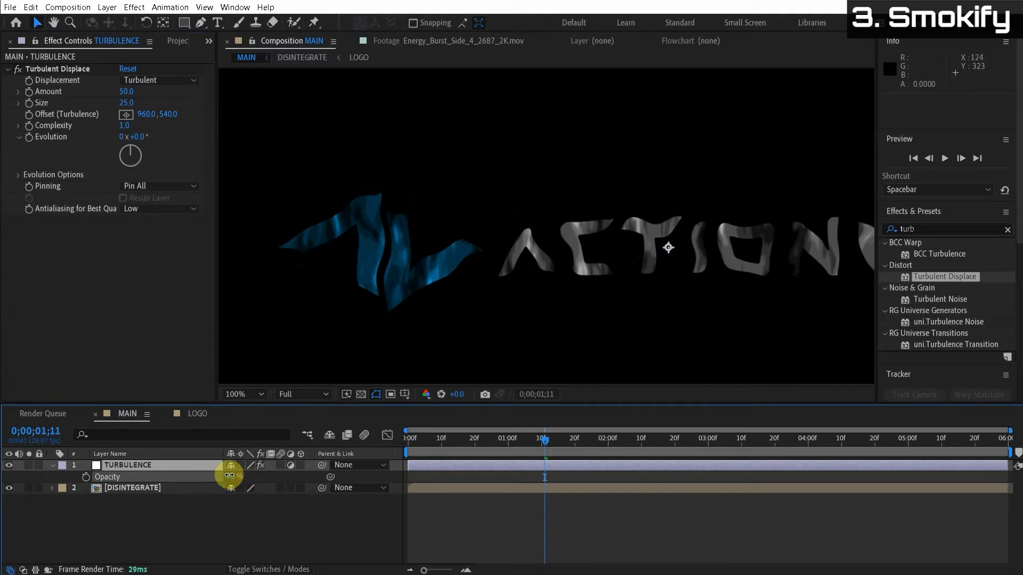
pyautogui.moveTo(232, 476); pyautogui.dragTo(211, 477)
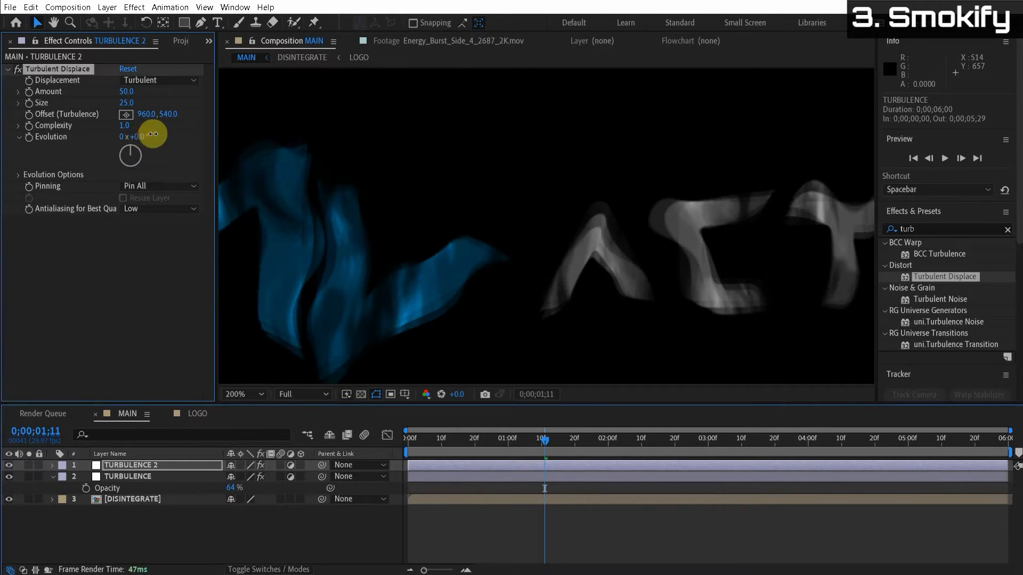
pyautogui.moveTo(154, 134); pyautogui.dragTo(691, 159)
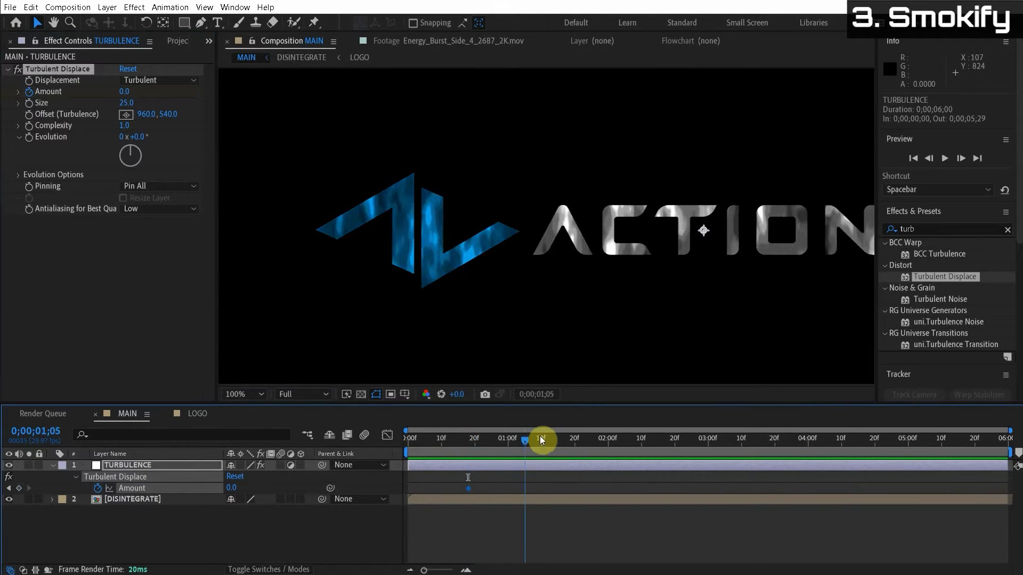
# Step: Keyframe Turbulent Displace Amount from 0 to 100, land the 100 keyframe around 3;08, Complexity 3
pyautogui.moveTo(541, 438); pyautogui.dragTo(563, 438)
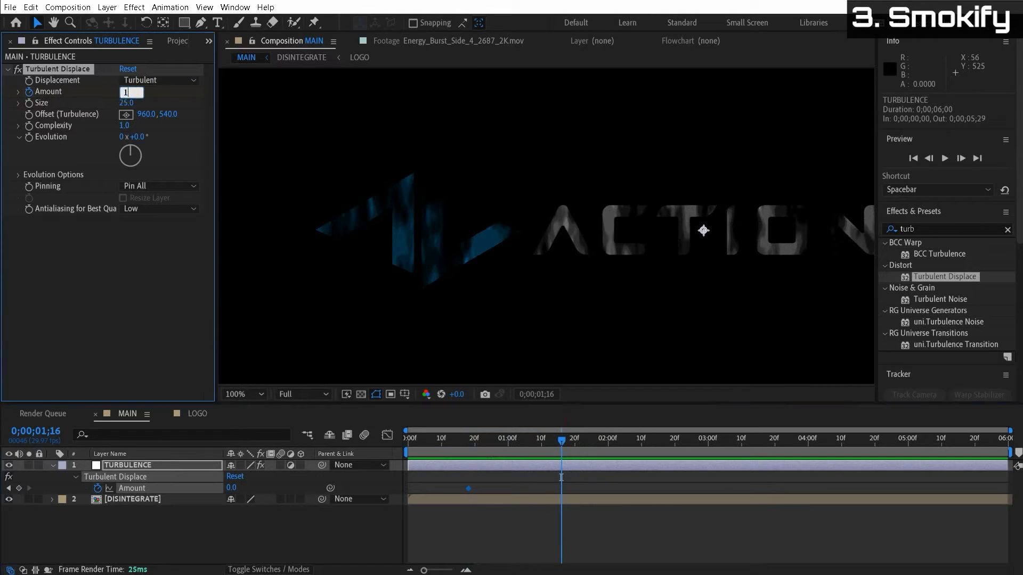
pyautogui.write('100')
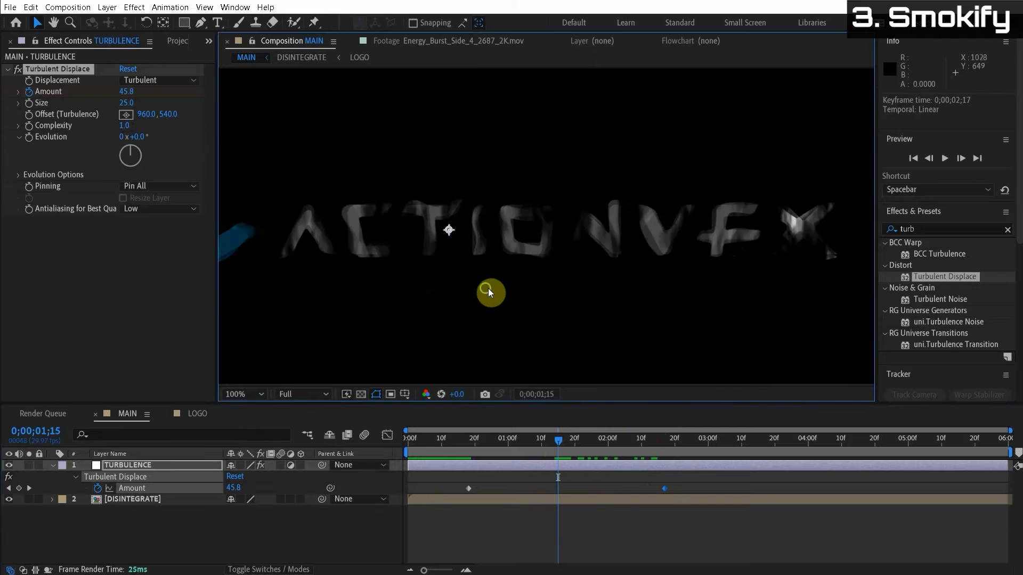
pyautogui.click(240, 394)
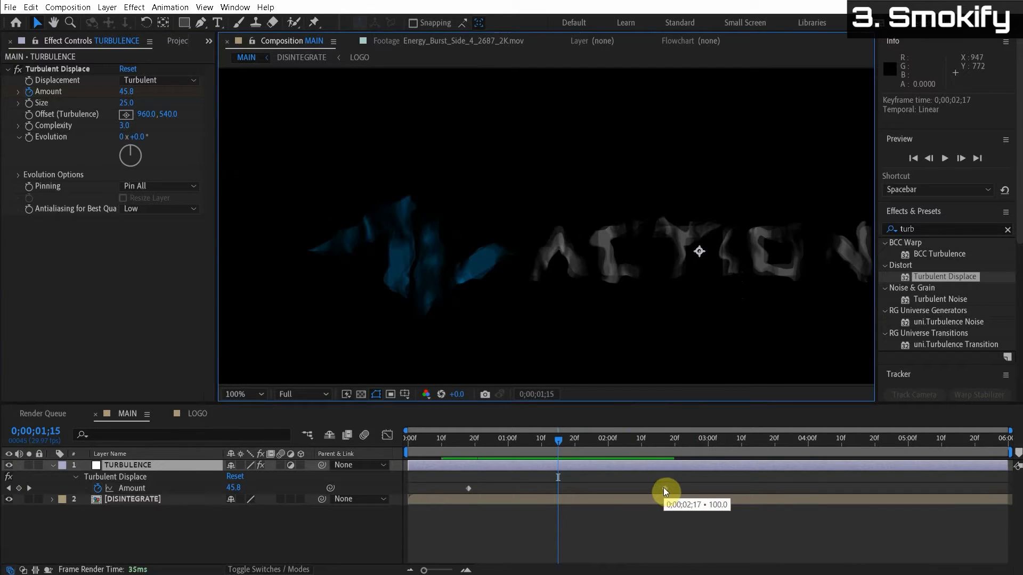
pyautogui.moveTo(665, 492); pyautogui.dragTo(740, 497)
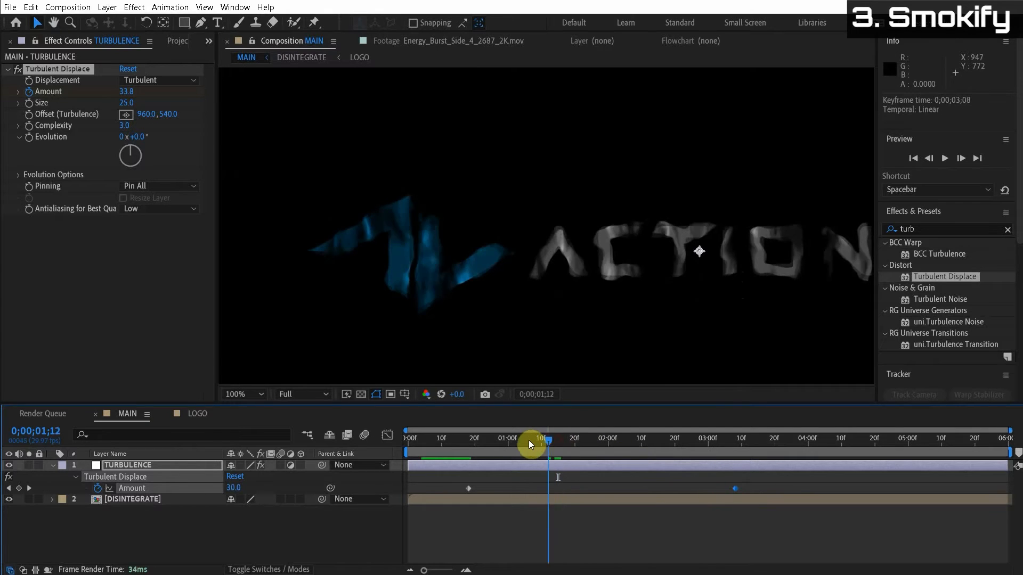
pyautogui.moveTo(548, 443); pyautogui.dragTo(578, 443)
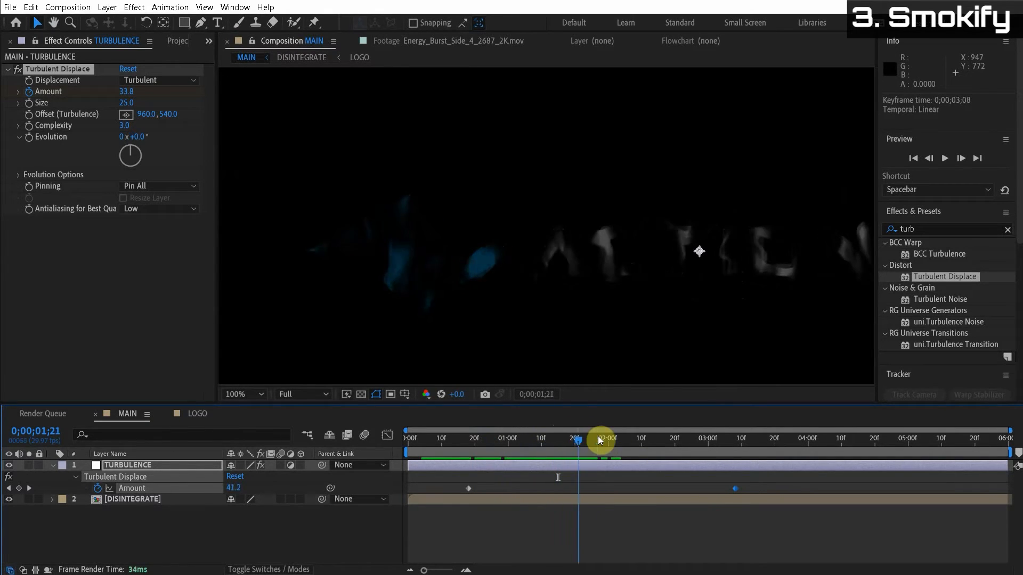
# Step: Offset the TURBULENCE 2 layer's Evolution to 2x+87°
pyautogui.click(30, 7)
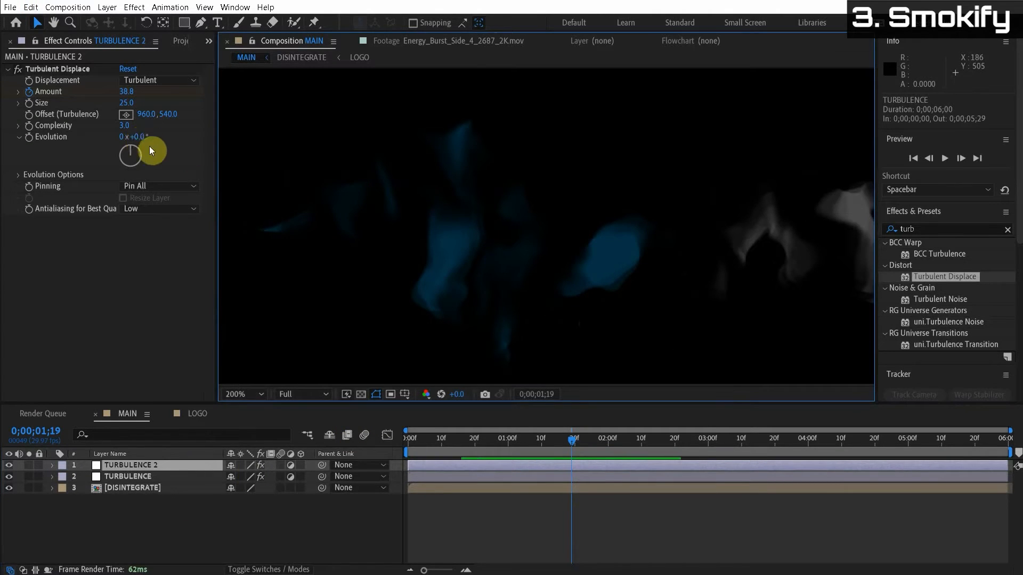
pyautogui.moveTo(150, 151); pyautogui.dragTo(316, 130)
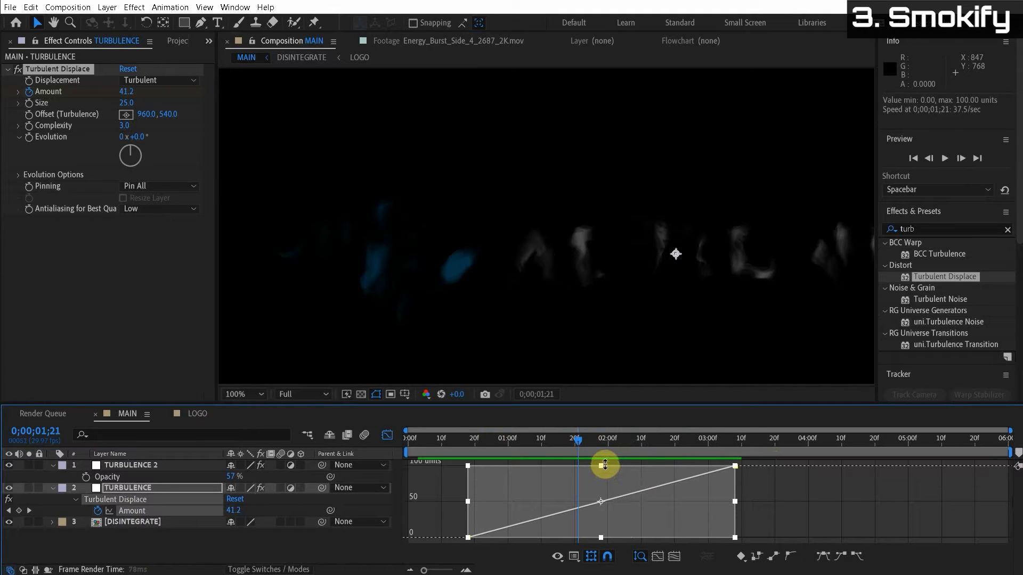
# Step: Raise the final Amount keyframe in the Graph Editor so the logo tears fully into smoke
pyautogui.moveTo(603, 464); pyautogui.dragTo(581, 445)
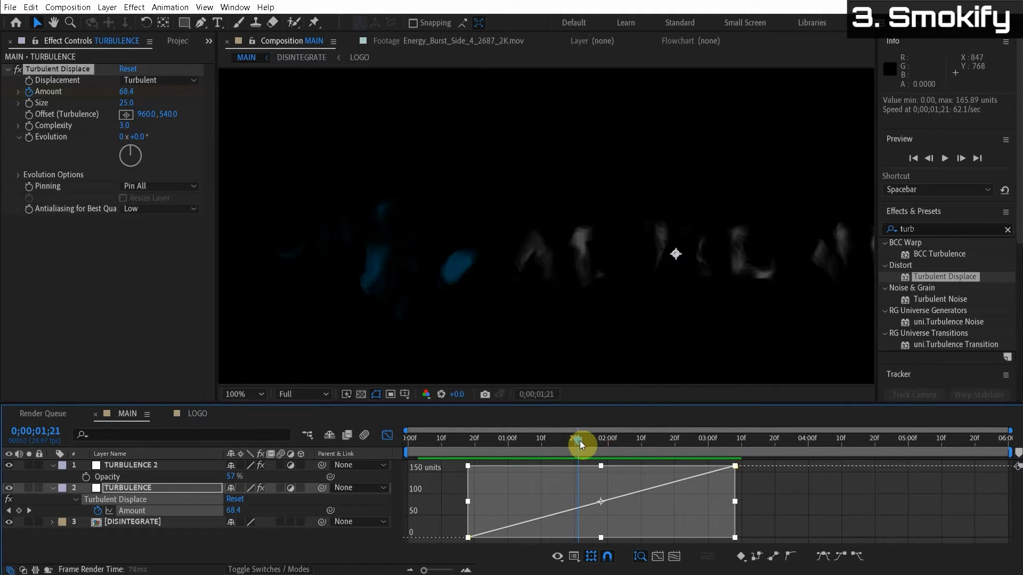
pyautogui.moveTo(581, 442); pyautogui.dragTo(568, 442)
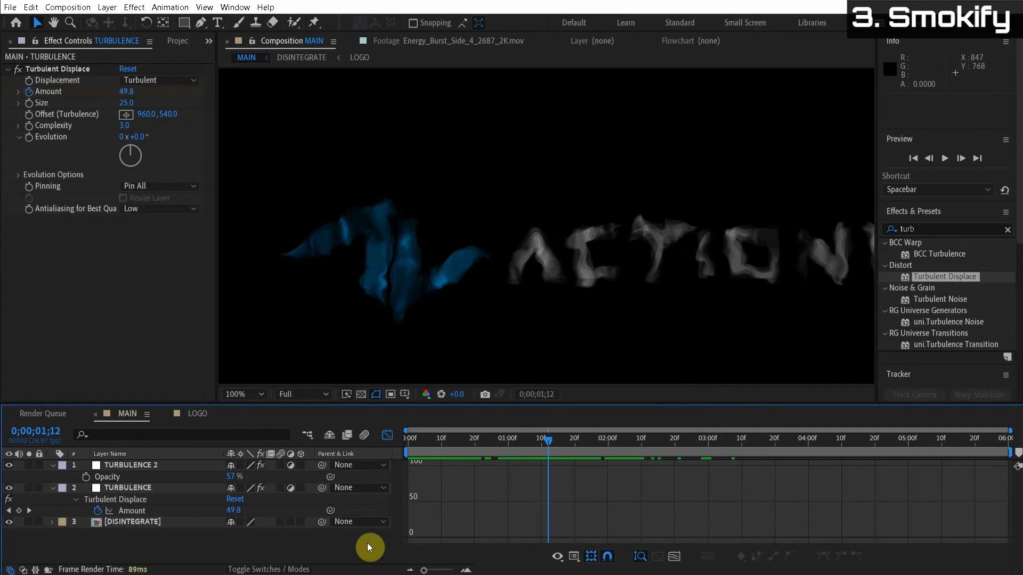
pyautogui.moveTo(550, 449); pyautogui.dragTo(502, 450)
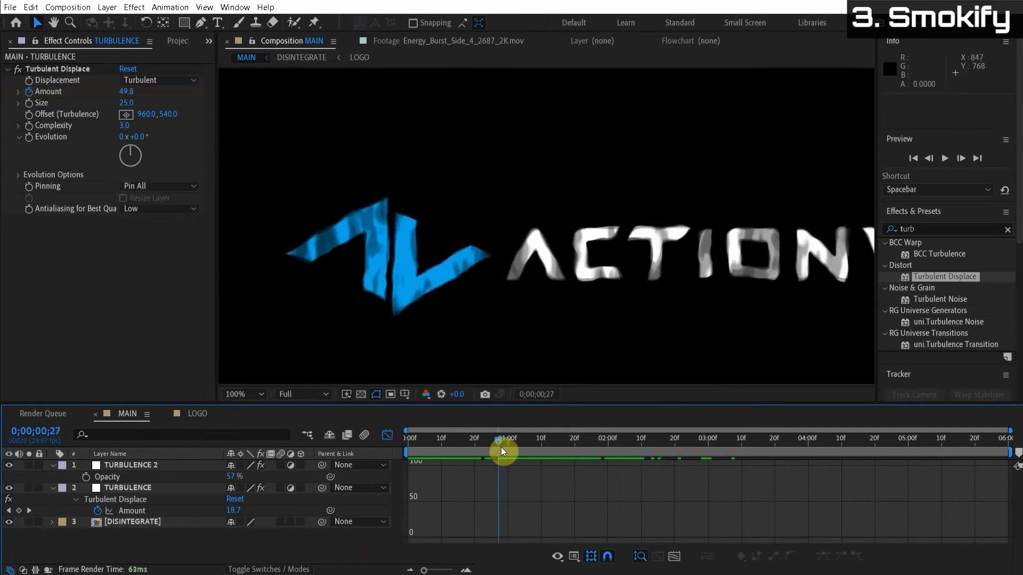
pyautogui.moveTo(499, 452); pyautogui.dragTo(548, 440)
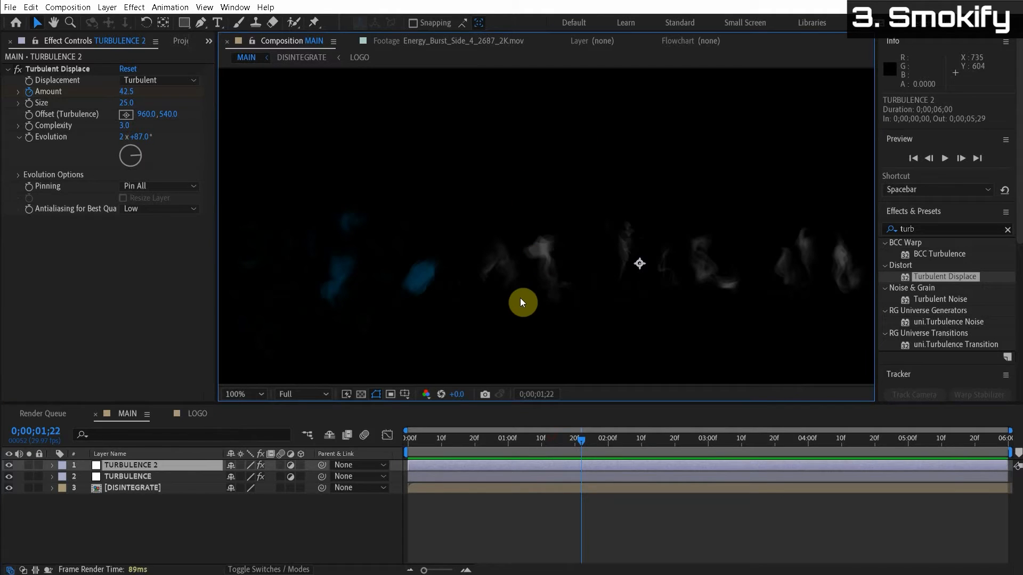
pyautogui.moveTo(138, 418)
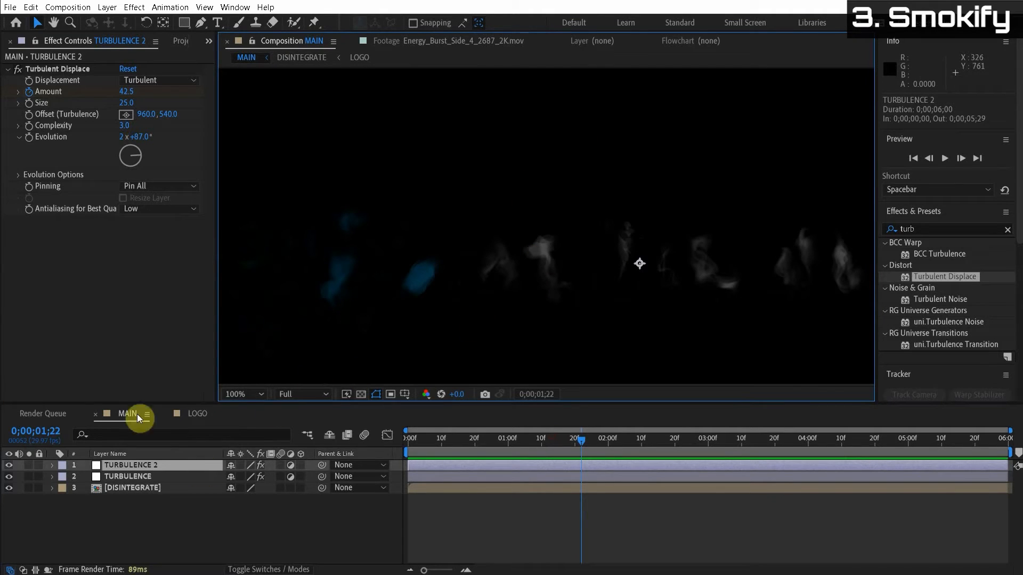
# Step: Add a SCALE WIPE adjustment layer with CC Scale Wipe at Stretch 0.50, Direction 0°
pyautogui.click(107, 7)
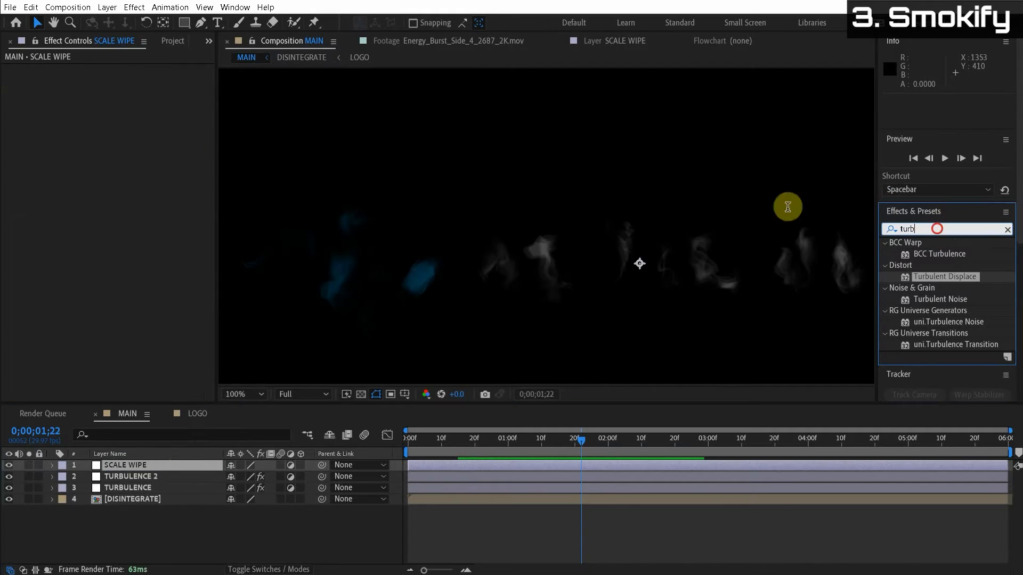
pyautogui.write('scale')
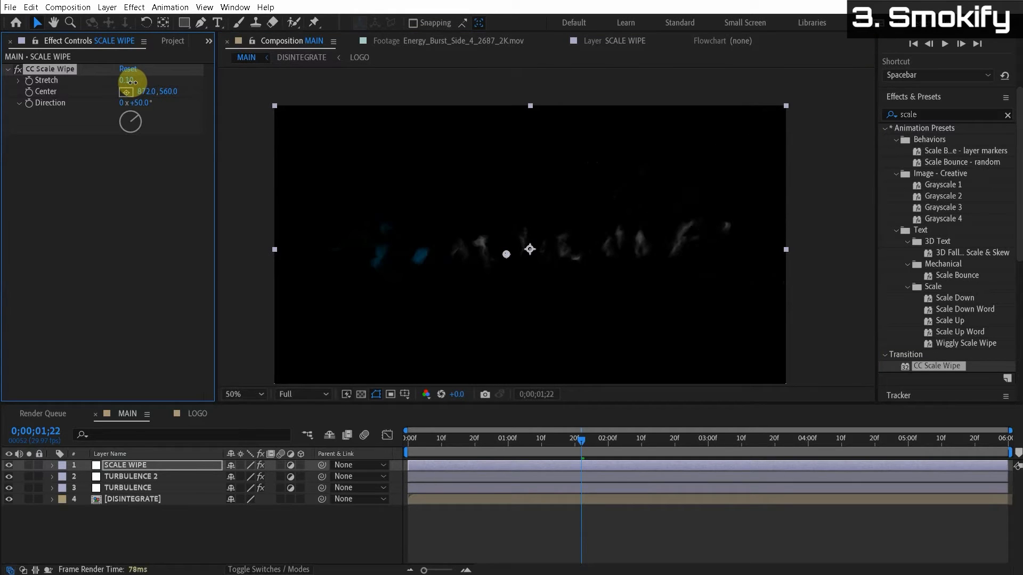
pyautogui.moveTo(127, 80); pyautogui.dragTo(141, 80)
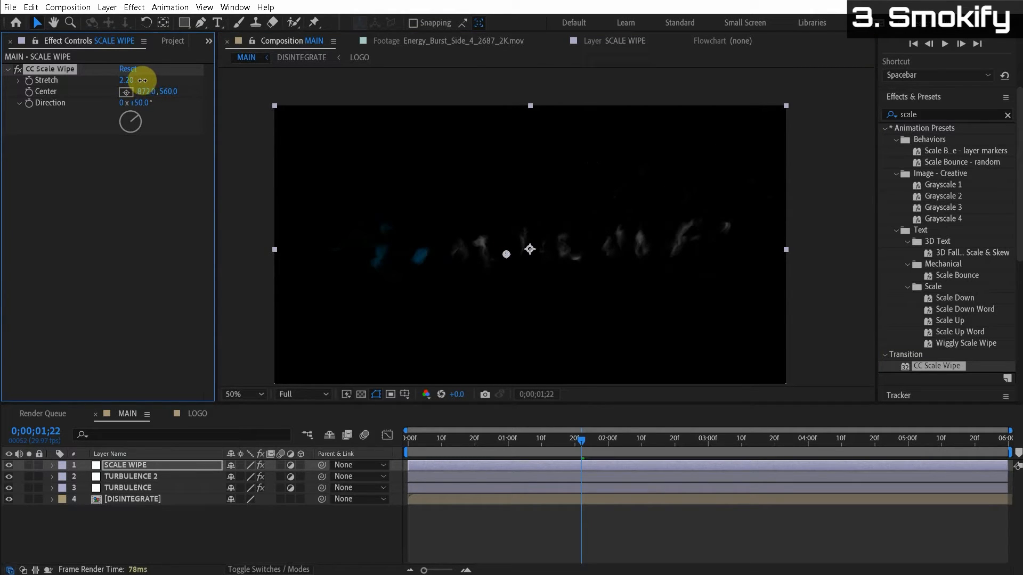
pyautogui.moveTo(126, 79); pyautogui.dragTo(137, 80)
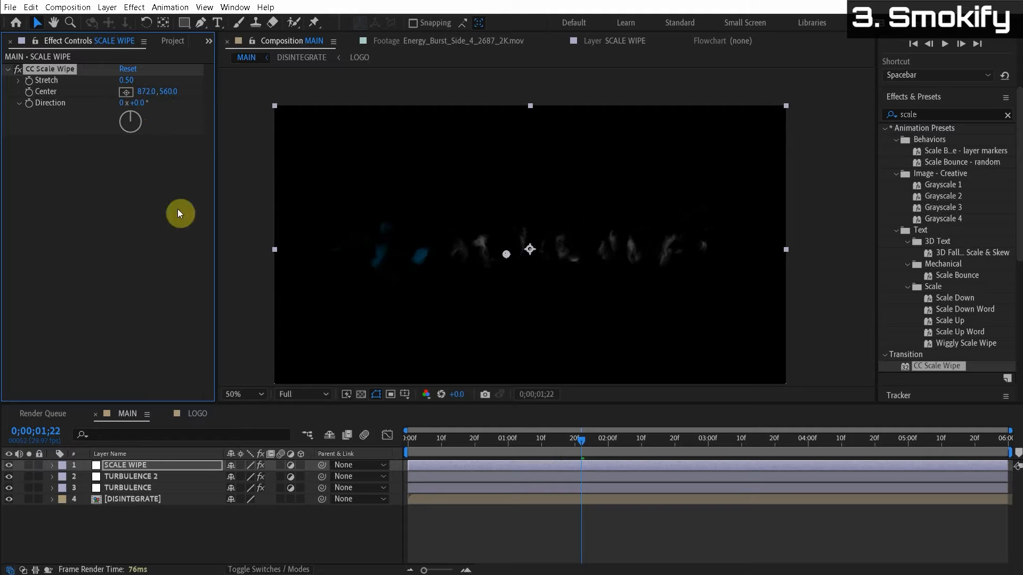
# Step: Move the wipe's Center up toward the top of frame and keyframe it
pyautogui.moveTo(530, 254); pyautogui.dragTo(537, 324)
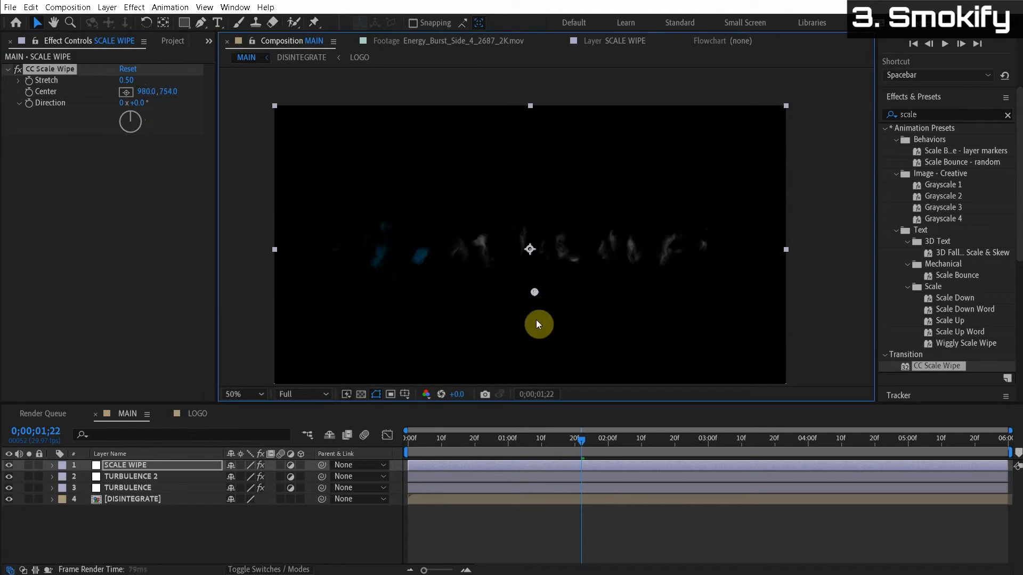
pyautogui.moveTo(538, 325); pyautogui.dragTo(538, 216)
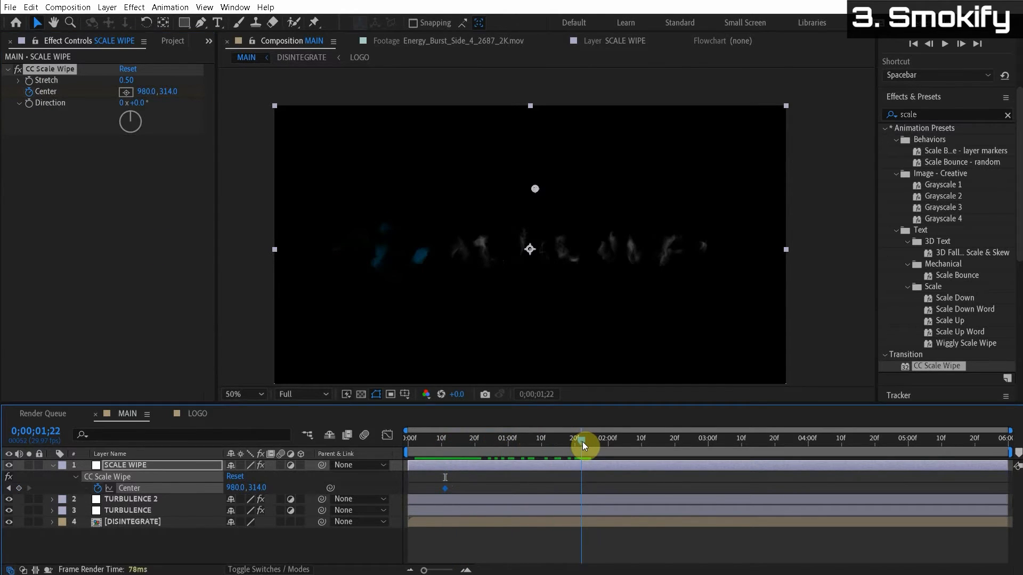
pyautogui.moveTo(584, 446); pyautogui.dragTo(559, 447)
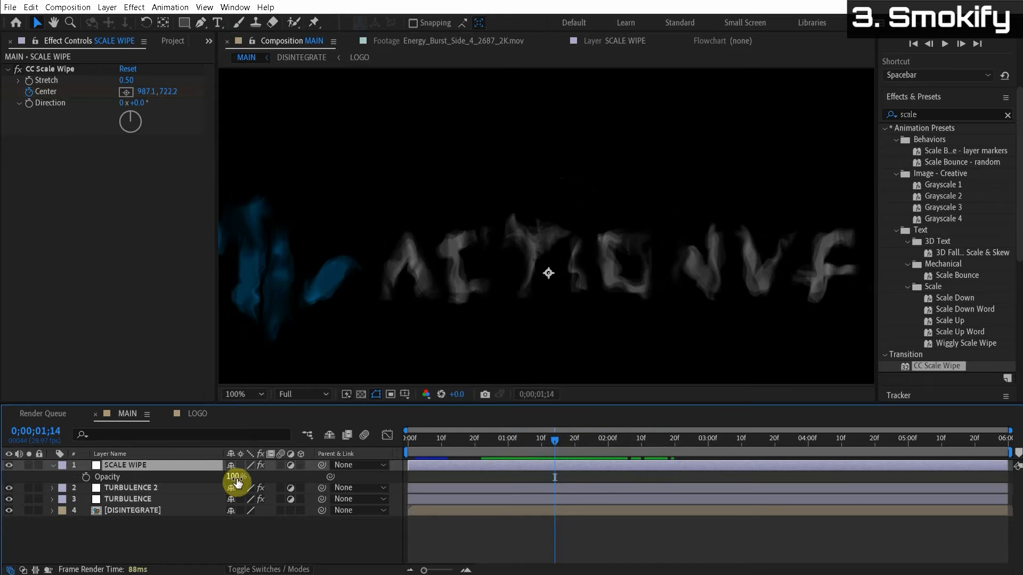
# Step: Lower the SCALE WIPE layer opacity to 75% and check the sideways smear on the smoke
pyautogui.moveTo(234, 477); pyautogui.dragTo(339, 549)
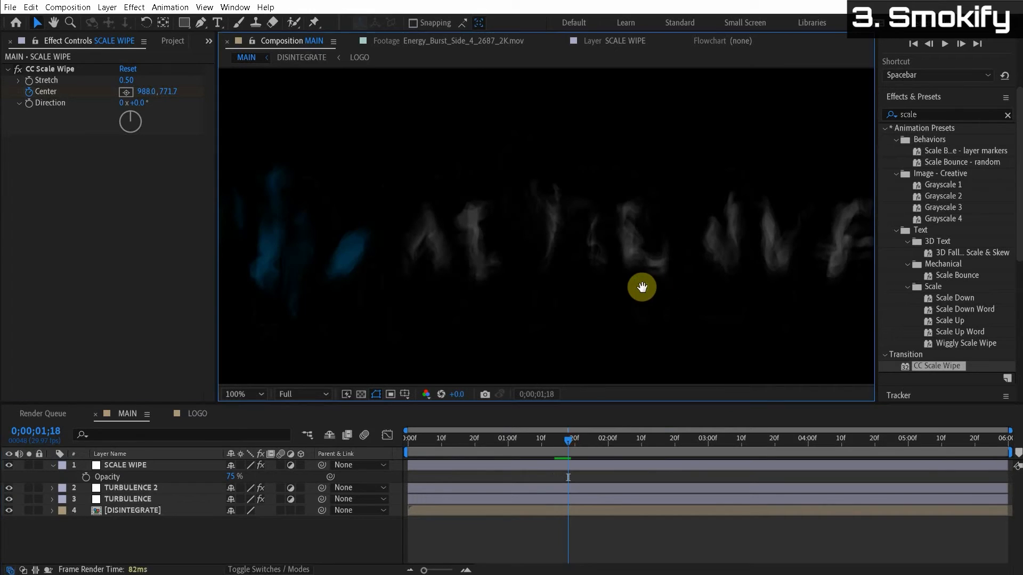
pyautogui.click(241, 394)
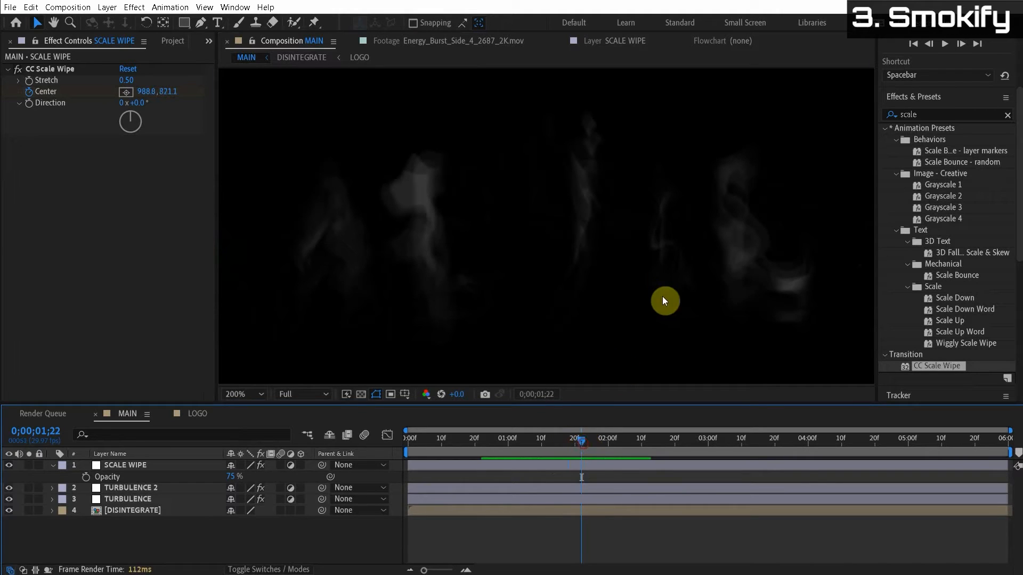
pyautogui.moveTo(671, 313)
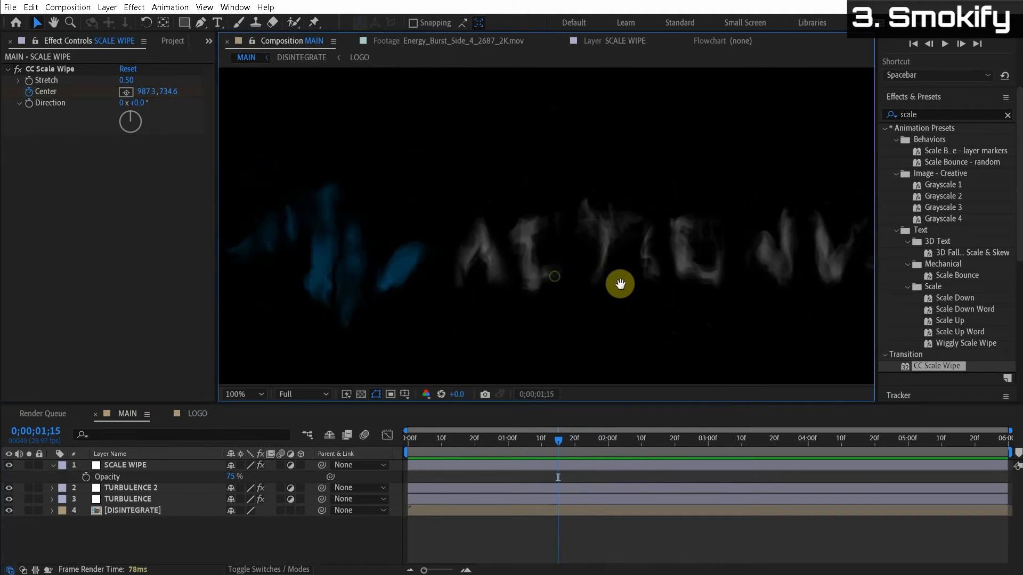
pyautogui.click(945, 42)
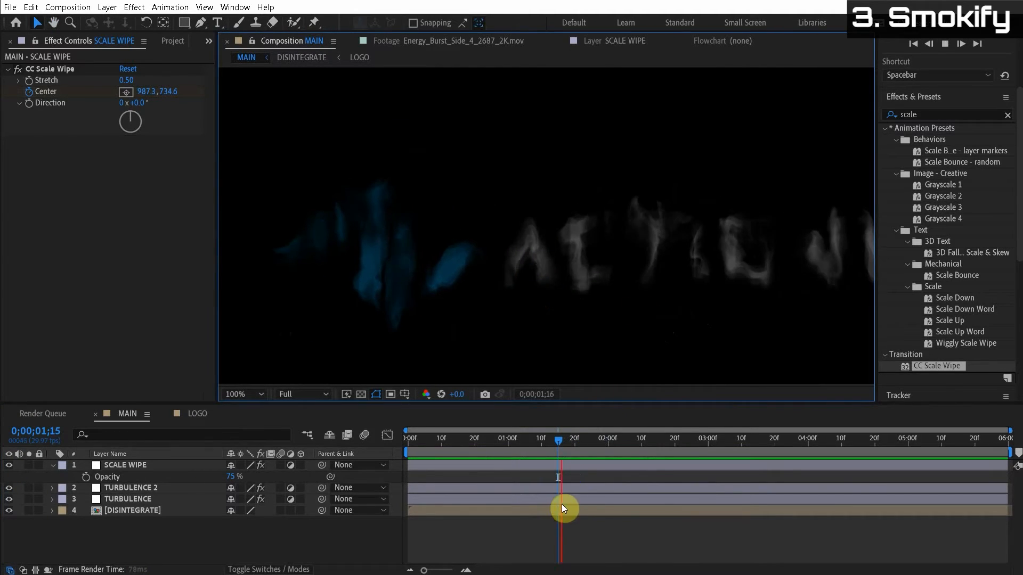
pyautogui.moveTo(563, 509); pyautogui.dragTo(799, 470)
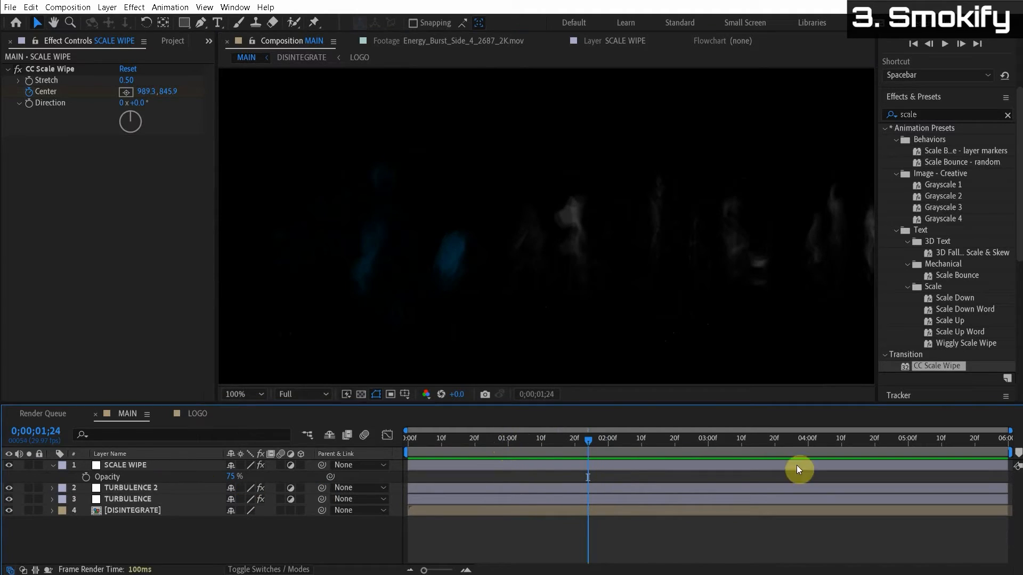
pyautogui.moveTo(799, 469); pyautogui.dragTo(591, 470)
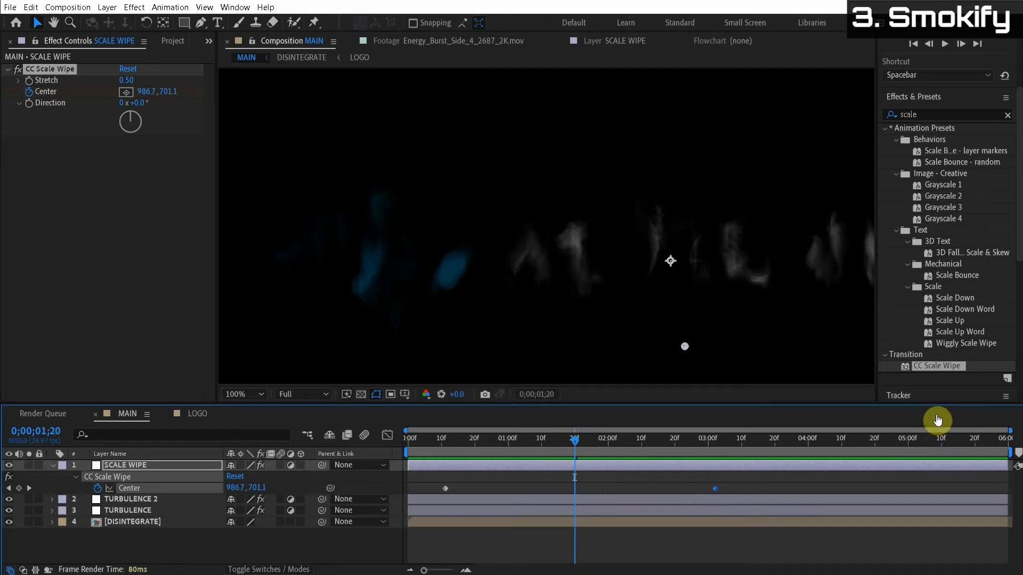
pyautogui.moveTo(42, 534)
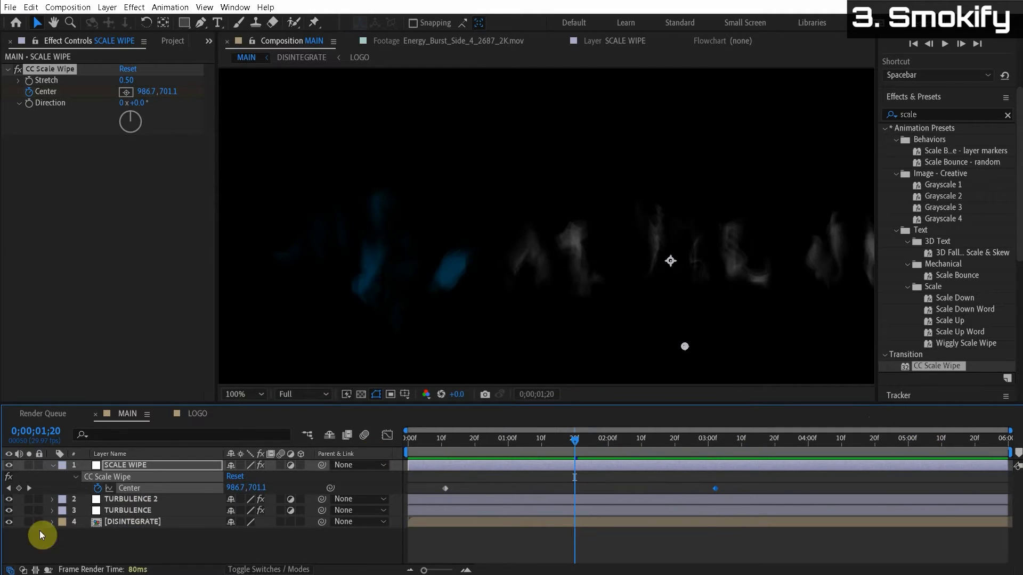
pyautogui.click(52, 465)
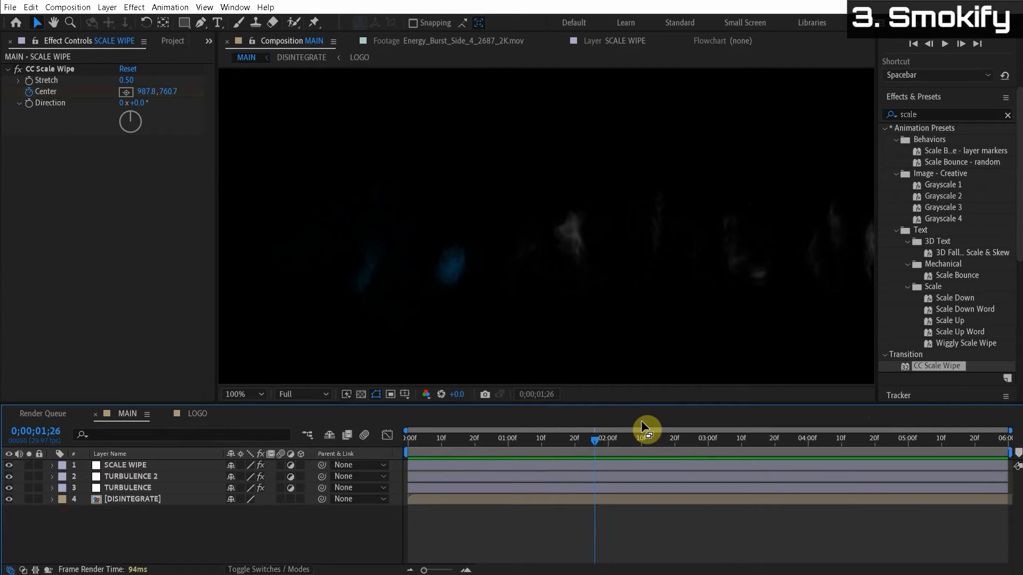
pyautogui.moveTo(691, 371)
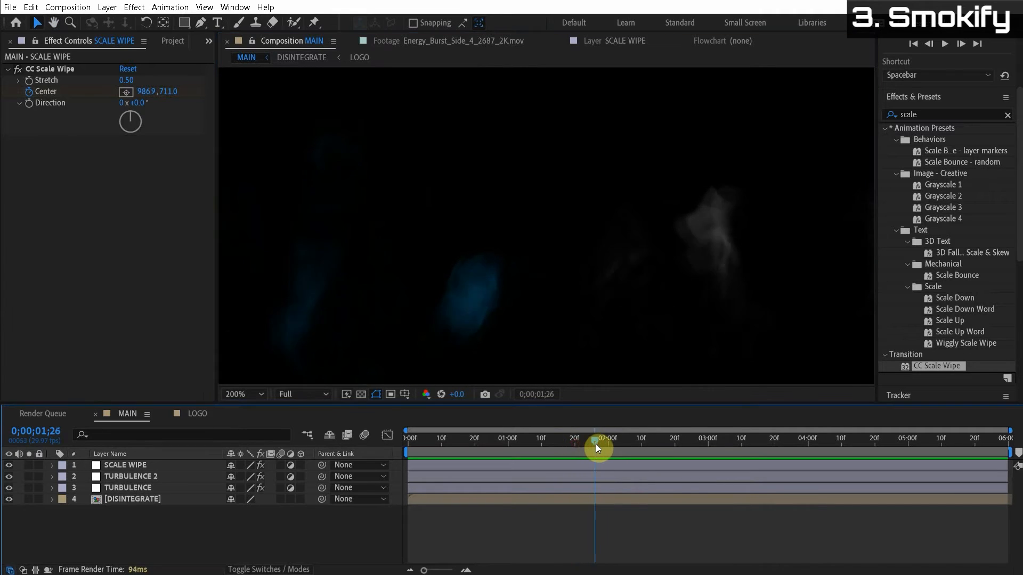
# Step: Scrub through the disintegration to review the wipe from 1;16 to past two seconds
pyautogui.moveTo(596, 449); pyautogui.dragTo(578, 470)
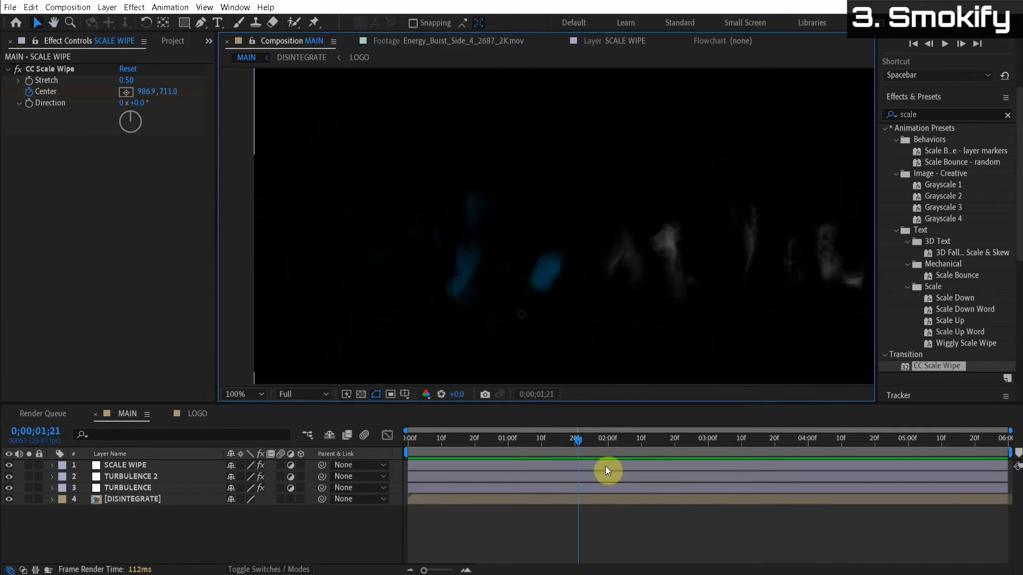
pyautogui.moveTo(578, 446); pyautogui.dragTo(610, 447)
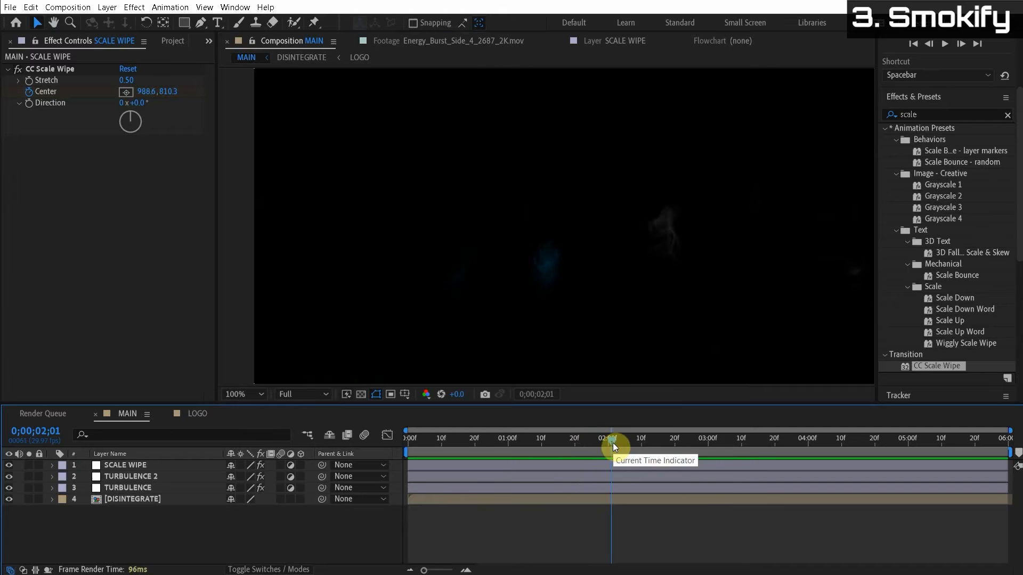
pyautogui.moveTo(611, 438); pyautogui.dragTo(561, 438)
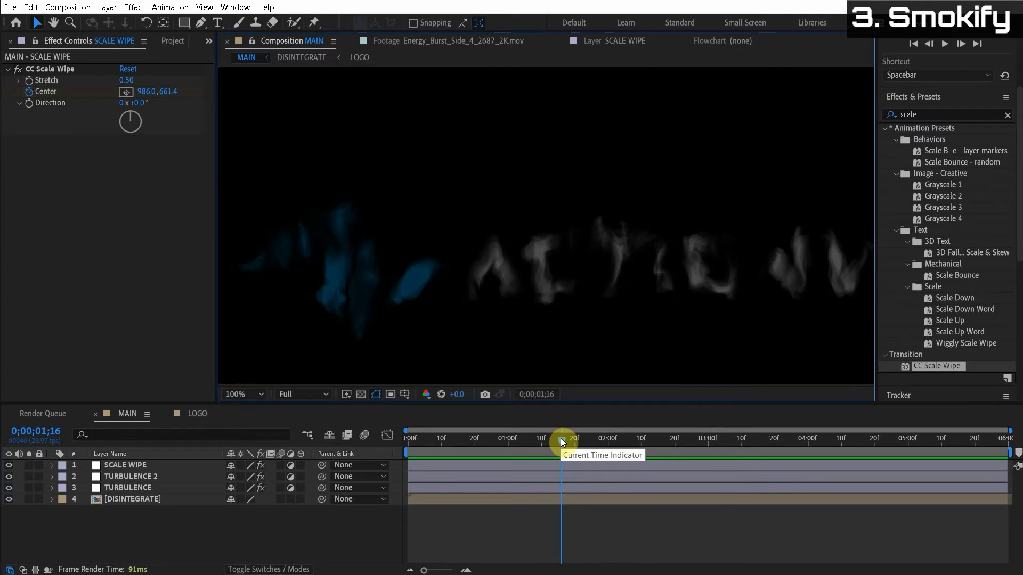
pyautogui.moveTo(561, 440); pyautogui.dragTo(573, 441)
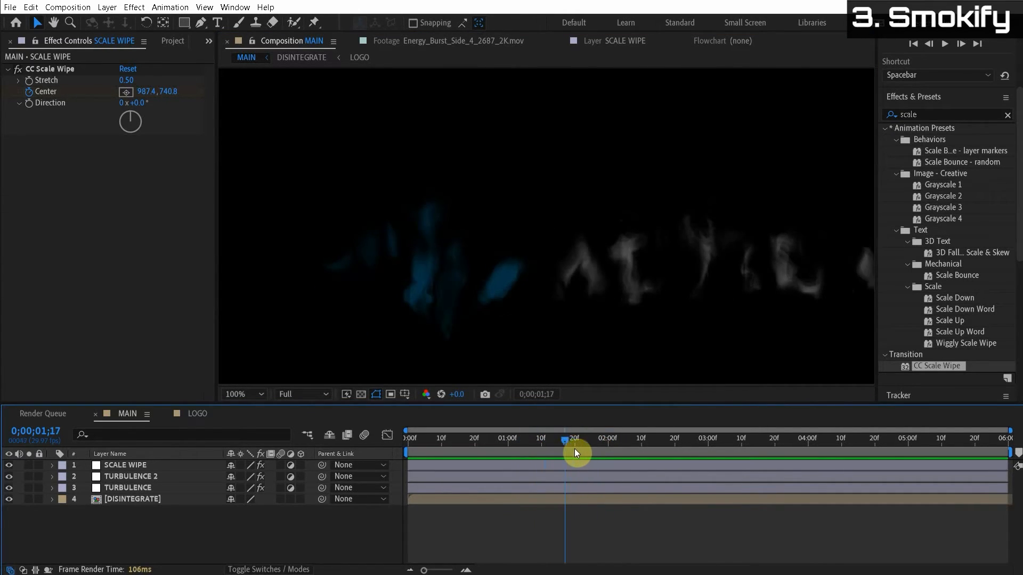
pyautogui.moveTo(574, 454); pyautogui.dragTo(554, 446)
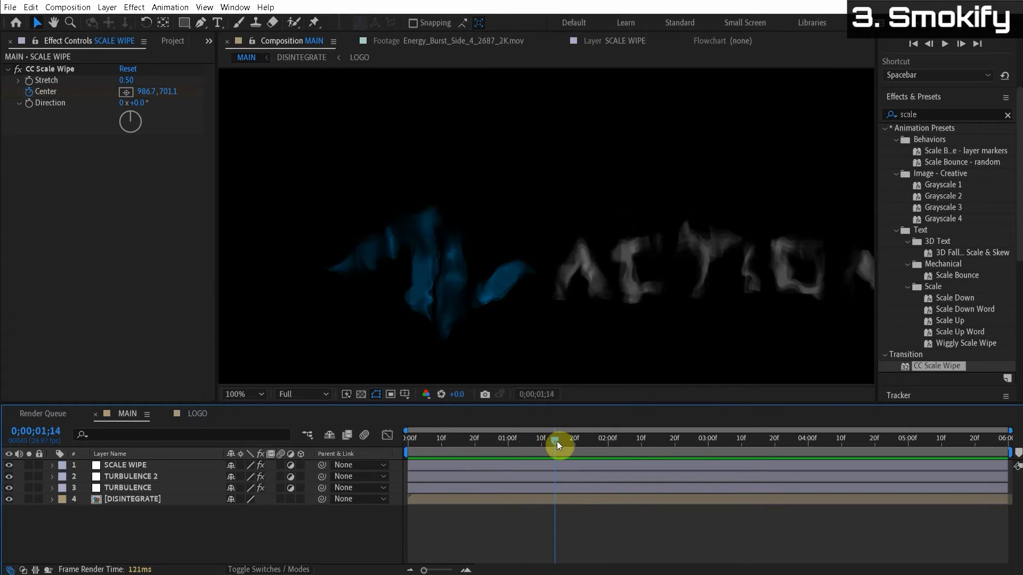
pyautogui.moveTo(557, 446); pyautogui.dragTo(605, 447)
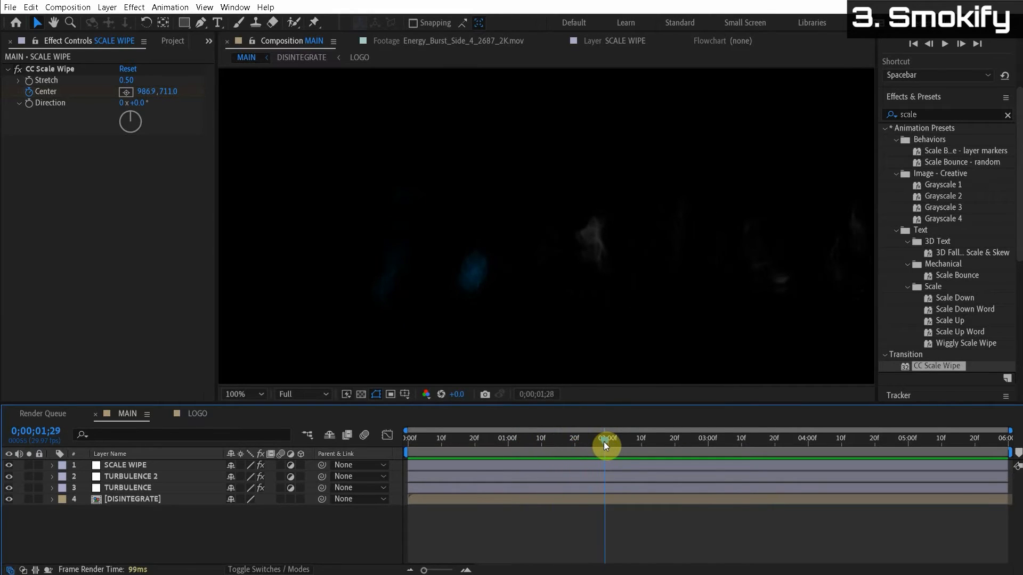
pyautogui.moveTo(606, 446); pyautogui.dragTo(610, 454)
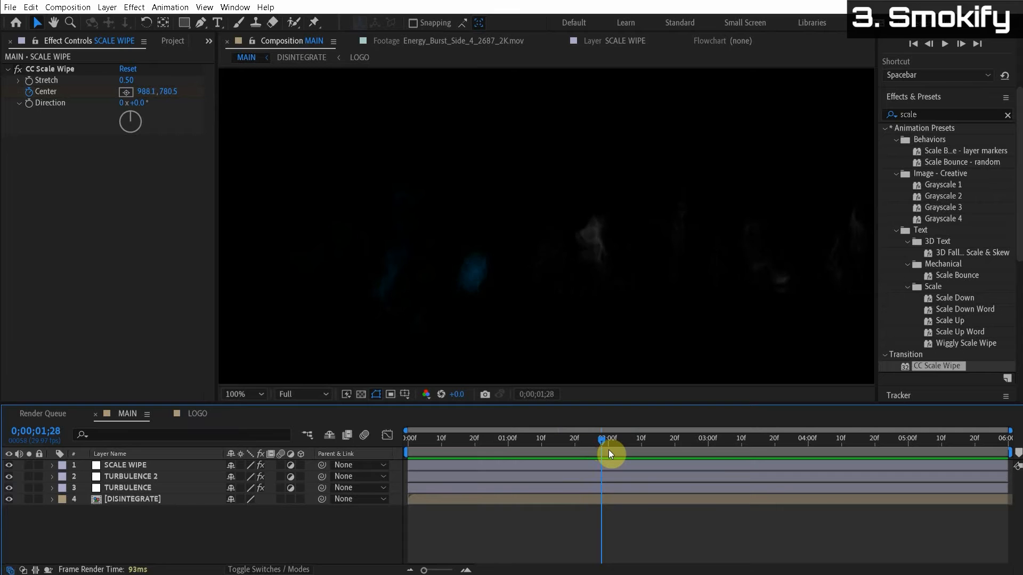
pyautogui.moveTo(609, 454)
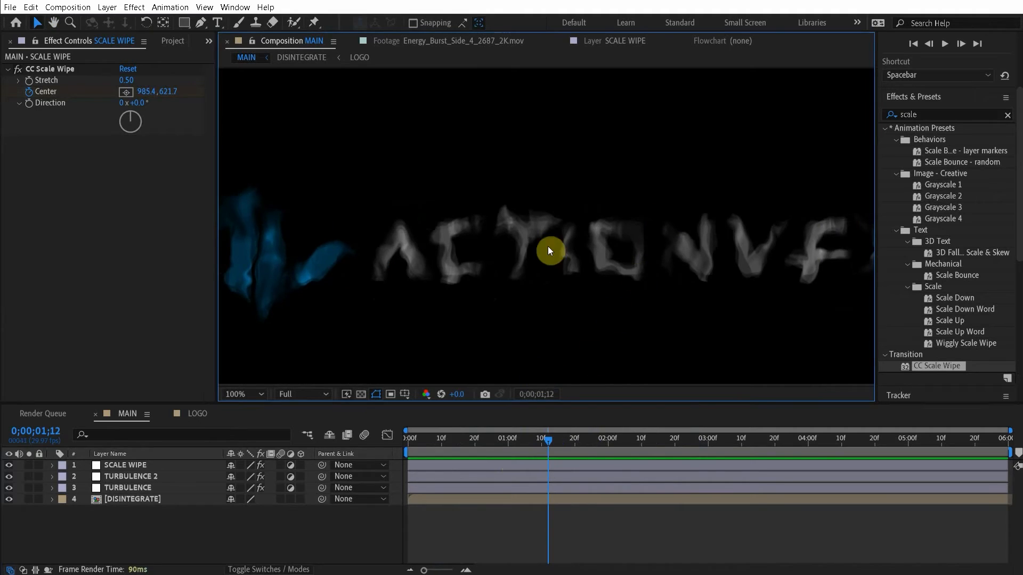
# Step: Place the wipe Center on the logo lettering and park the playhead near two seconds
pyautogui.click(237, 394)
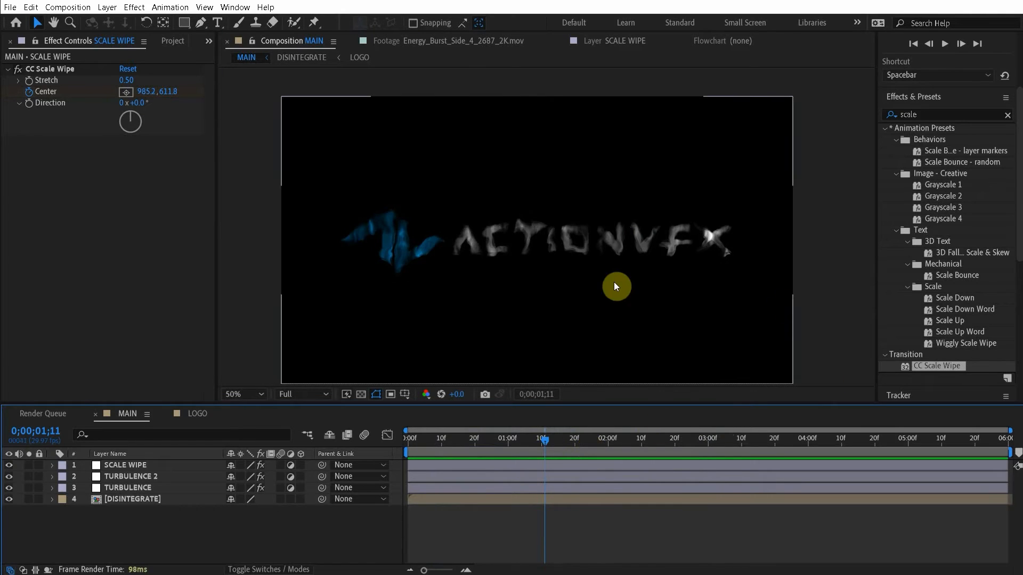
pyautogui.moveTo(497, 282)
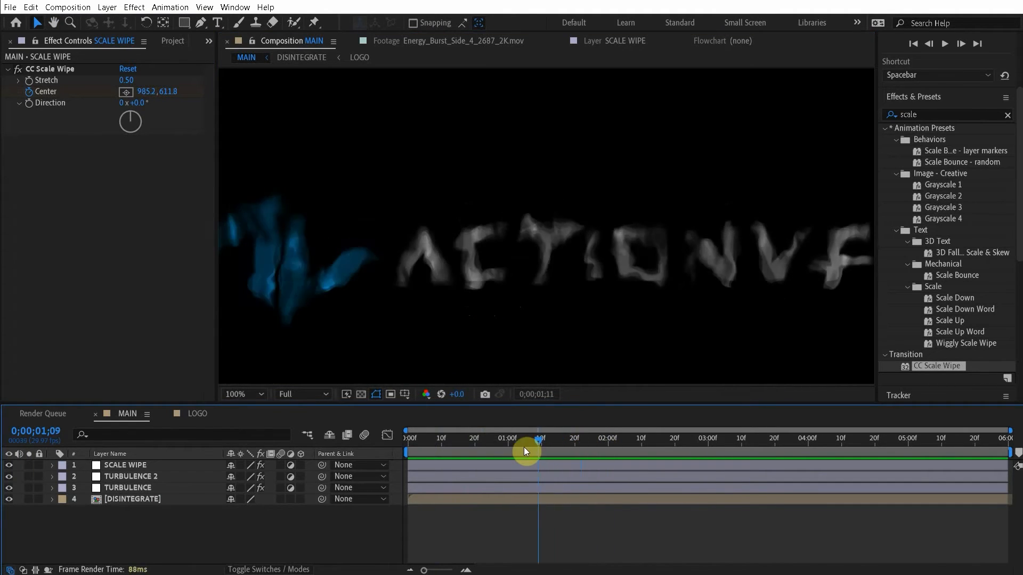
pyautogui.moveTo(525, 452); pyautogui.dragTo(560, 432)
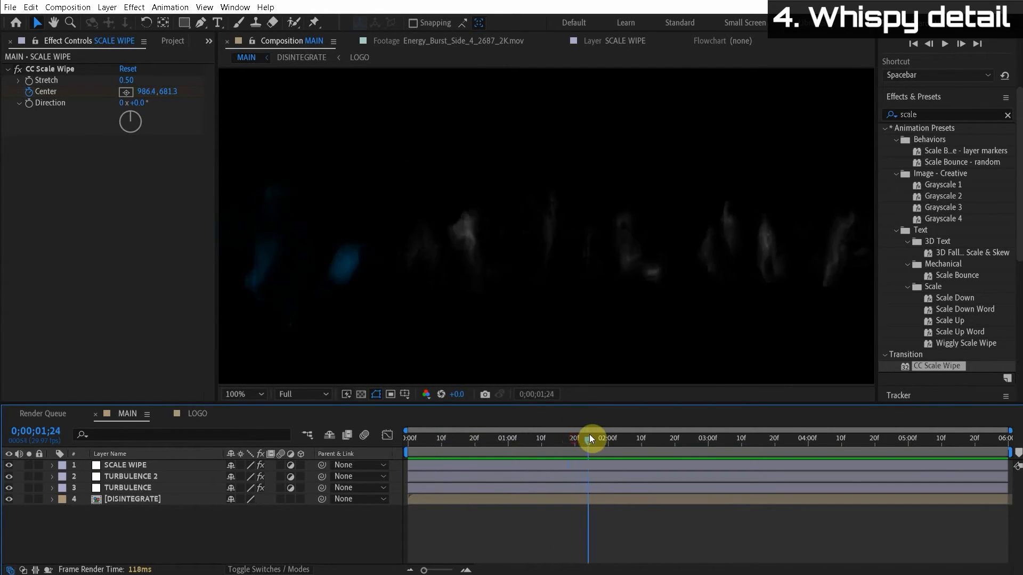
pyautogui.click(173, 41)
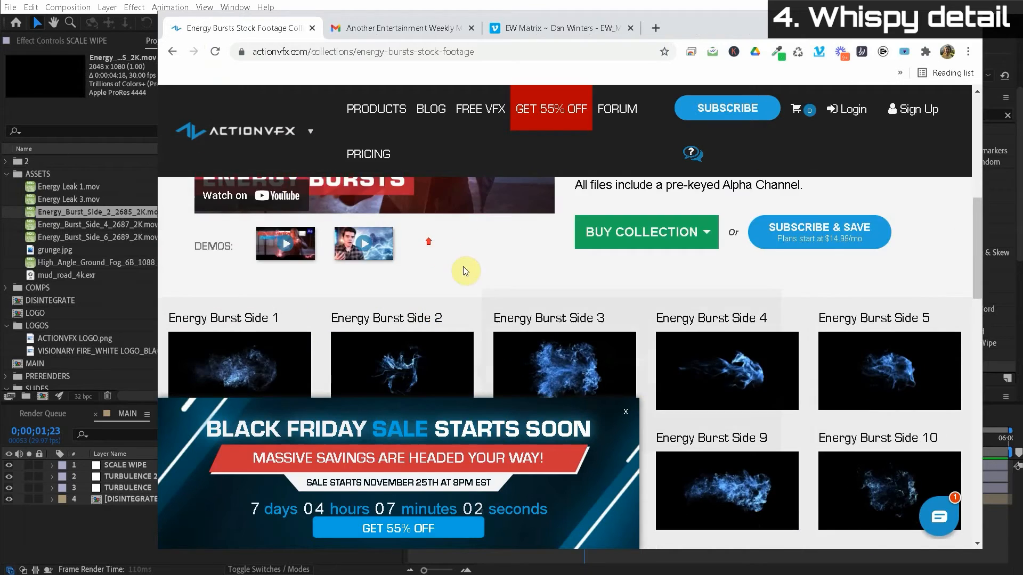
# Step: Scroll through the ActionVFX Energy FX, Smoke and Weather stock-footage collections
pyautogui.scroll(-3)
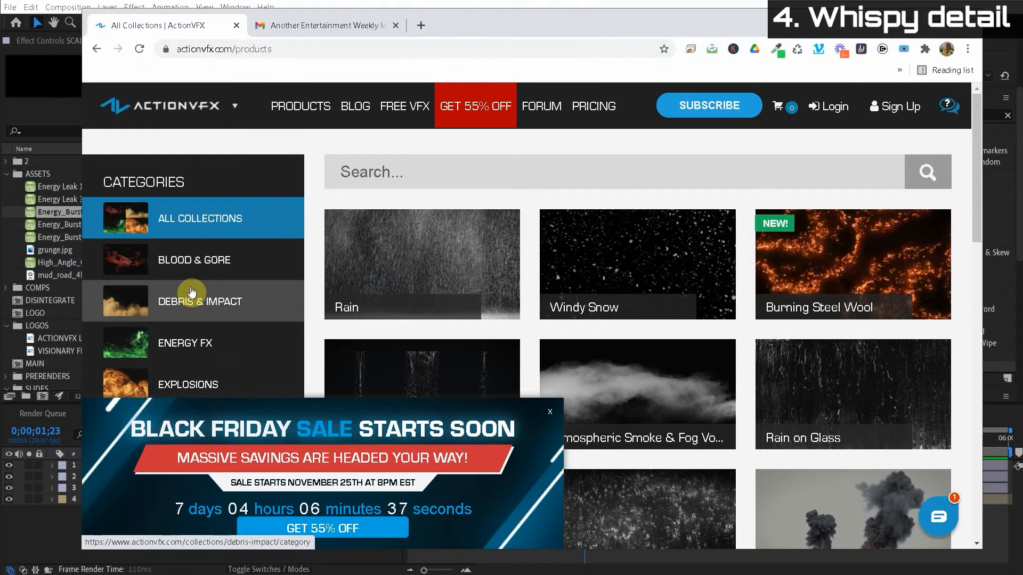
pyautogui.scroll(-3)
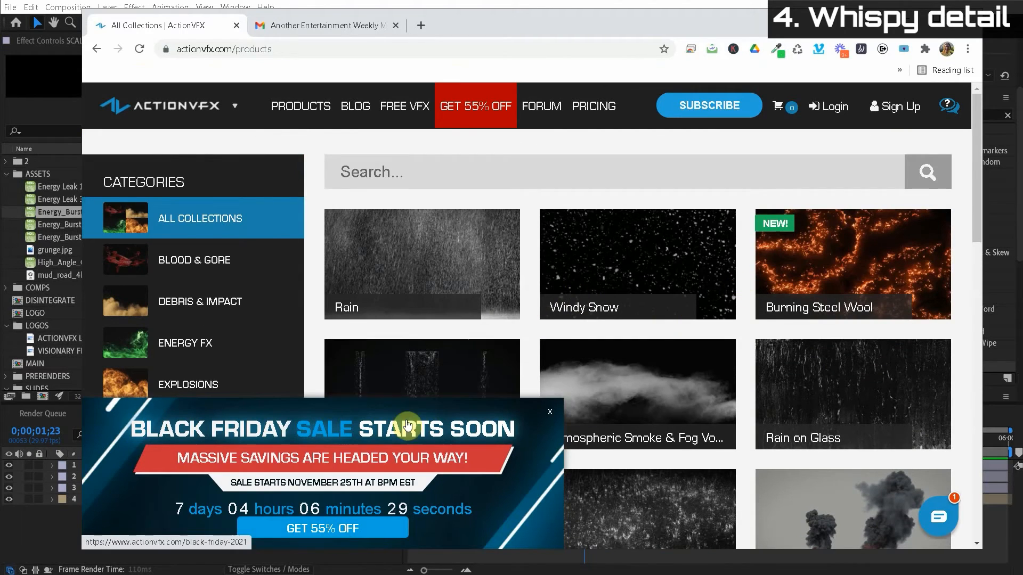
pyautogui.scroll(-3)
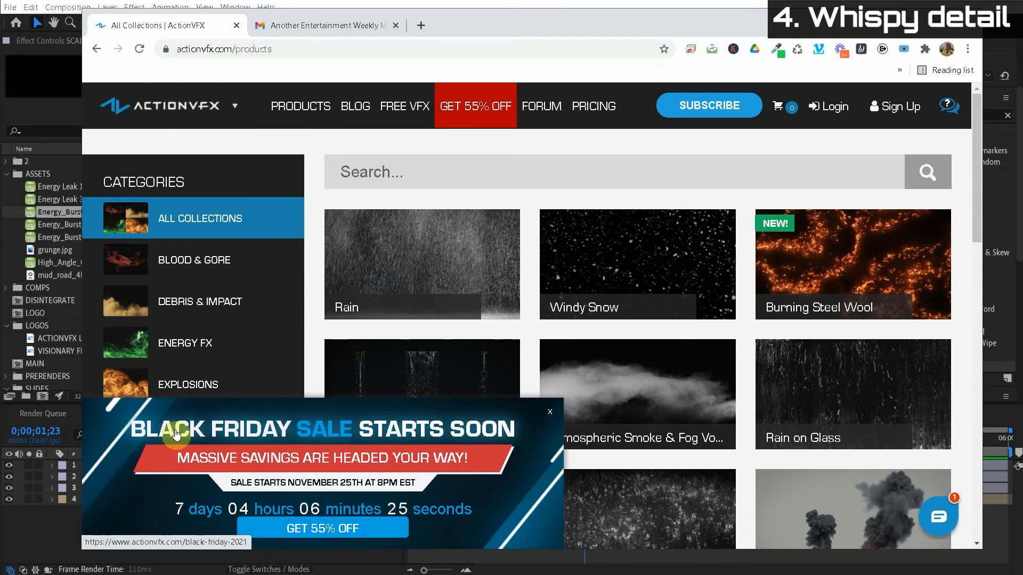
pyautogui.moveTo(324, 495)
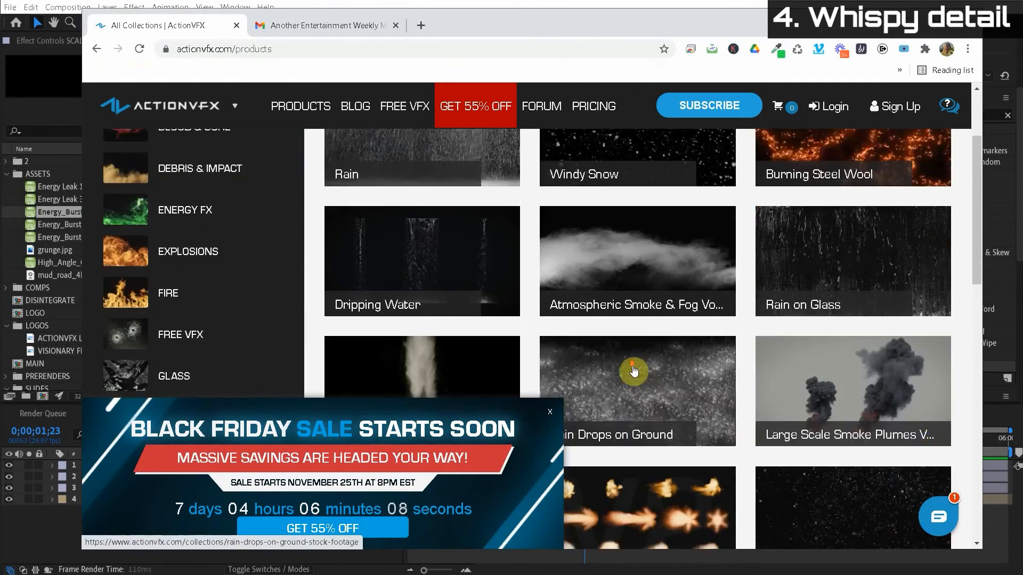
pyautogui.scroll(-3)
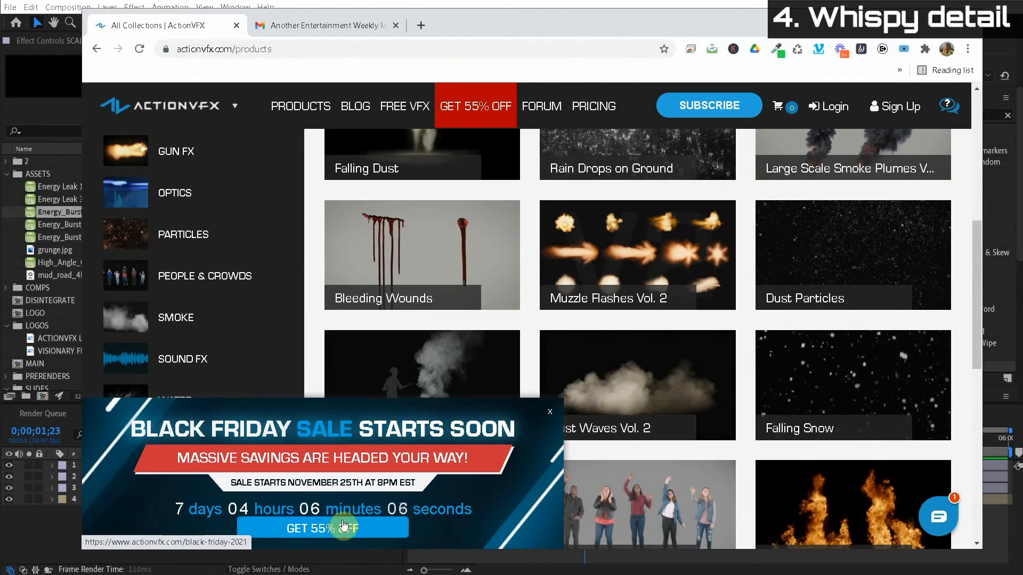
pyautogui.scroll(-3)
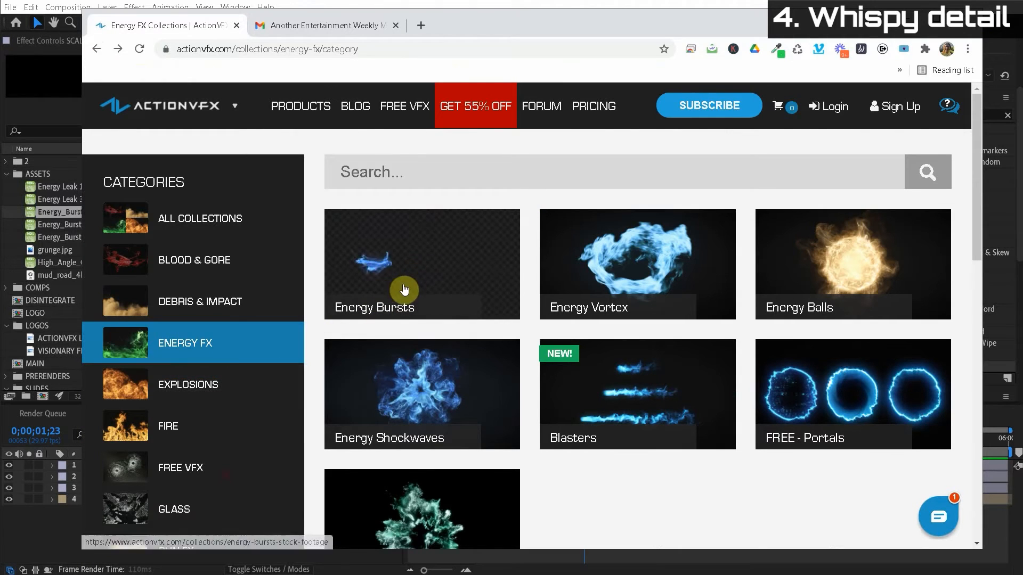
pyautogui.scroll(-3)
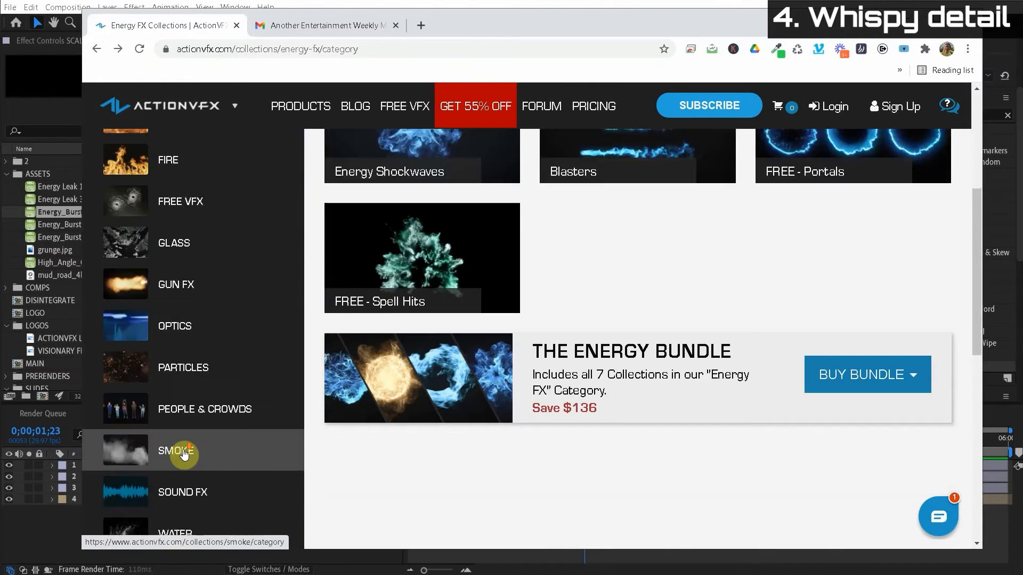
pyautogui.scroll(-3)
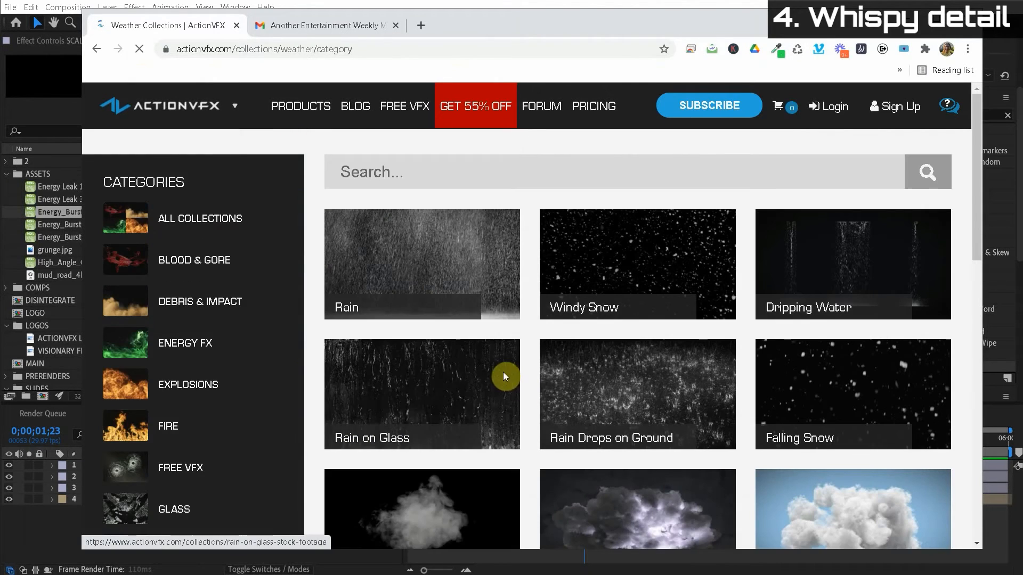
pyautogui.scroll(-3)
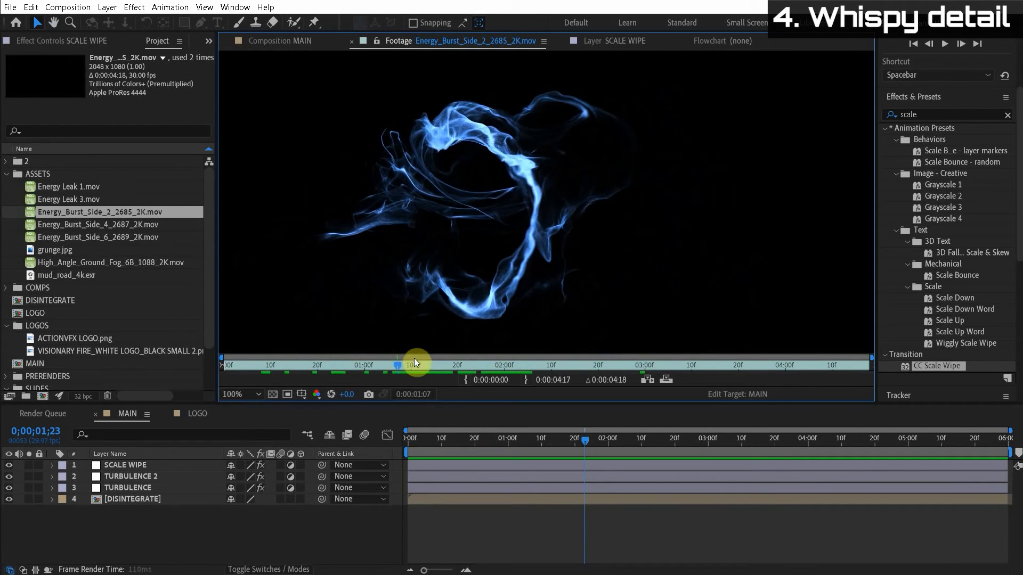
# Step: Preview the energy burst and Cold_Breath_Front clips from the ASSETS folder in the Footage panel
pyautogui.moveTo(397, 365); pyautogui.dragTo(672, 364)
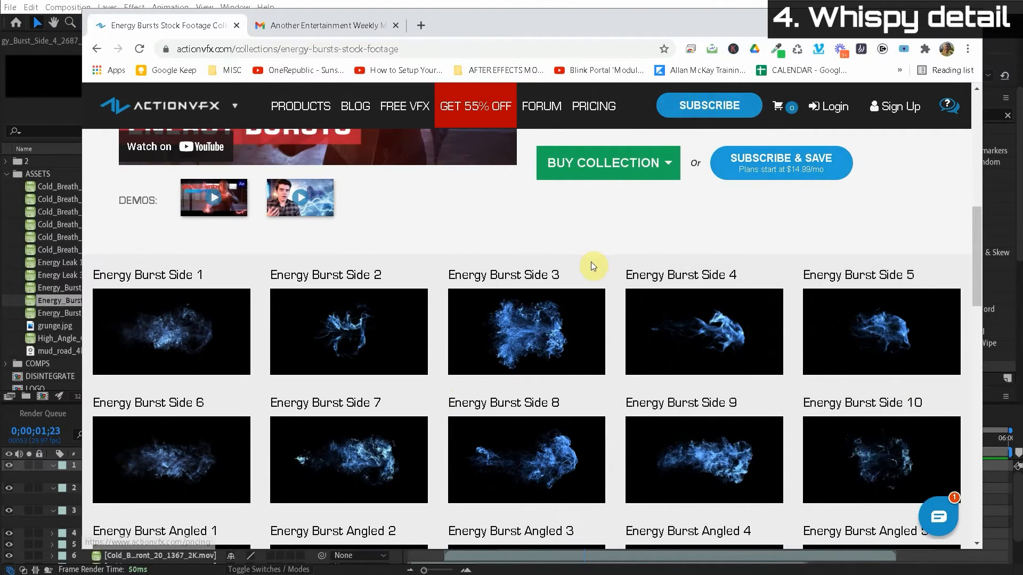
pyautogui.scroll(-3)
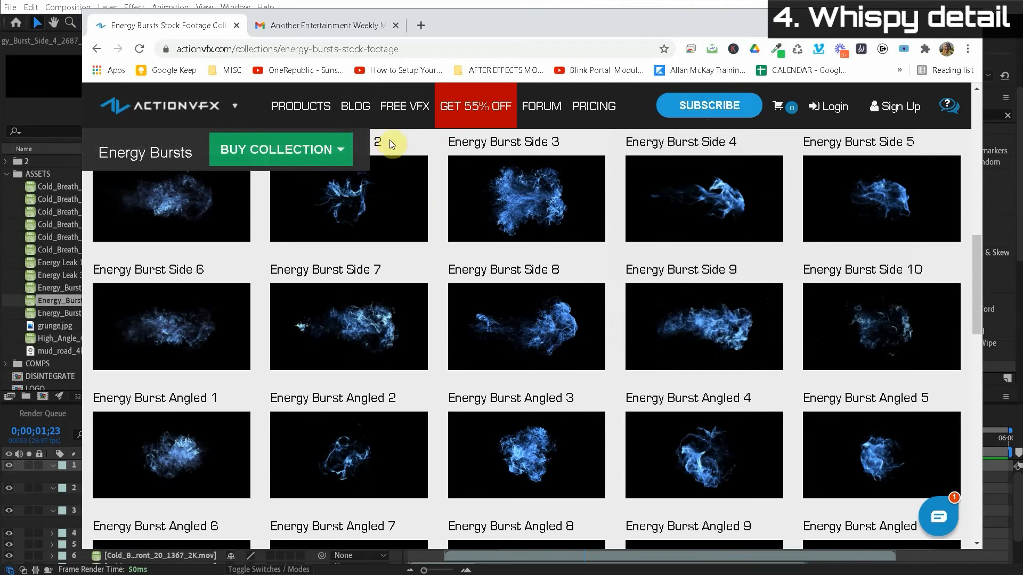
pyautogui.scroll(-3)
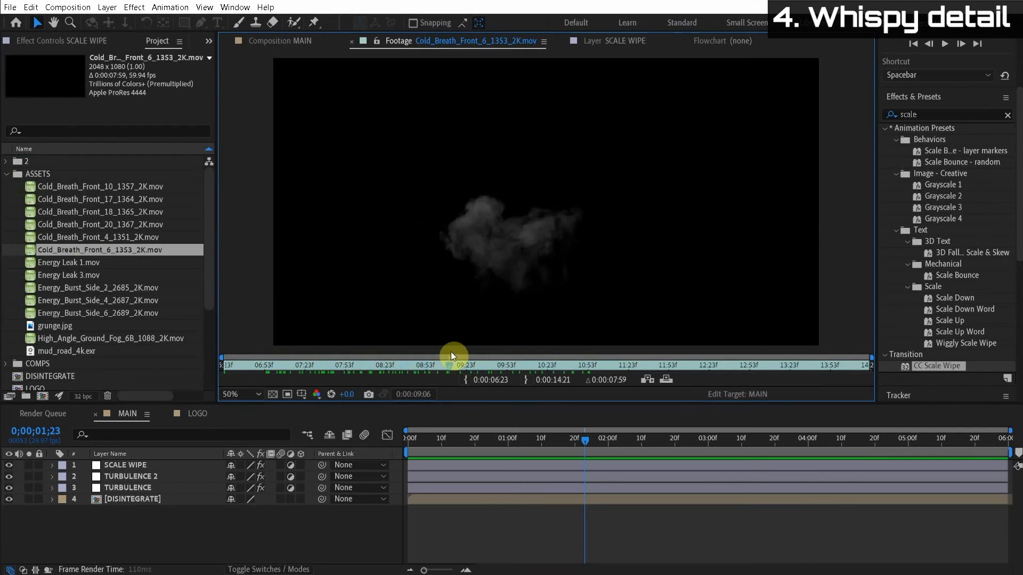
pyautogui.click(100, 225)
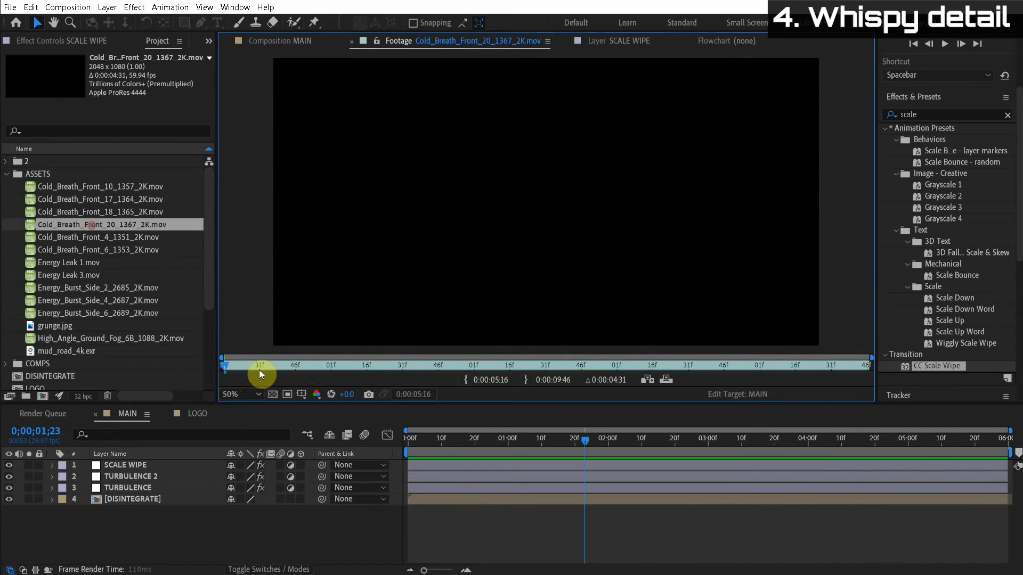
pyautogui.moveTo(260, 366); pyautogui.dragTo(434, 357)
pyautogui.write('SMOKE FX')
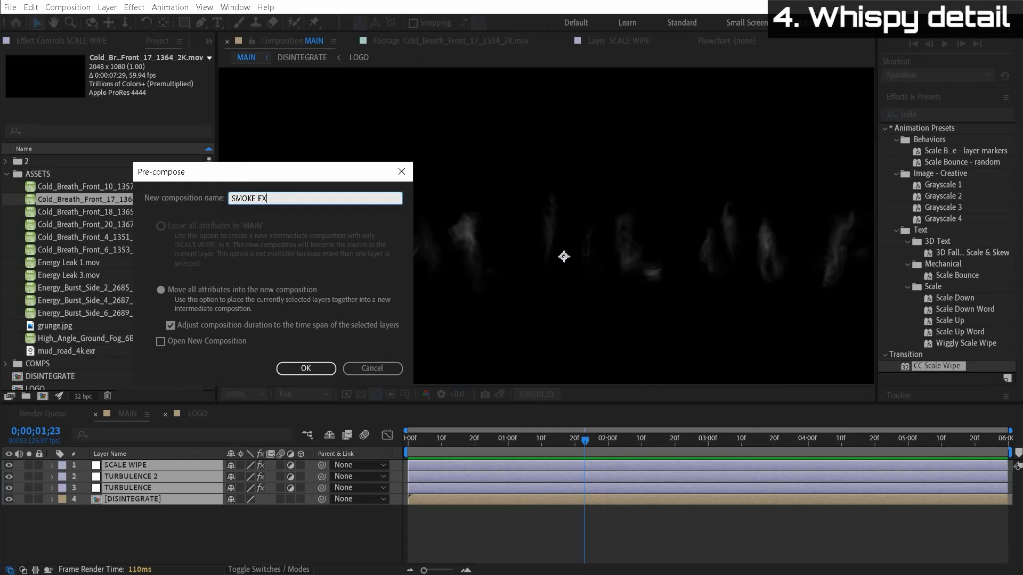
# Step: Pre-compose the smoke layers as SMOKE FX and add Cold_Breath_Front_10 as a top layer
pyautogui.click(306, 368)
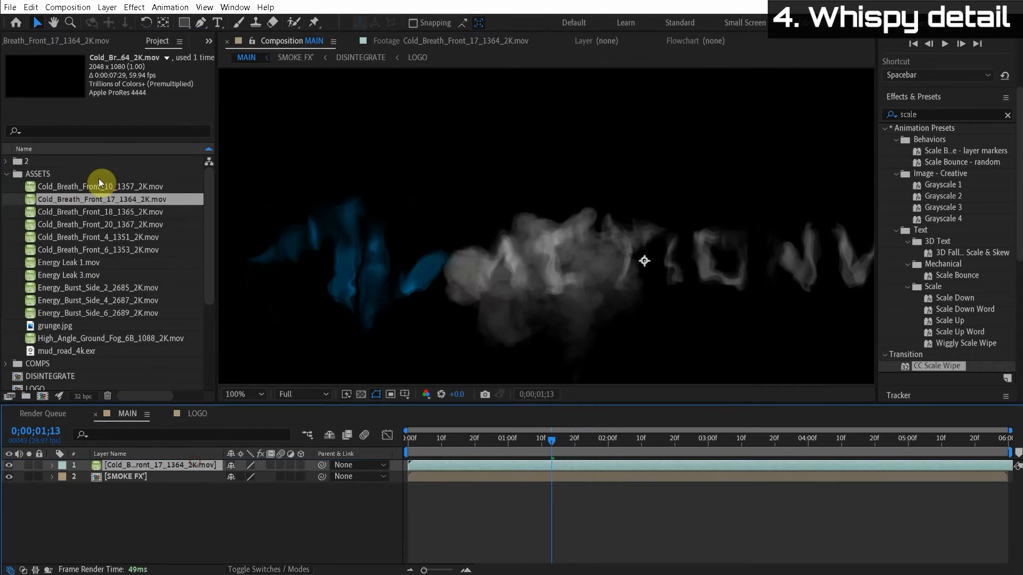
pyautogui.moveTo(101, 186); pyautogui.dragTo(590, 274)
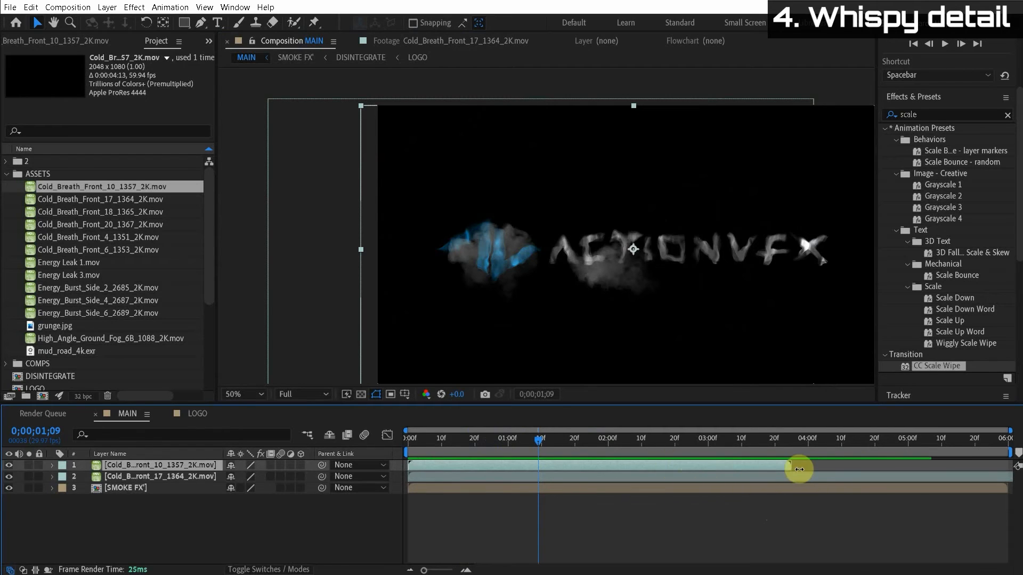
pyautogui.rightClick(799, 468)
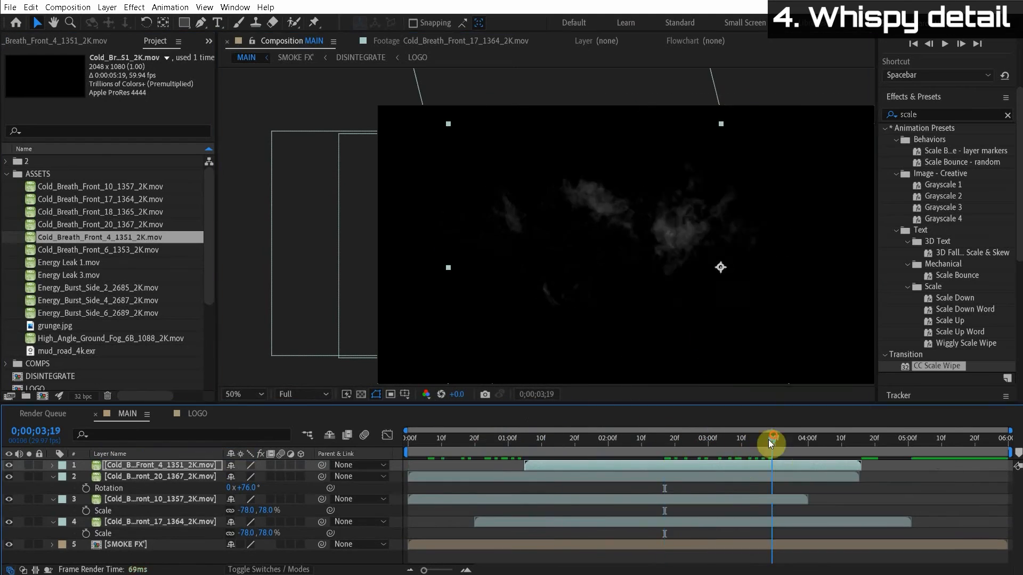
# Step: Reposition the energy burst clip over the logo and review the layered smoke timing
pyautogui.moveTo(769, 443); pyautogui.dragTo(595, 443)
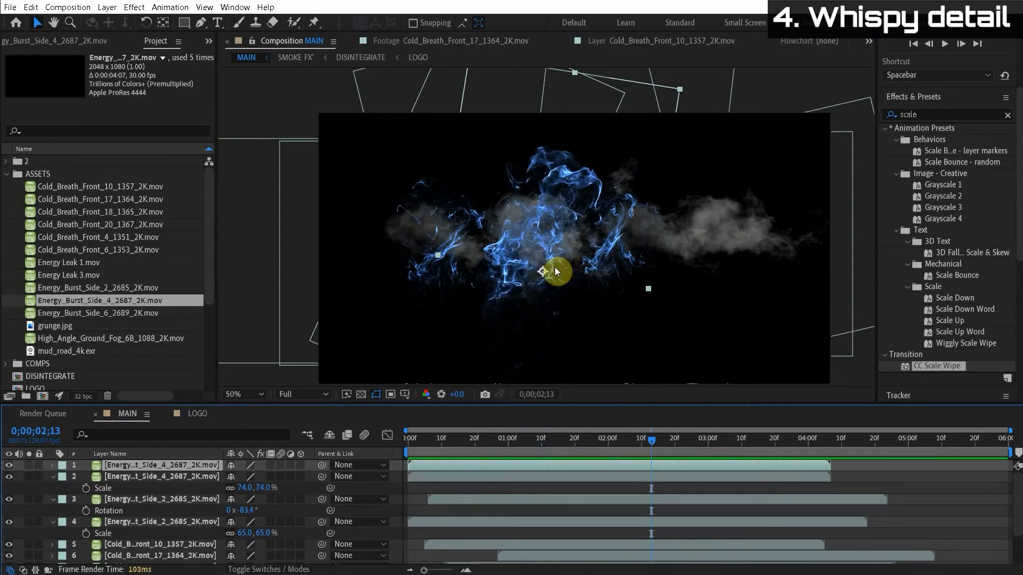
pyautogui.moveTo(651, 433); pyautogui.dragTo(607, 434)
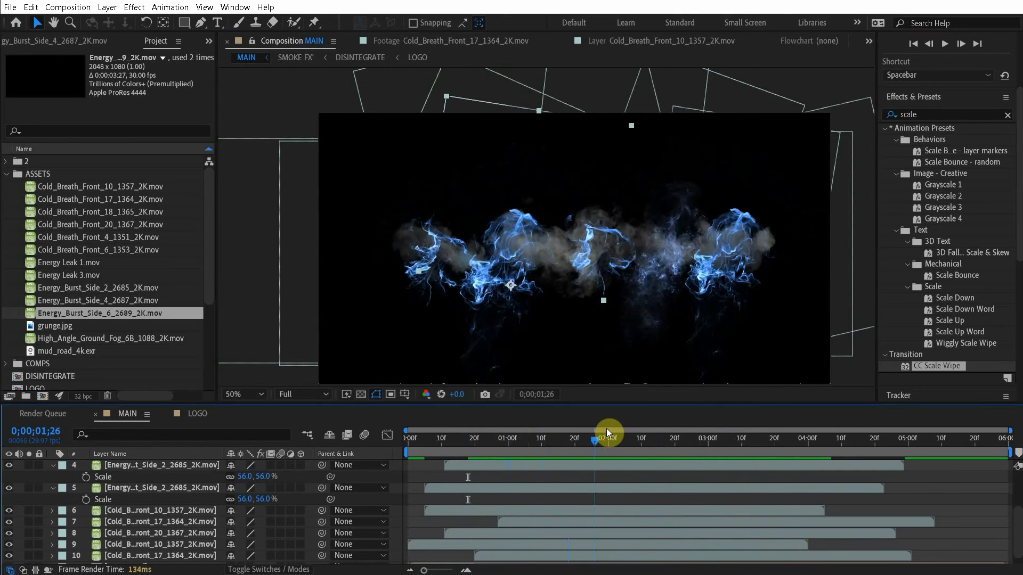
pyautogui.moveTo(608, 433); pyautogui.dragTo(573, 434)
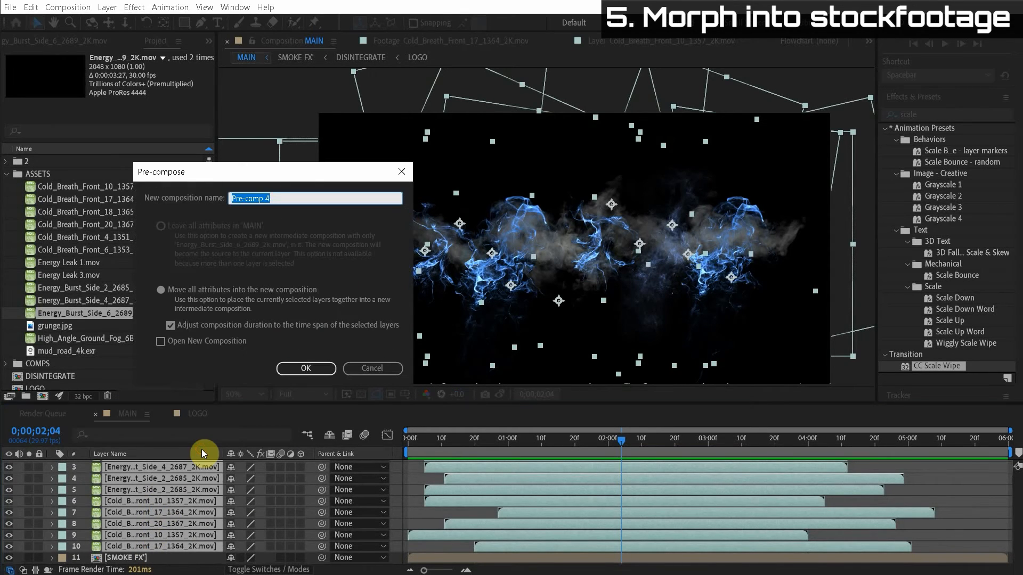
# Step: Pre-compose the footage layers as WHISPY and paste a LOGO copy into MAIN
pyautogui.write('WHISPY')
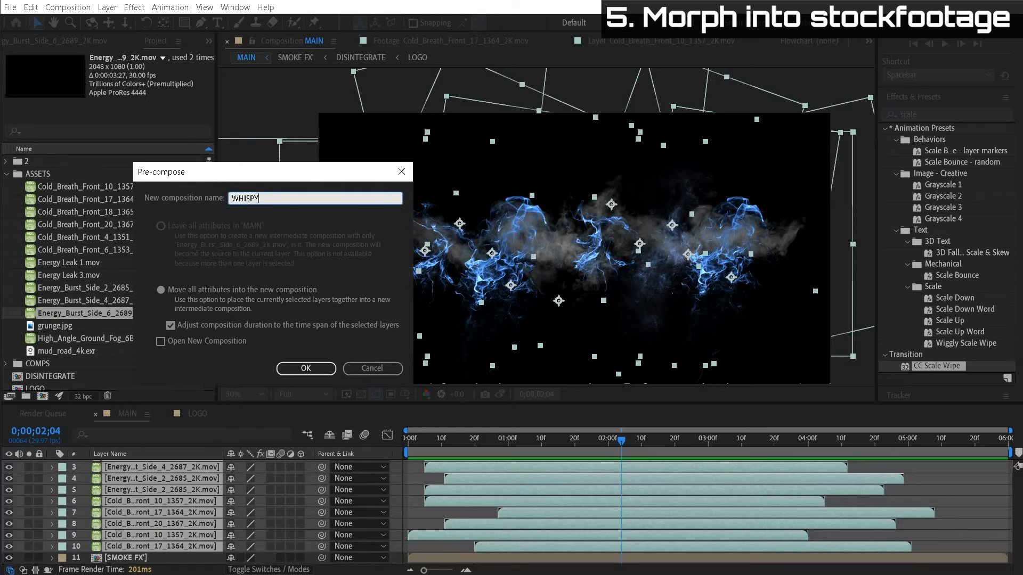
pyautogui.click(306, 369)
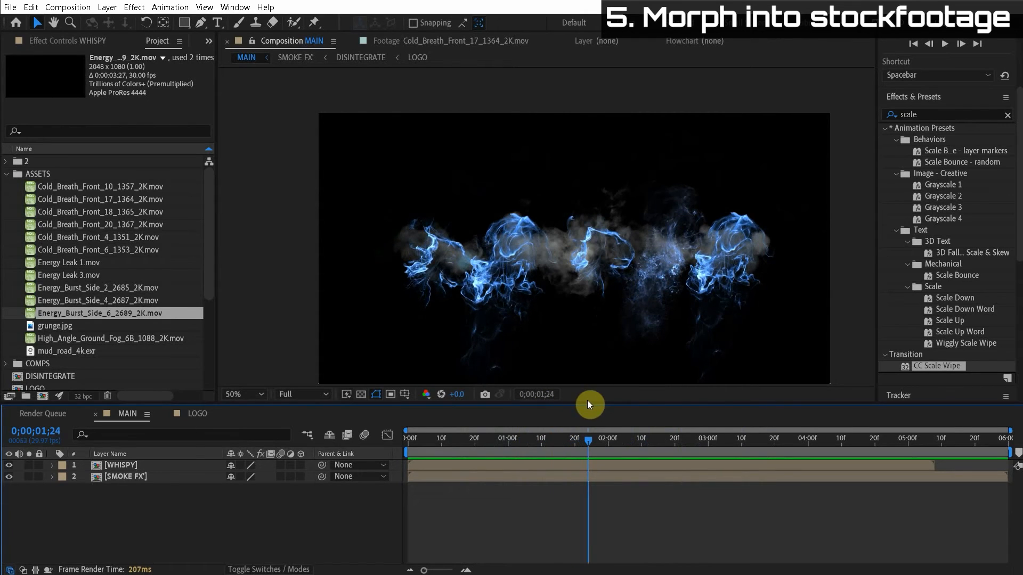
pyautogui.moveTo(396, 65)
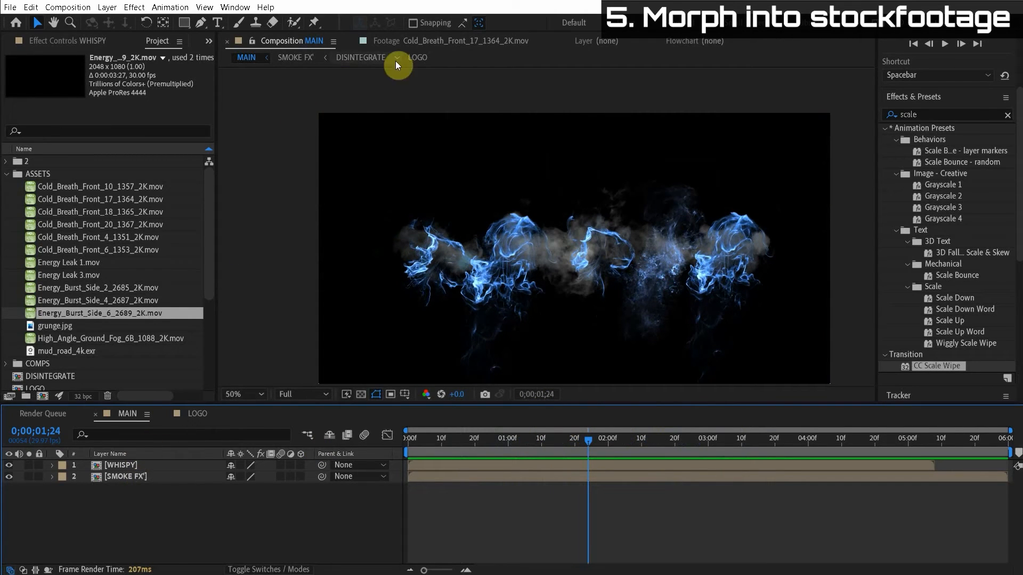
pyautogui.click(359, 57)
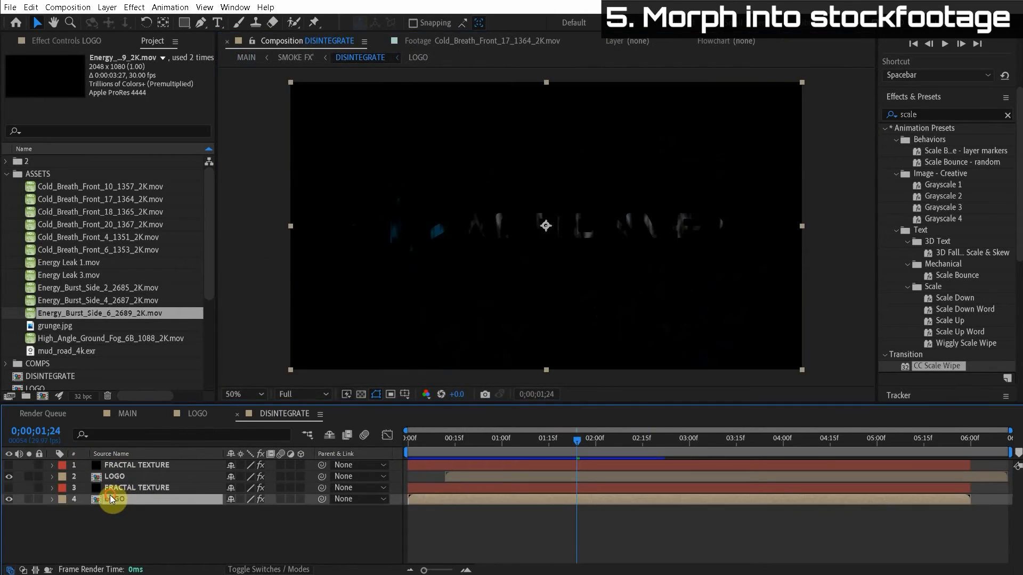
pyautogui.click(246, 58)
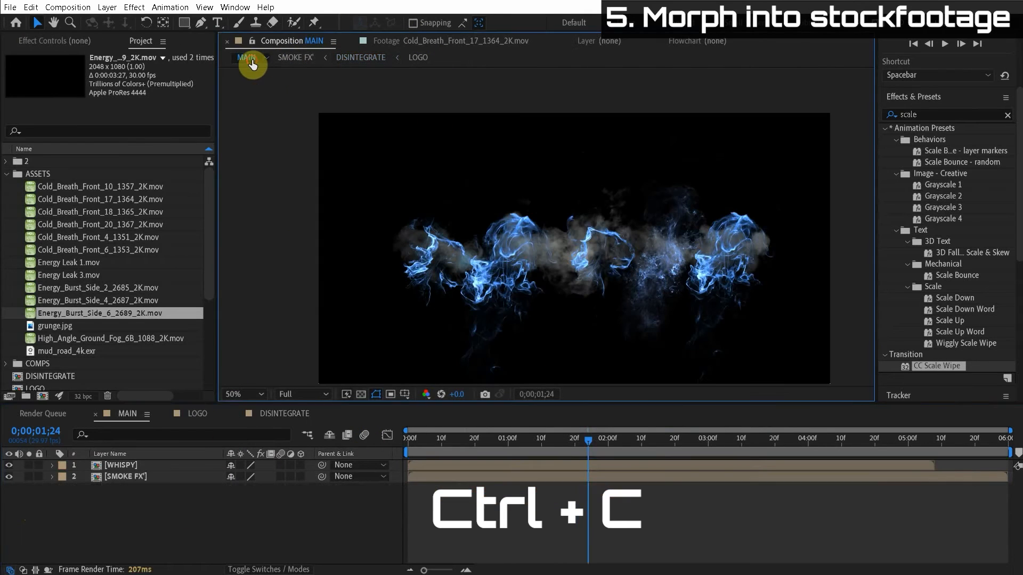
pyautogui.press('ctrl+v')
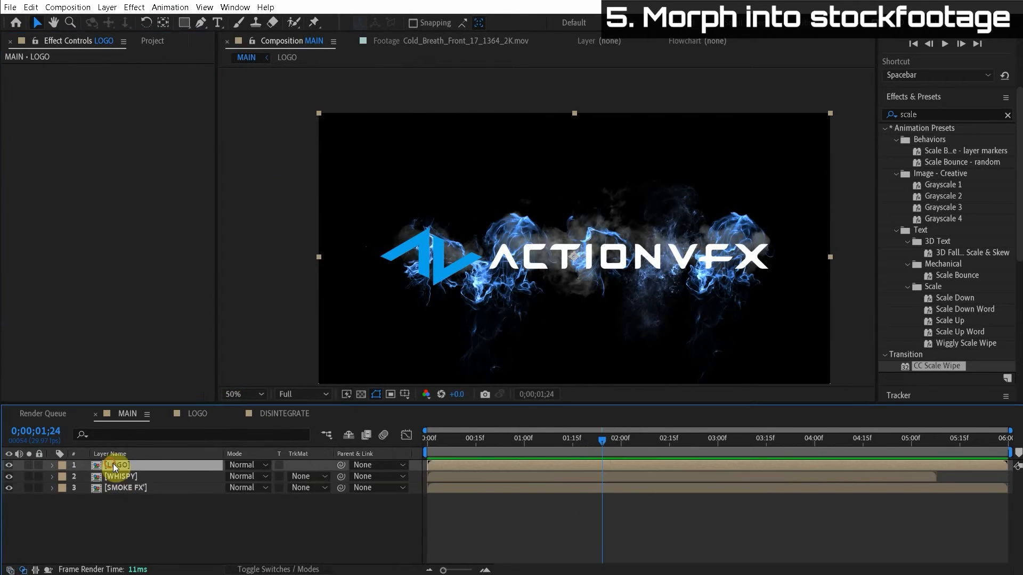
# Step: Set WHISPY's Track Matte to Alpha Matte "[LOGO]"
pyautogui.click(120, 476)
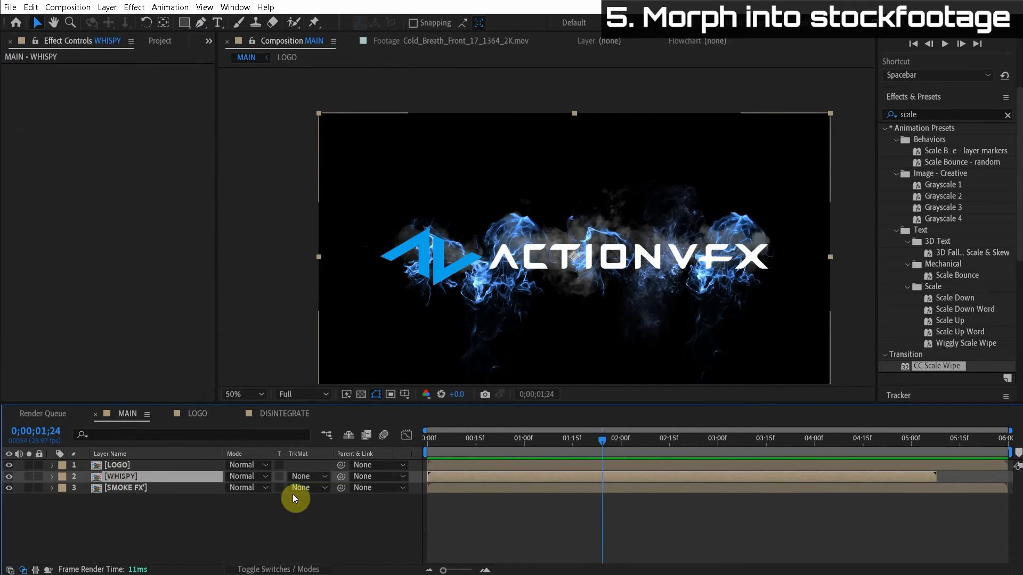
pyautogui.click(307, 476)
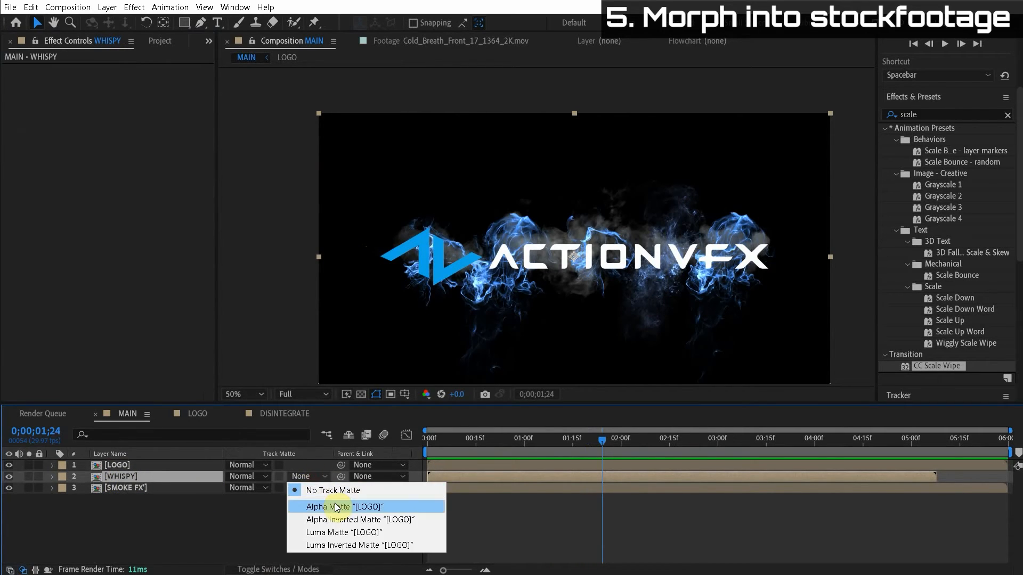
pyautogui.click(334, 507)
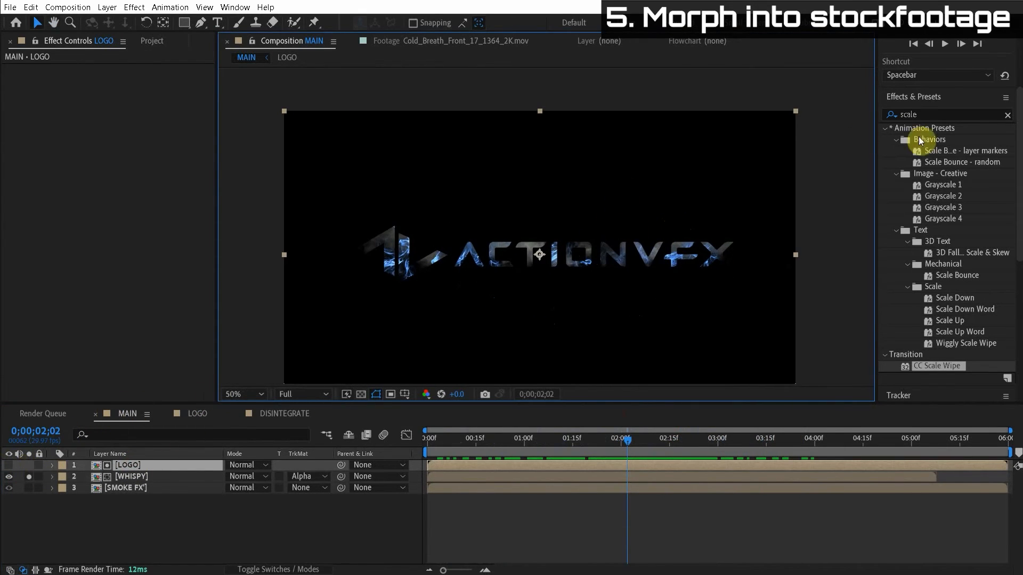
# Step: Apply Fast Box Blur and CC Radial Blur (Fading Zoom, raised Amount) to the LOGO matte
pyautogui.write('fast')
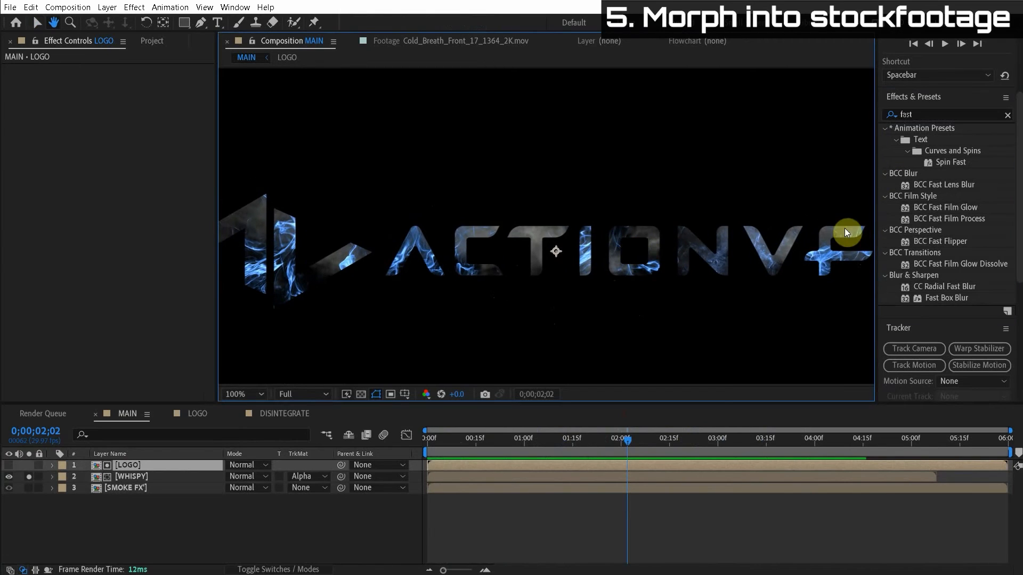
pyautogui.doubleClick(945, 297)
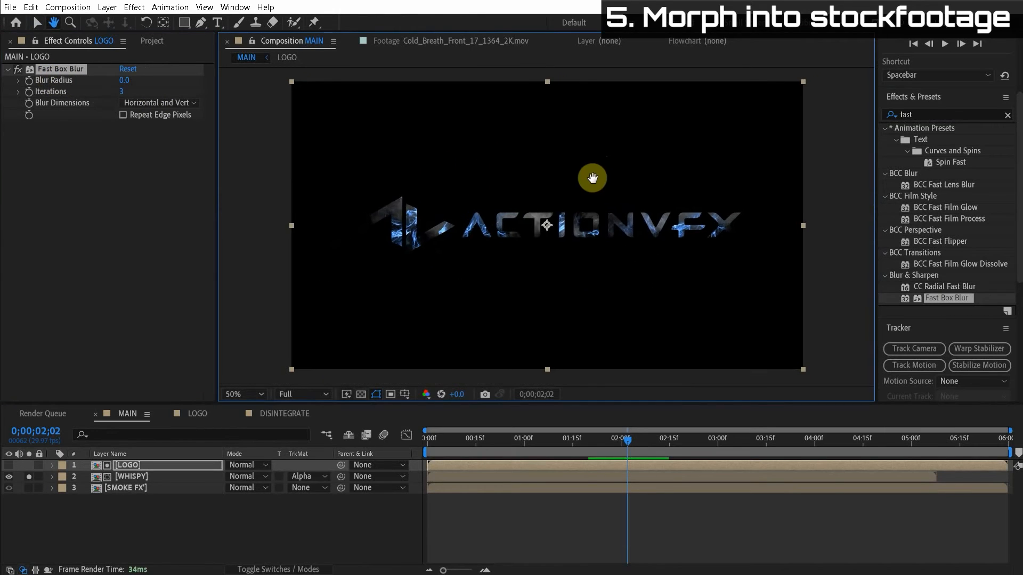
pyautogui.click(18, 69)
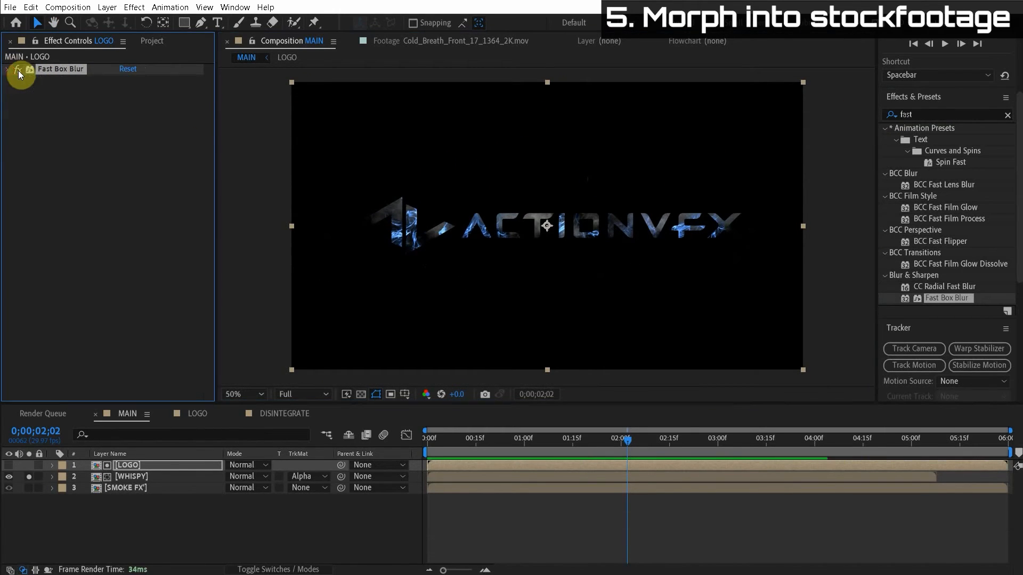
pyautogui.write('cc radi')
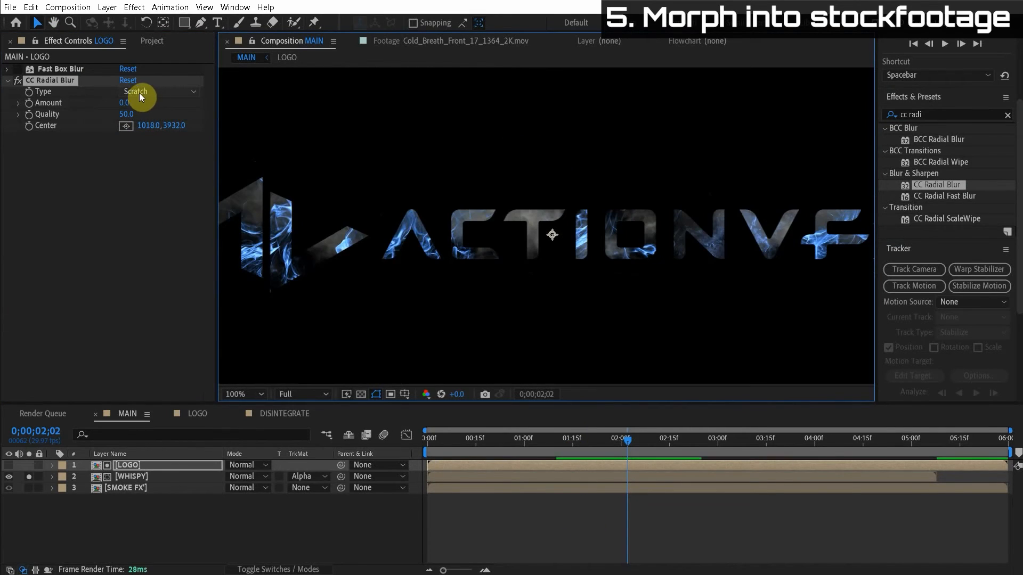
pyautogui.click(146, 91)
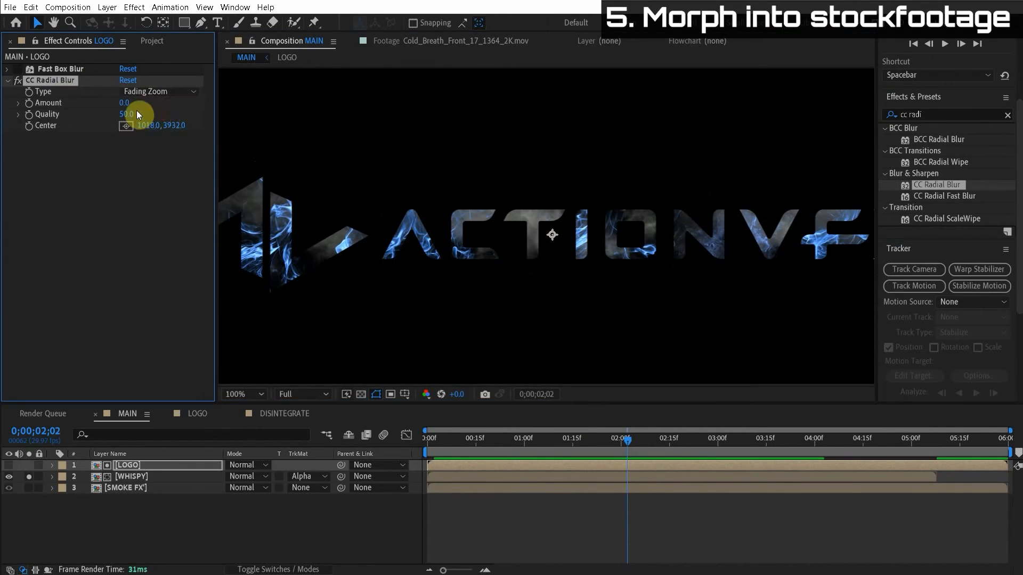
pyautogui.moveTo(124, 103); pyautogui.dragTo(130, 102)
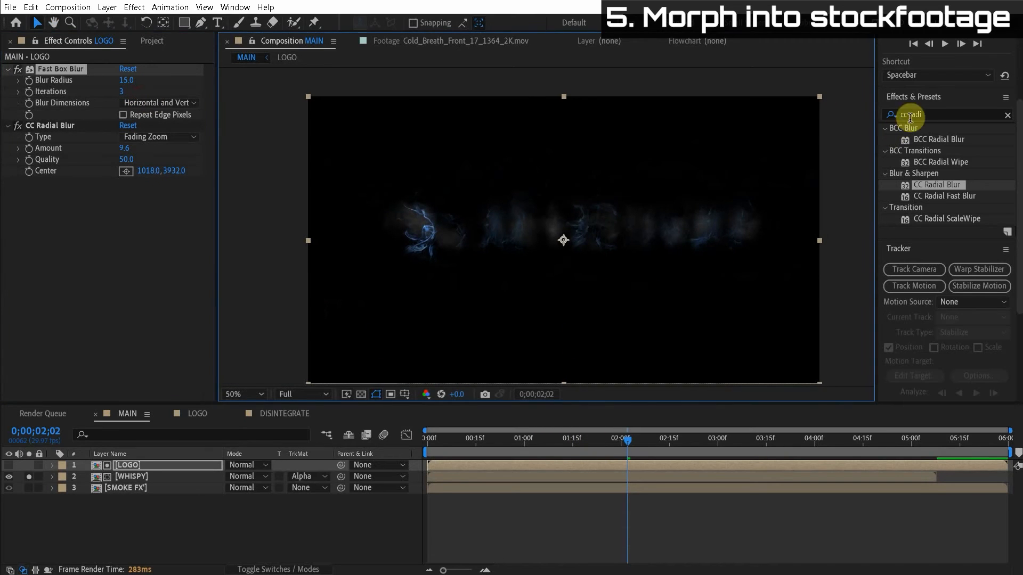
# Step: Add Curves on the Alpha channel and push the curve up to thicken the matte
pyautogui.write('curves')
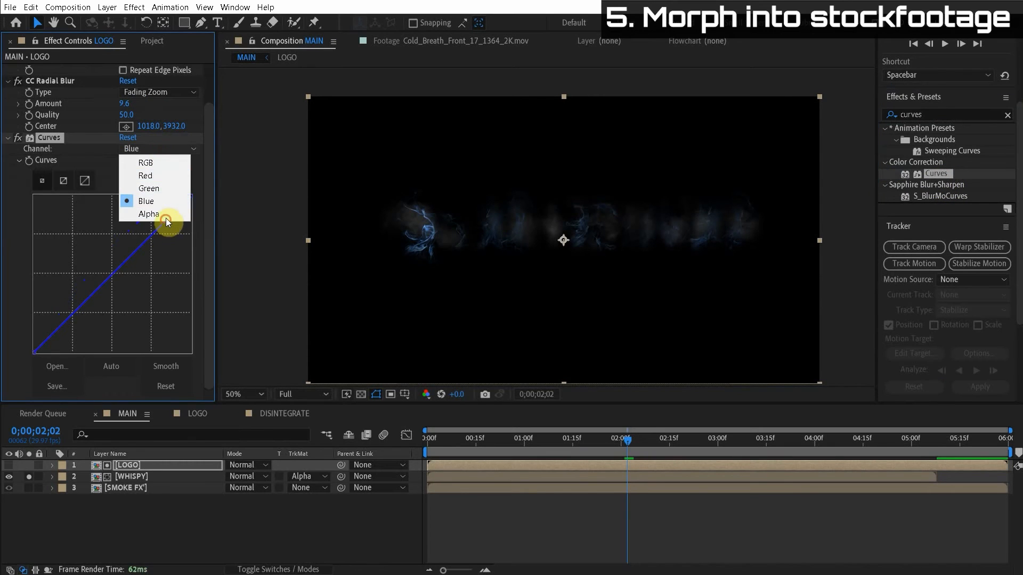
pyautogui.click(149, 214)
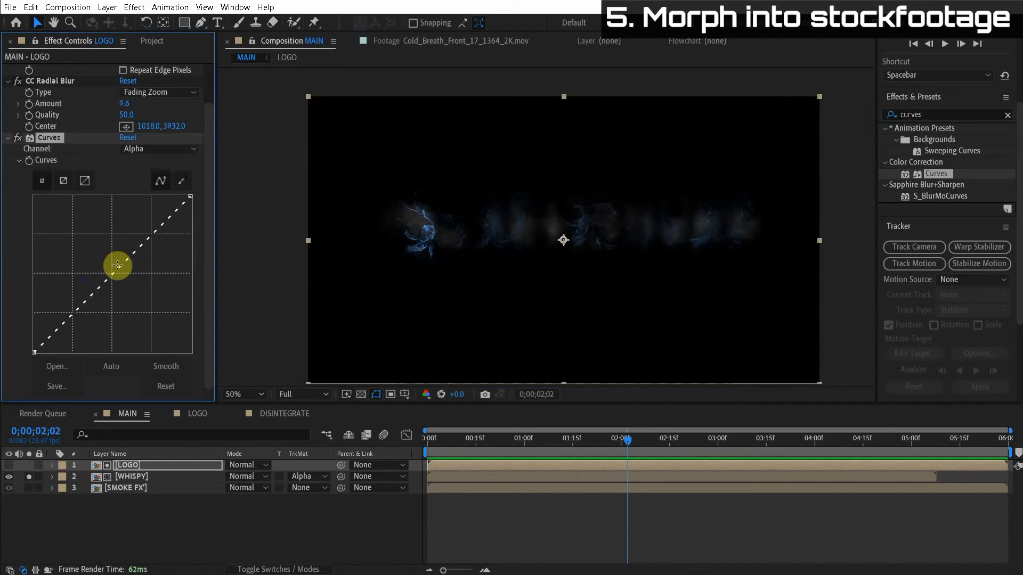
pyautogui.moveTo(118, 265); pyautogui.dragTo(83, 228)
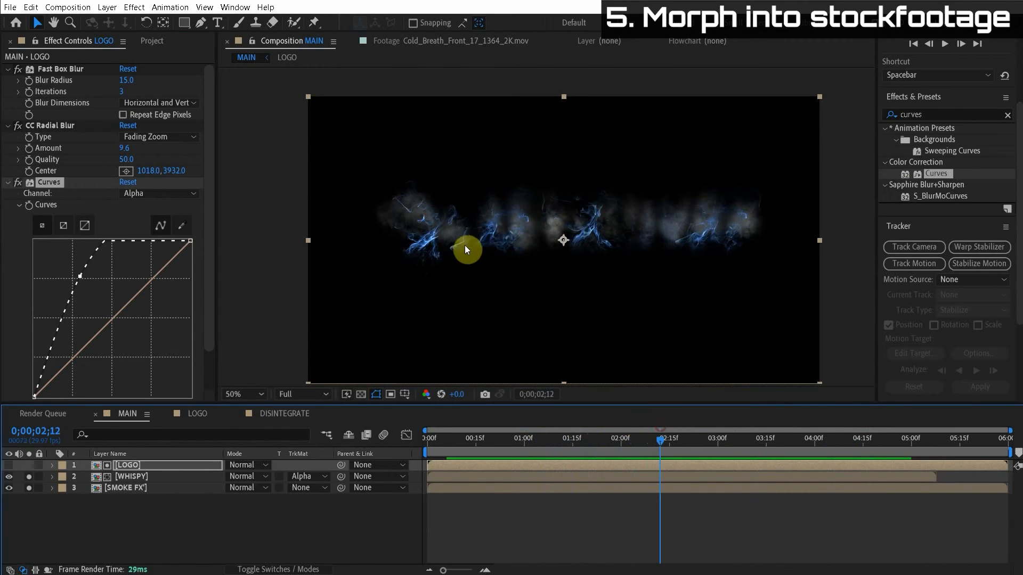
pyautogui.moveTo(466, 249); pyautogui.dragTo(142, 150)
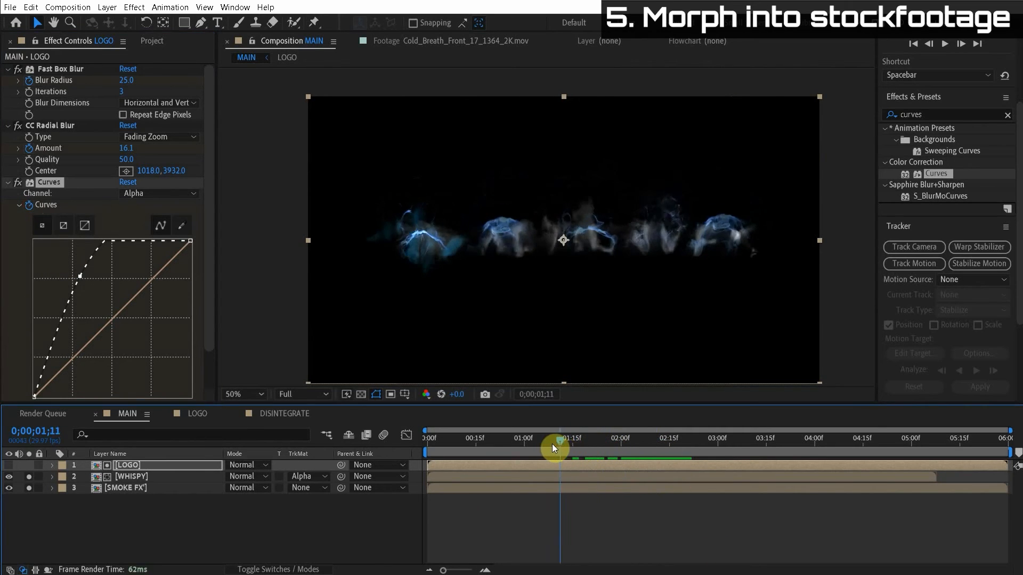
# Step: Scrub the morph around the one-second mark to check the energy spreading beyond the letters
pyautogui.moveTo(554, 449); pyautogui.dragTo(546, 449)
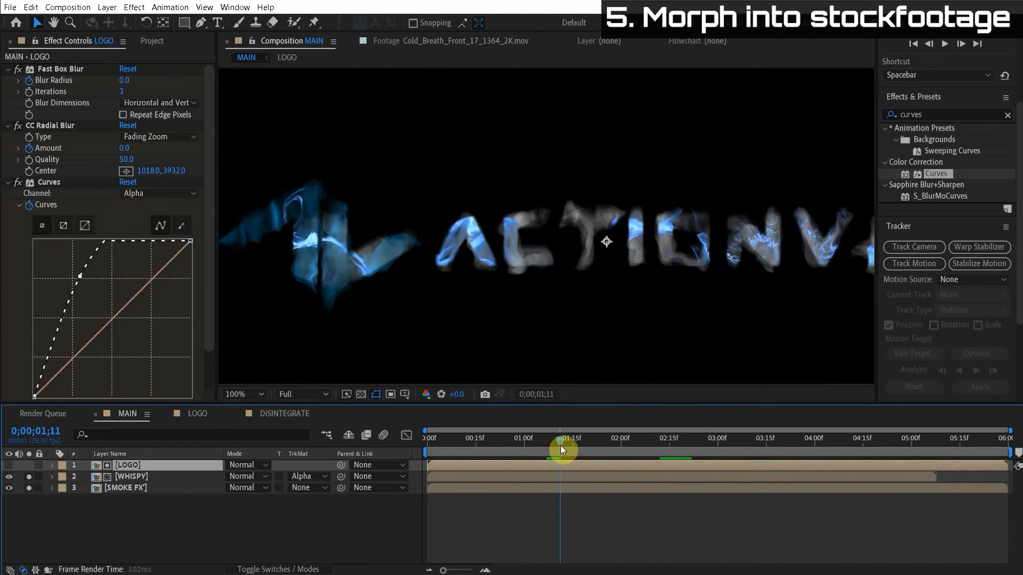
pyautogui.moveTo(560, 437); pyautogui.dragTo(606, 437)
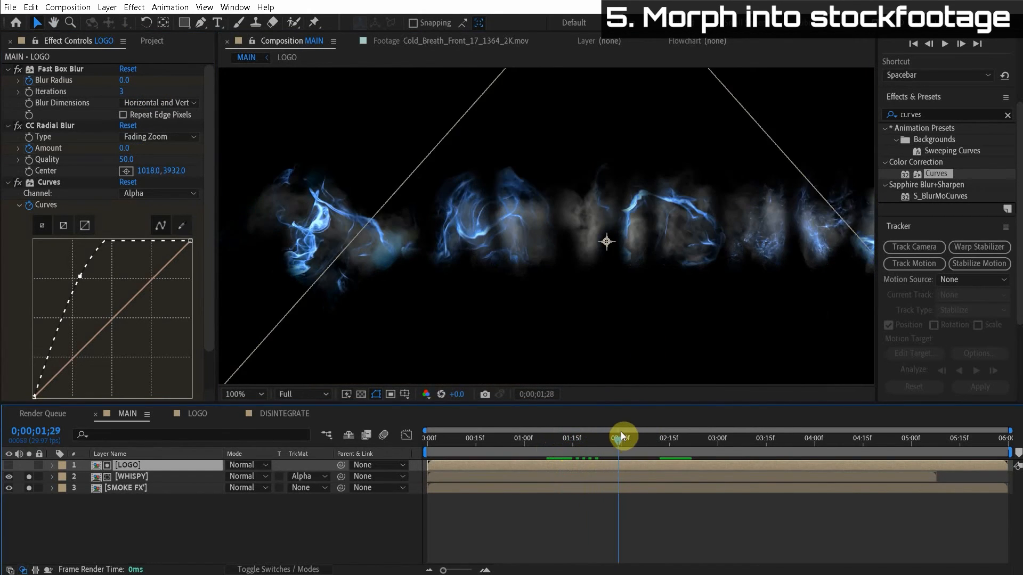
pyautogui.moveTo(623, 436); pyautogui.dragTo(548, 435)
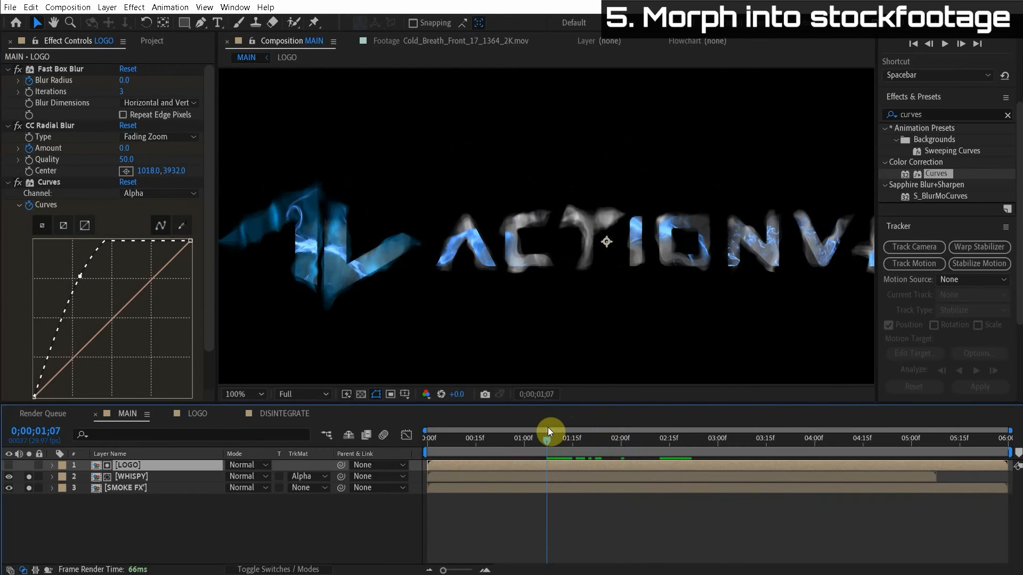
pyautogui.click(307, 476)
pyautogui.write('Solid')
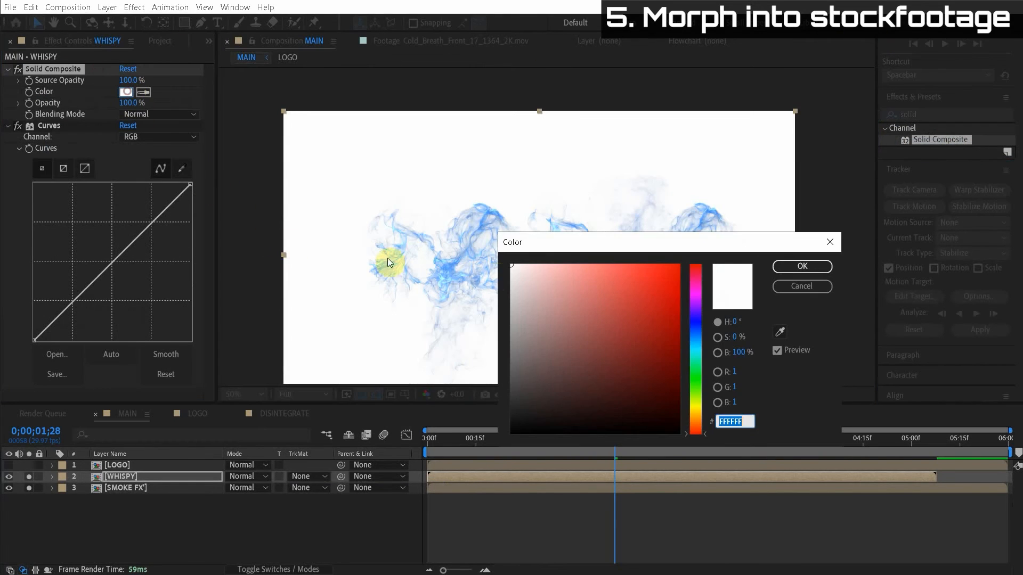
# Step: Set Solid Composite to black, lower the RGB curve, add Tint and restore the Alpha matte on WHISPY
pyautogui.click(801, 266)
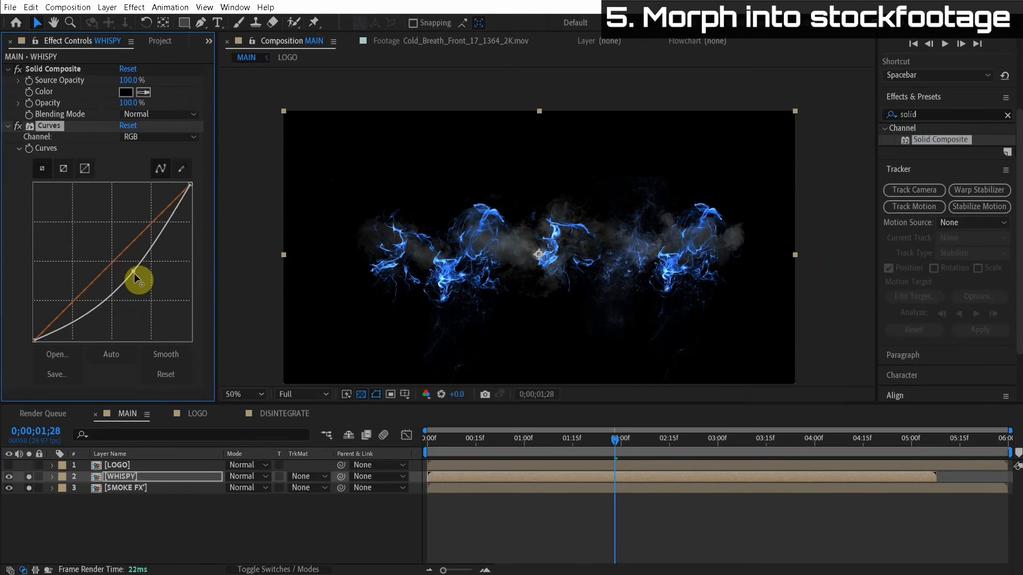
pyautogui.moveTo(135, 279); pyautogui.dragTo(144, 286)
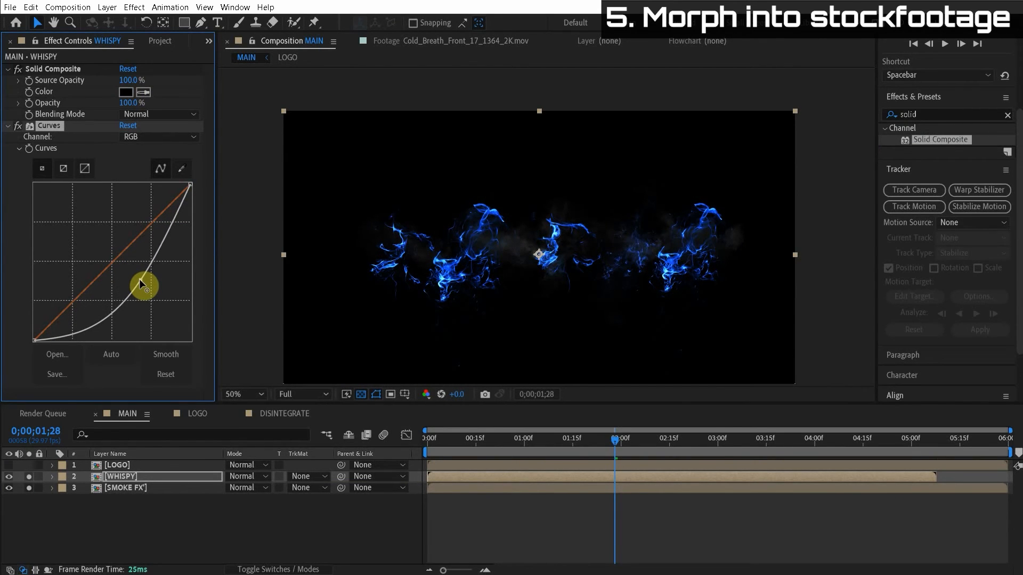
pyautogui.write('tint')
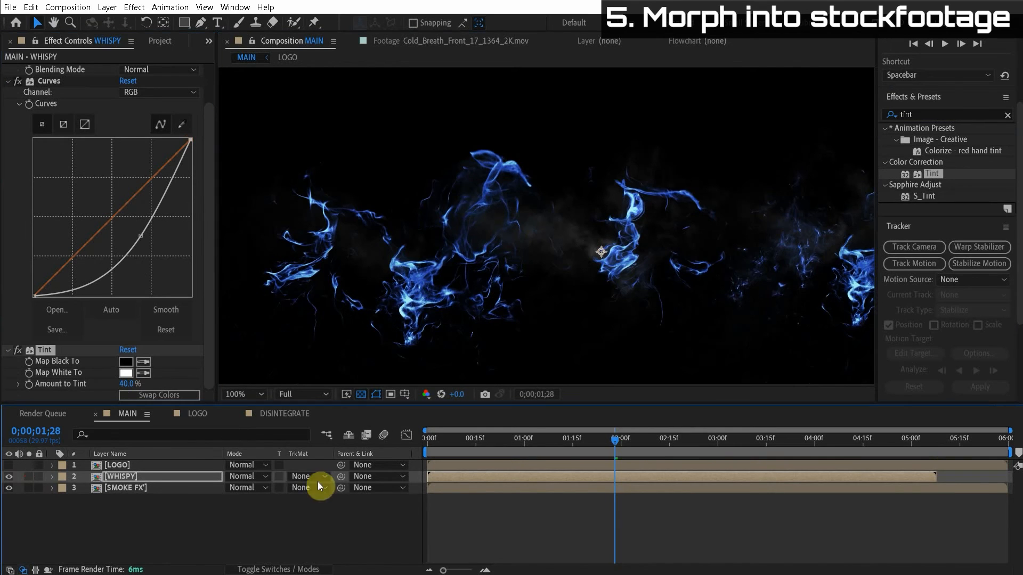
pyautogui.click(303, 476)
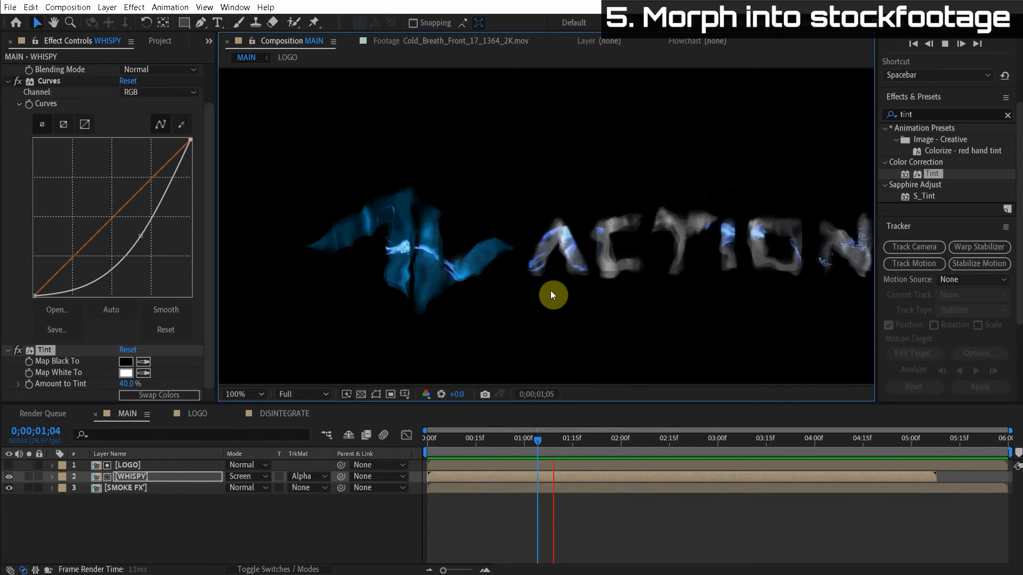
pyautogui.moveTo(537, 442); pyautogui.dragTo(507, 442)
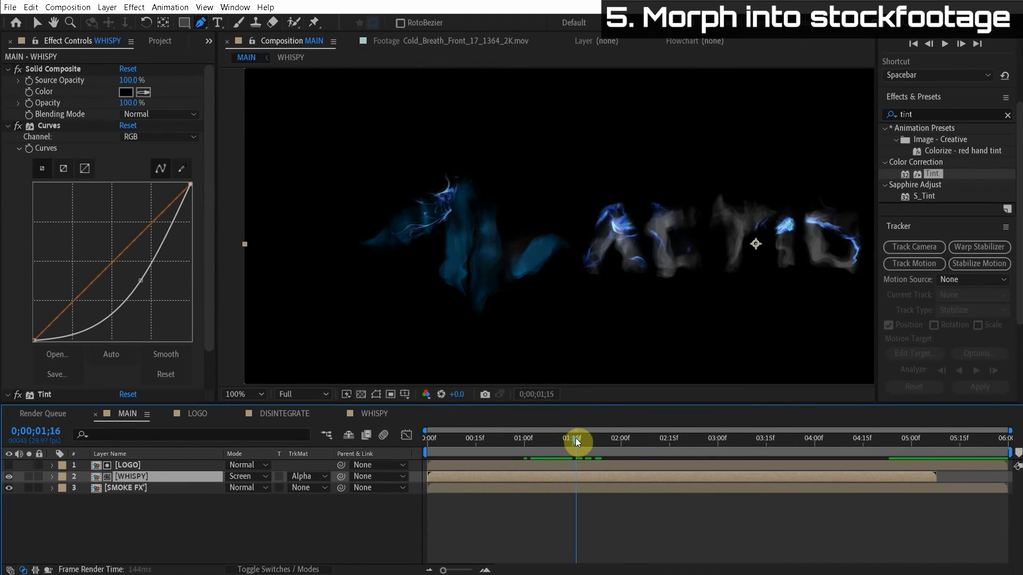
# Step: Scrub the timeline to preview the morph midway, near one second, and where the logo fades out
pyautogui.moveTo(576, 441); pyautogui.dragTo(542, 460)
pyautogui.write('hue')
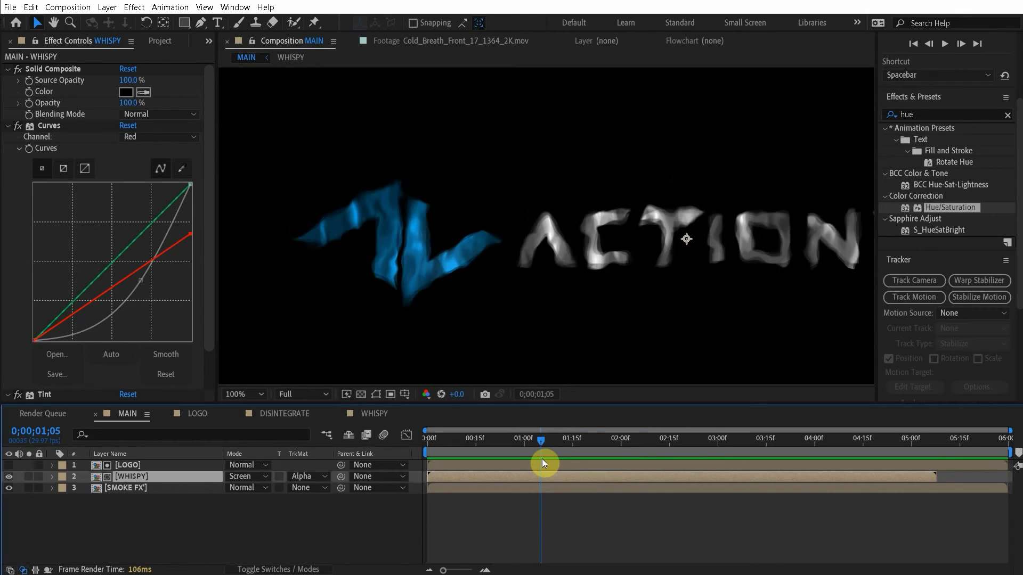
pyautogui.moveTo(542, 464); pyautogui.dragTo(597, 458)
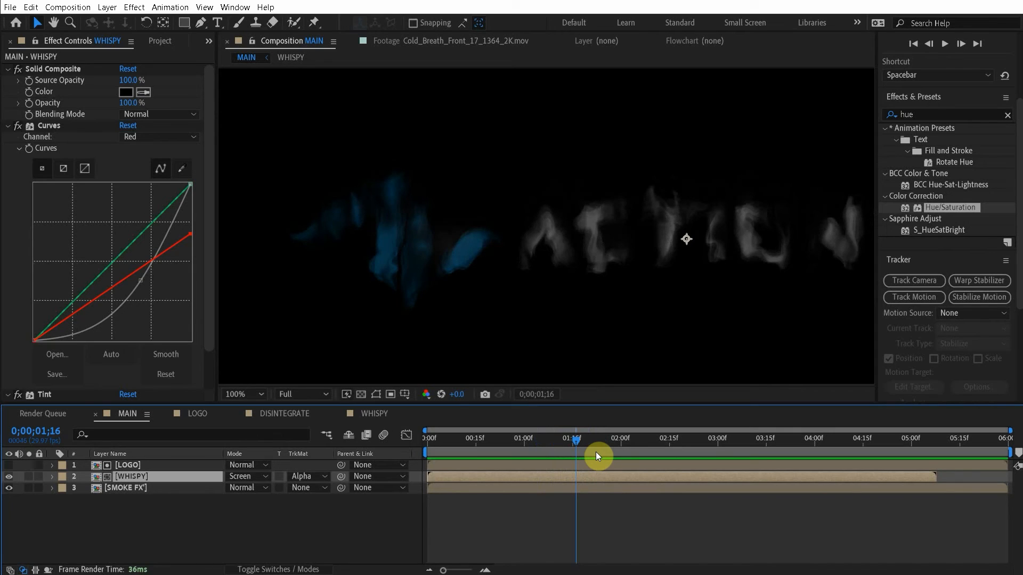
pyautogui.moveTo(576, 455); pyautogui.dragTo(605, 449)
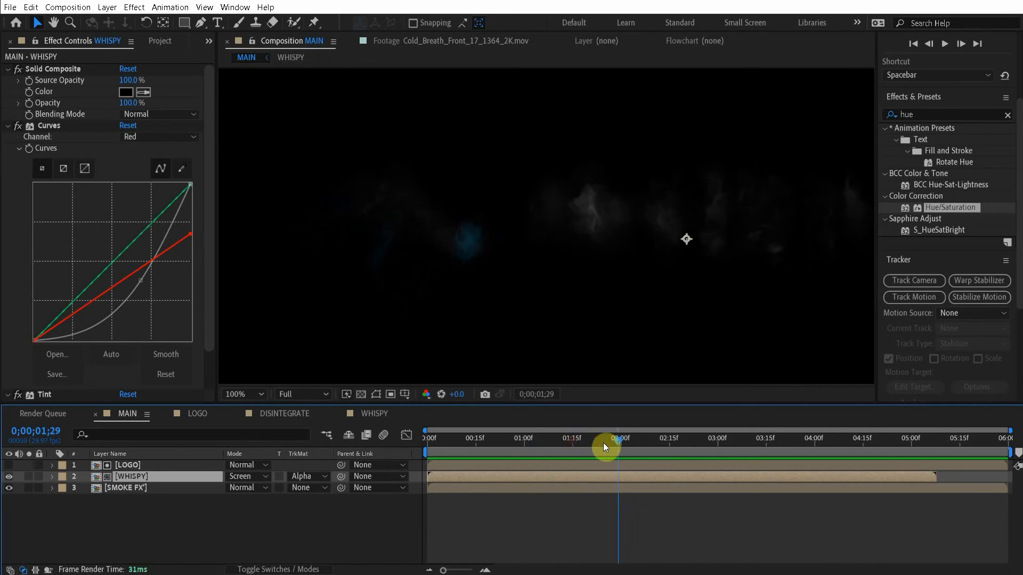
pyautogui.moveTo(605, 449); pyautogui.dragTo(546, 460)
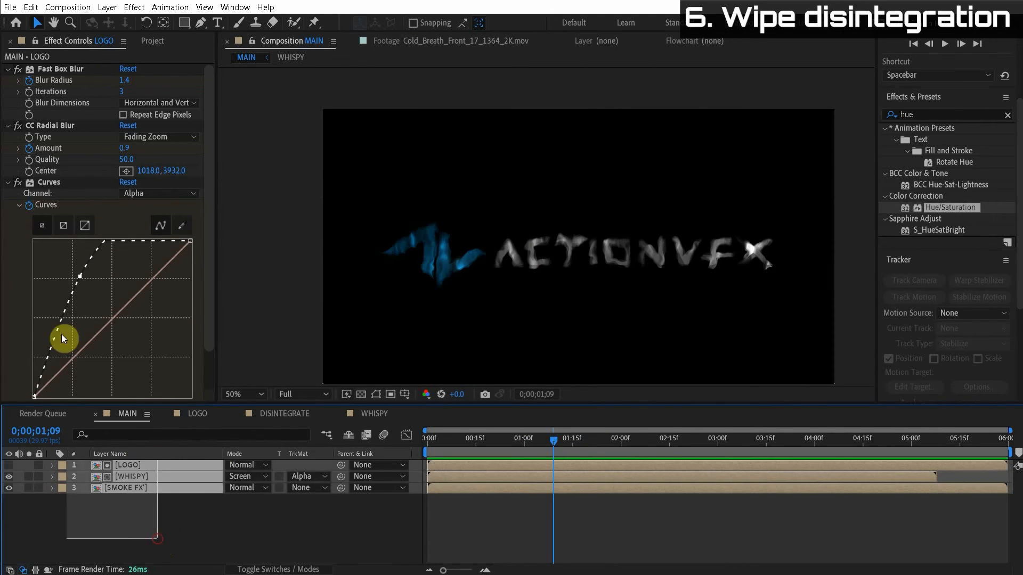
# Step: Pre-compose the logo, whispy and smoke layers into a precomp named STOCKFOOTAGE
pyautogui.press('ctrl+shift+c')
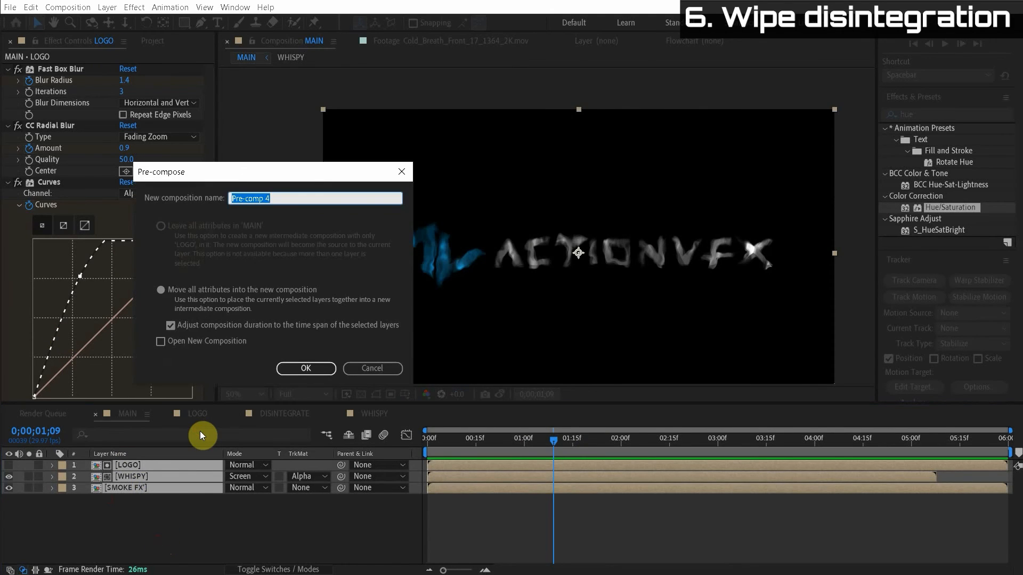
pyautogui.write('STOCK')
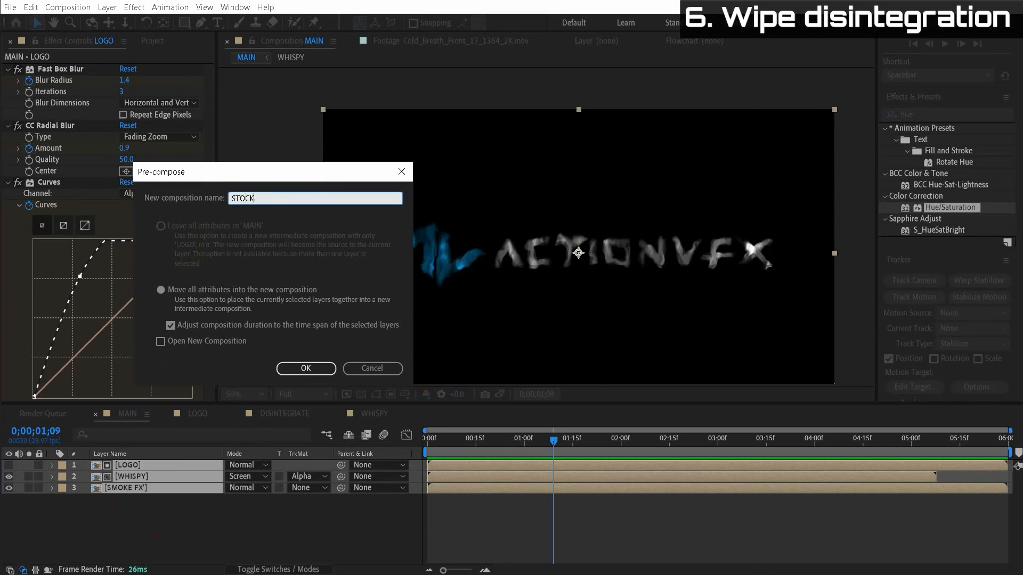
pyautogui.click(305, 368)
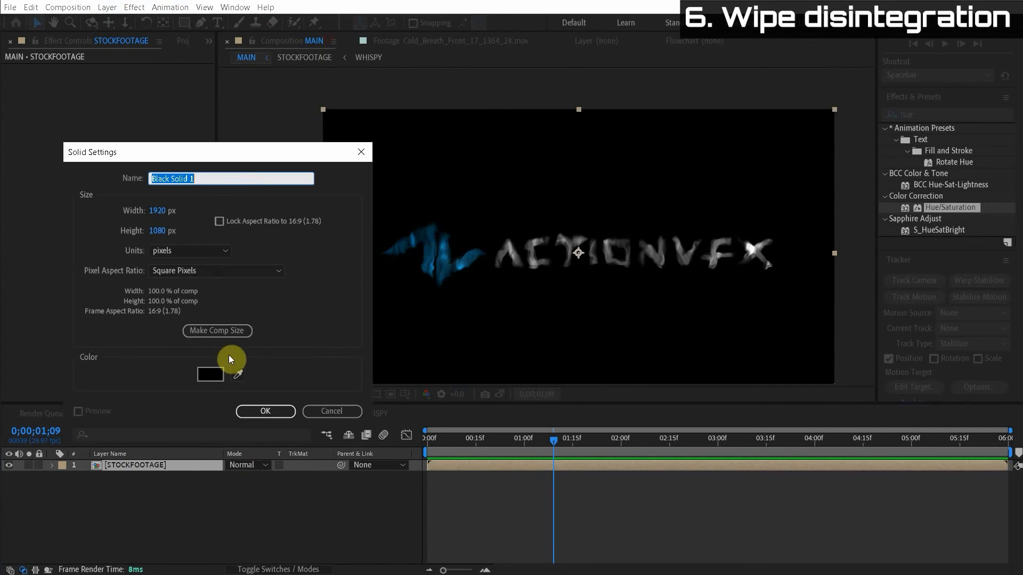
# Step: Create a black solid named GRADIENT and apply Gradient Ramp to it
pyautogui.write('GRA')
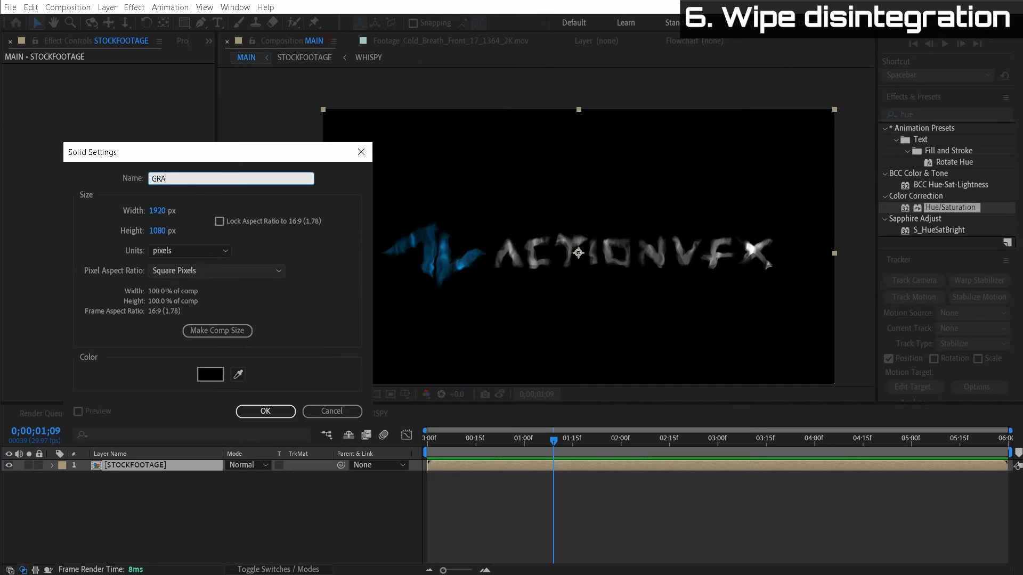
pyautogui.click(265, 412)
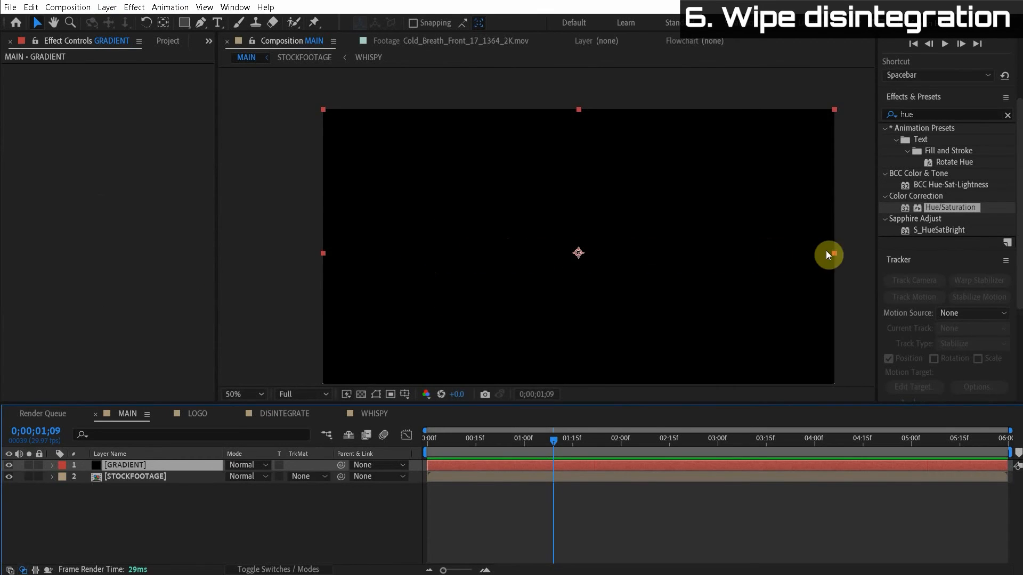
pyautogui.click(946, 114)
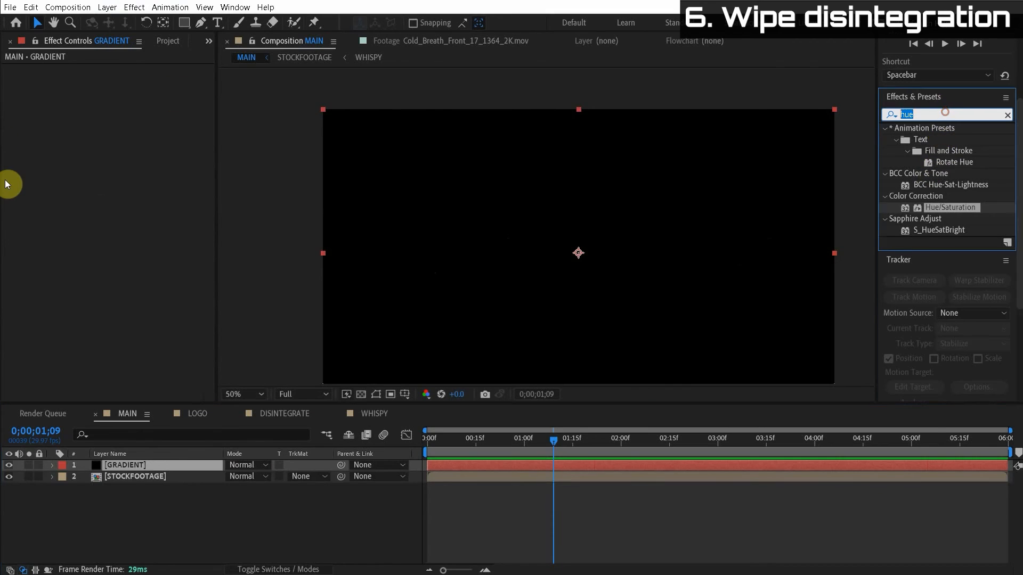
pyautogui.write('gradient')
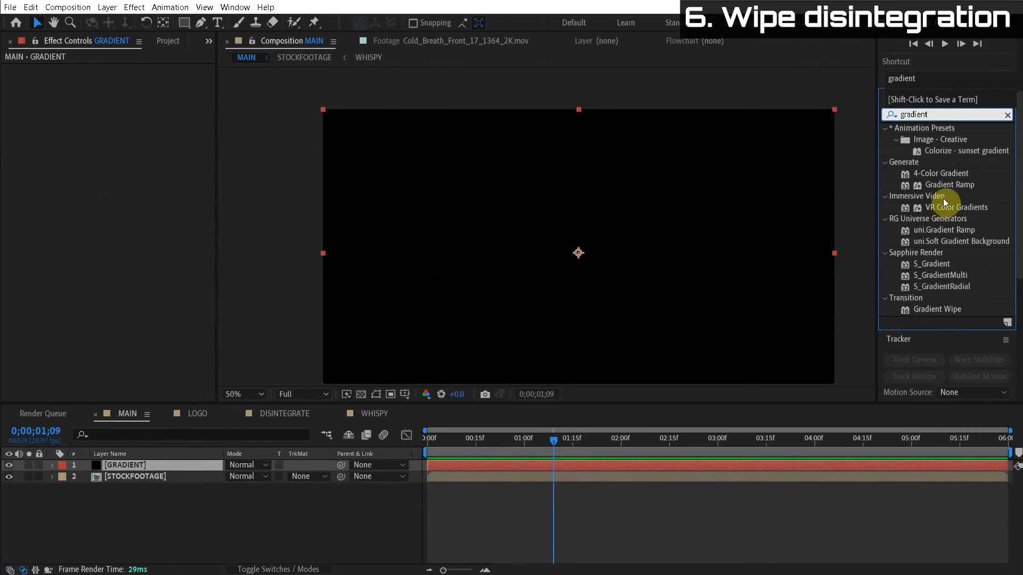
pyautogui.doubleClick(952, 184)
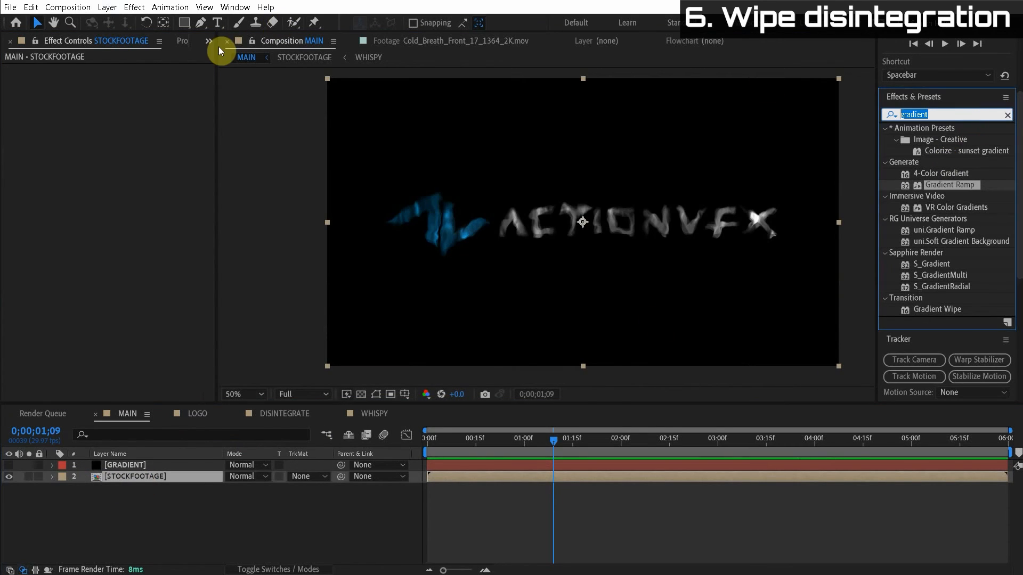
# Step: Apply Time Displacement to STOCKFOOTAGE driven by the GRADIENT layer with Effects & Masks
pyautogui.write('time di')
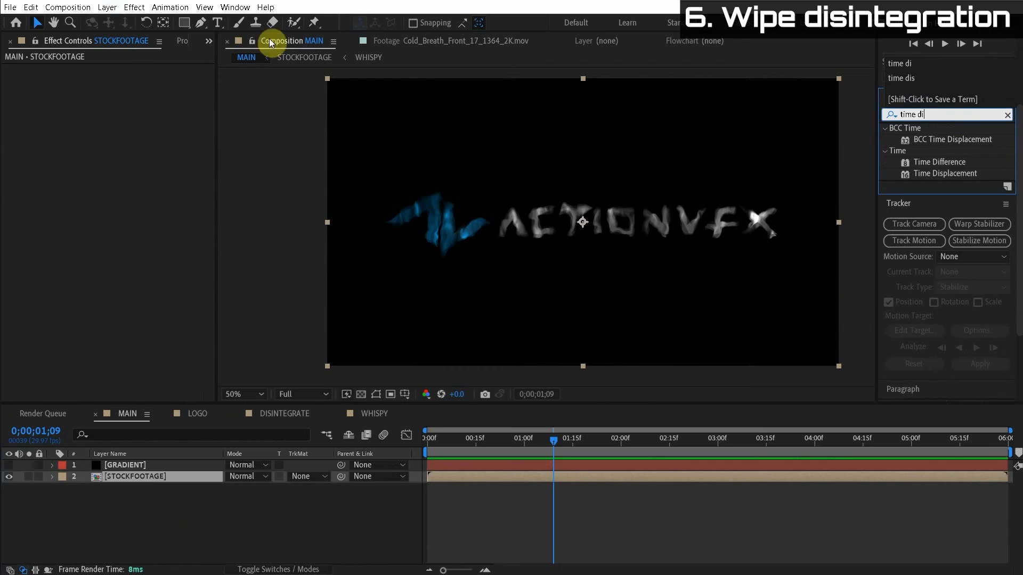
pyautogui.doubleClick(945, 173)
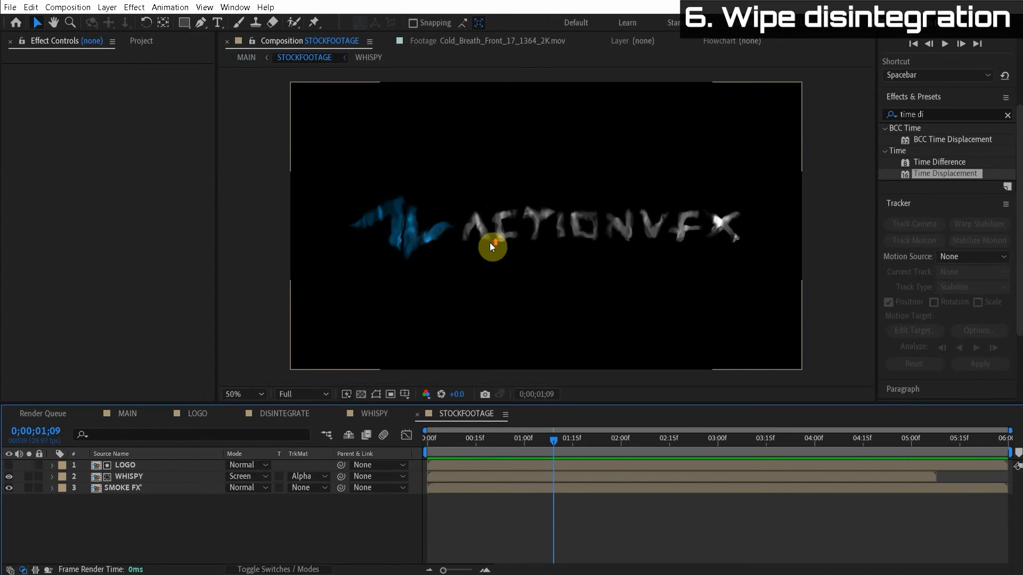
pyautogui.moveTo(553, 449); pyautogui.dragTo(601, 450)
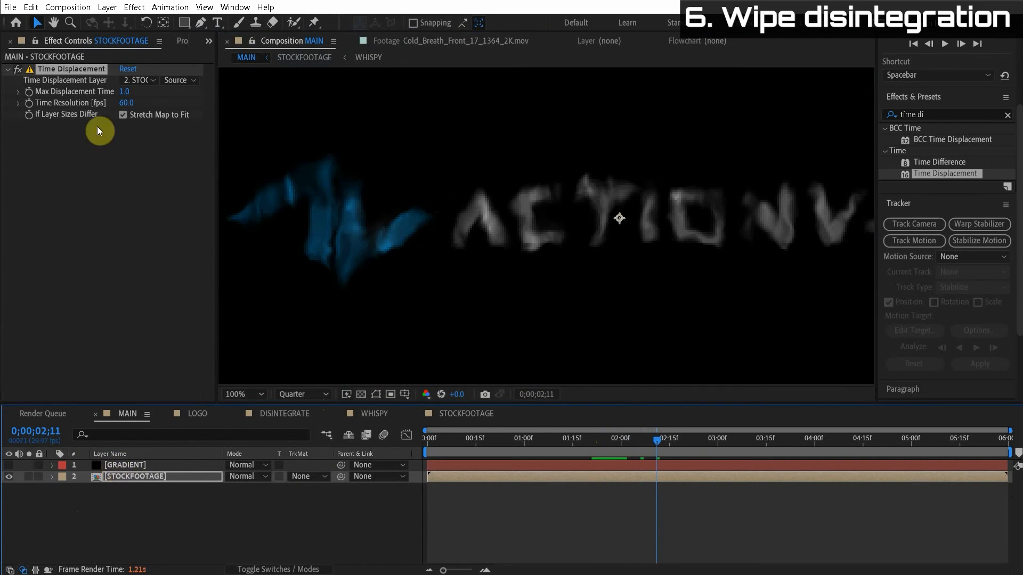
pyautogui.click(139, 80)
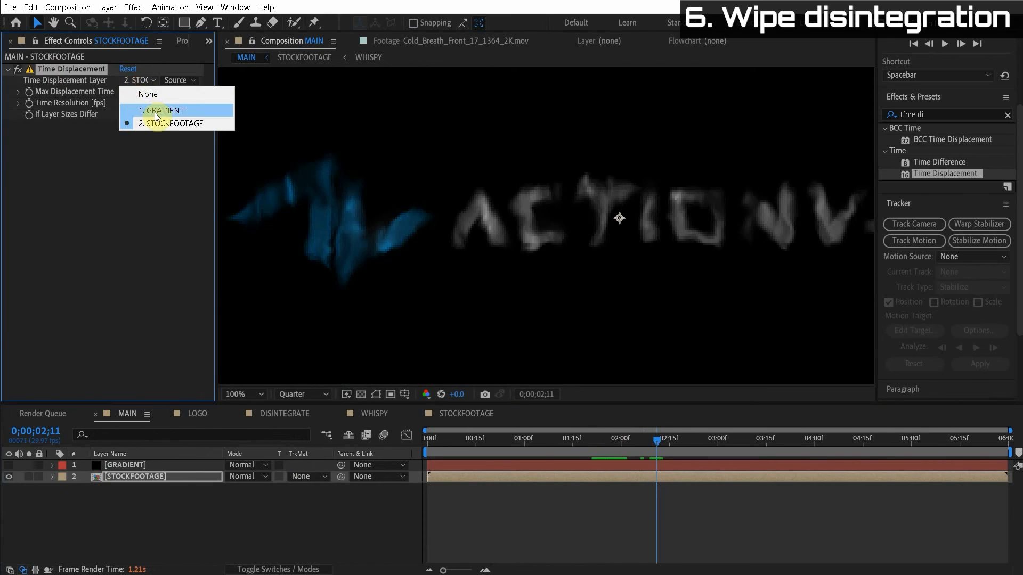
pyautogui.click(164, 109)
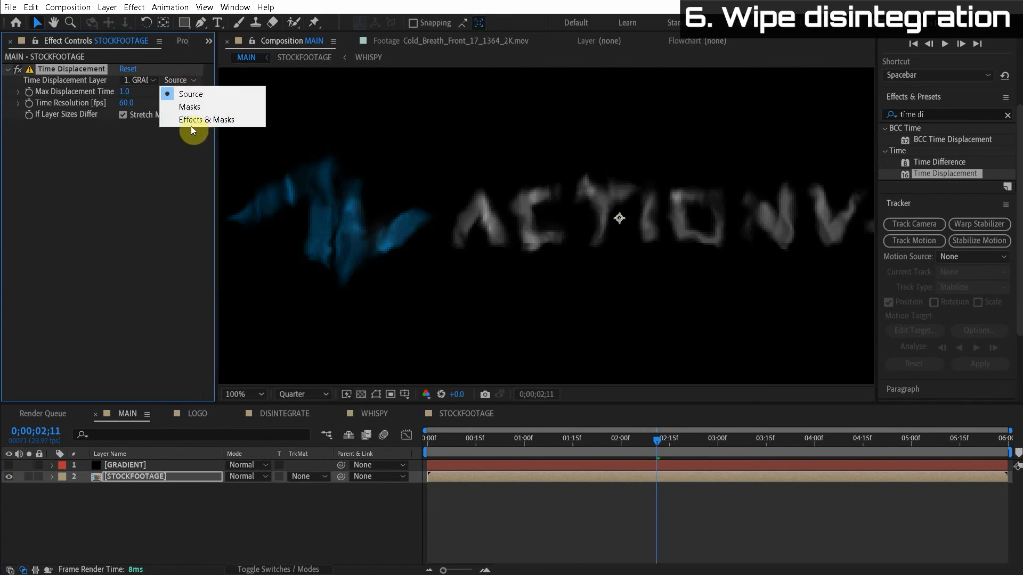
pyautogui.click(205, 119)
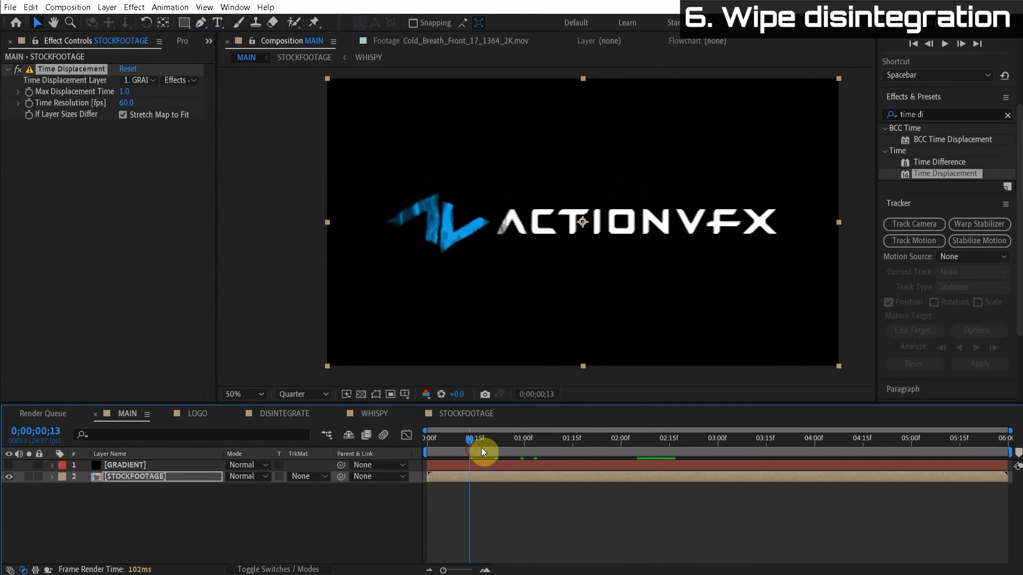
# Step: Set Max Displacement Time to 2.0 and shift STOCKFOOTAGE to start slightly later
pyautogui.moveTo(470, 450); pyautogui.dragTo(502, 450)
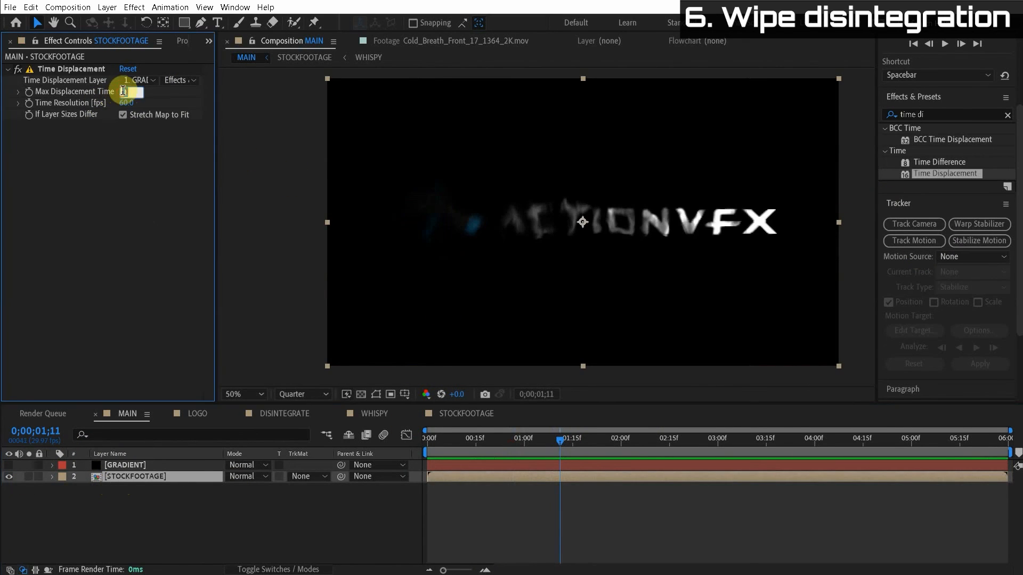
pyautogui.write('2.0')
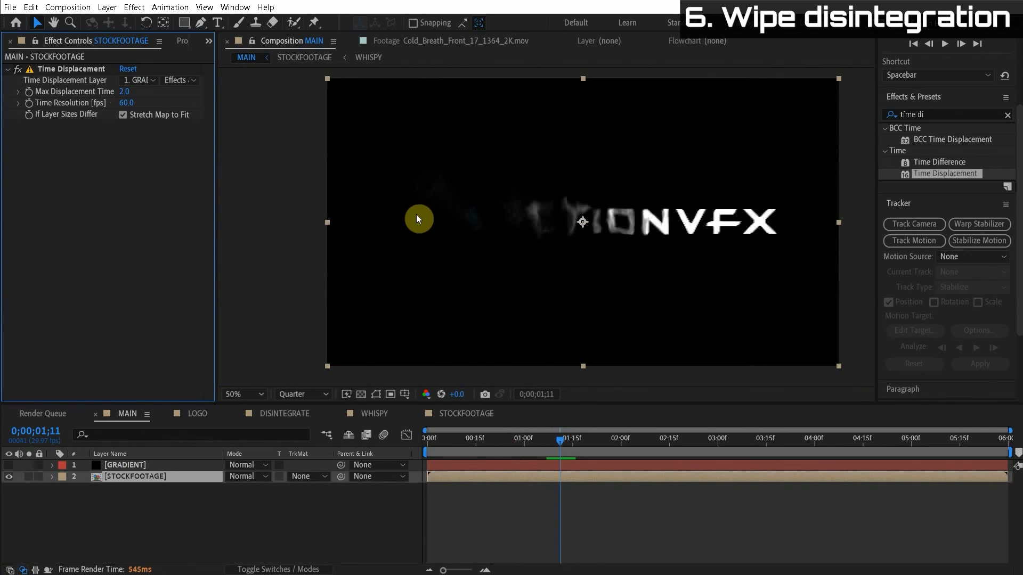
pyautogui.moveTo(559, 449); pyautogui.dragTo(535, 450)
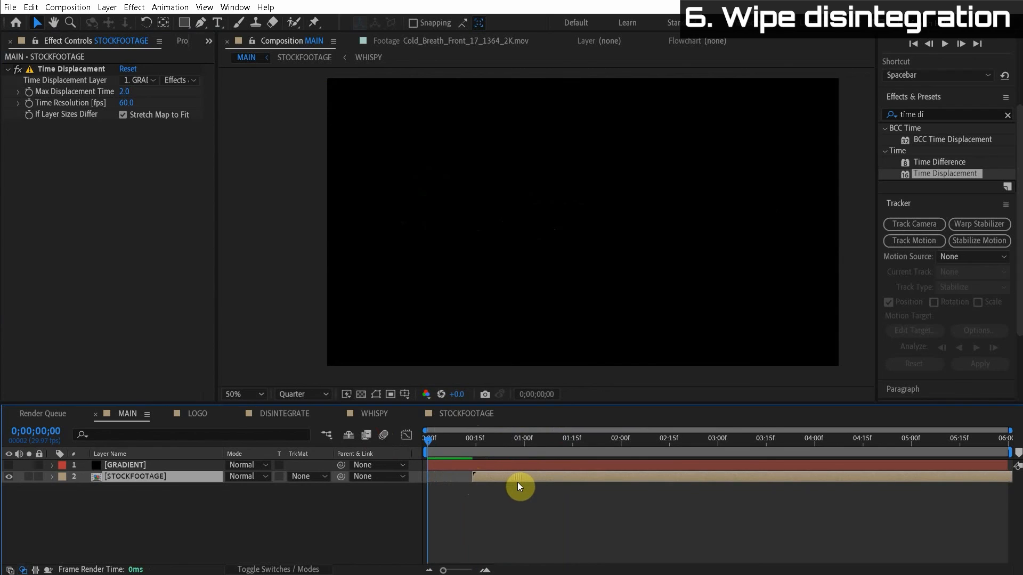
pyautogui.rightClick(520, 486)
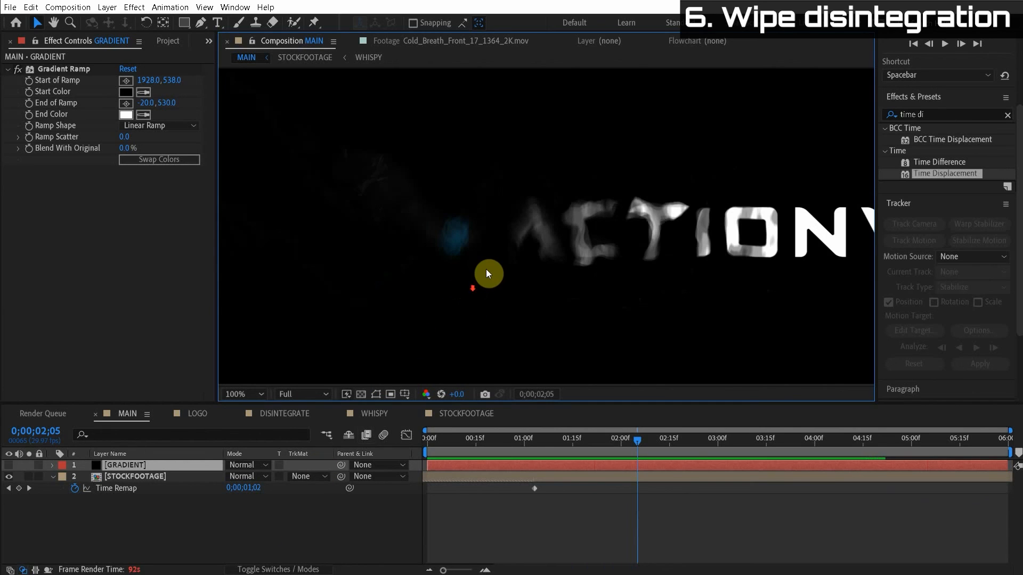
pyautogui.moveTo(74, 457)
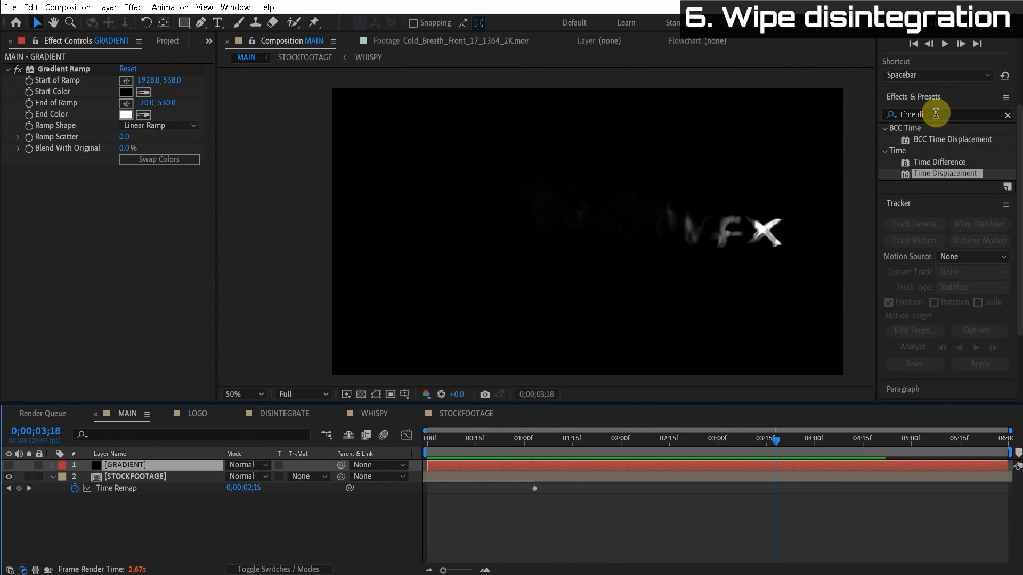
# Step: Search 'frac' in Effects & Presets and scrub through the left-to-right wipe from one to four seconds
pyautogui.write('frac')
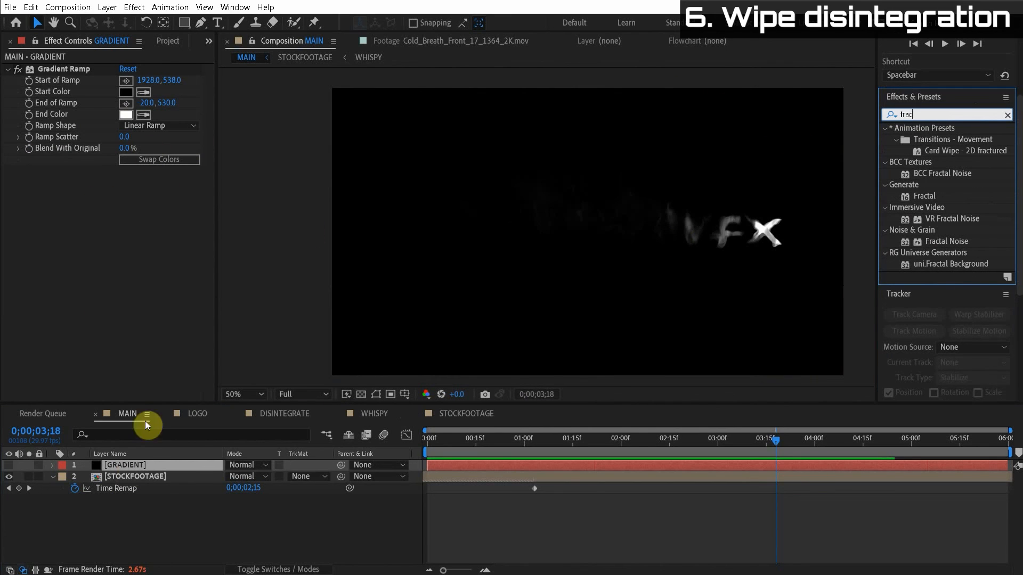
pyautogui.click(540, 438)
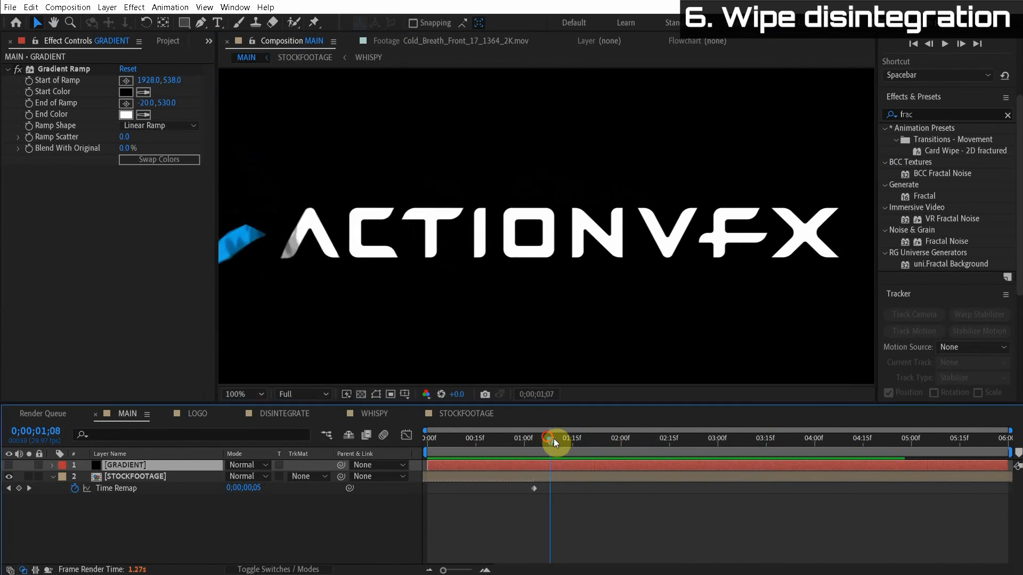
pyautogui.moveTo(554, 438); pyautogui.dragTo(867, 438)
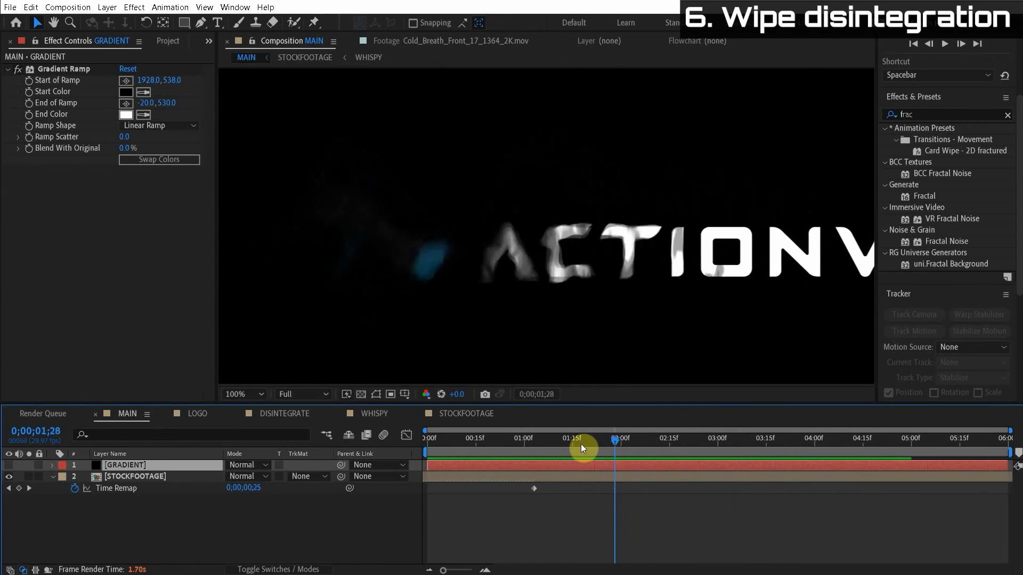
pyautogui.moveTo(581, 448); pyautogui.dragTo(534, 472)
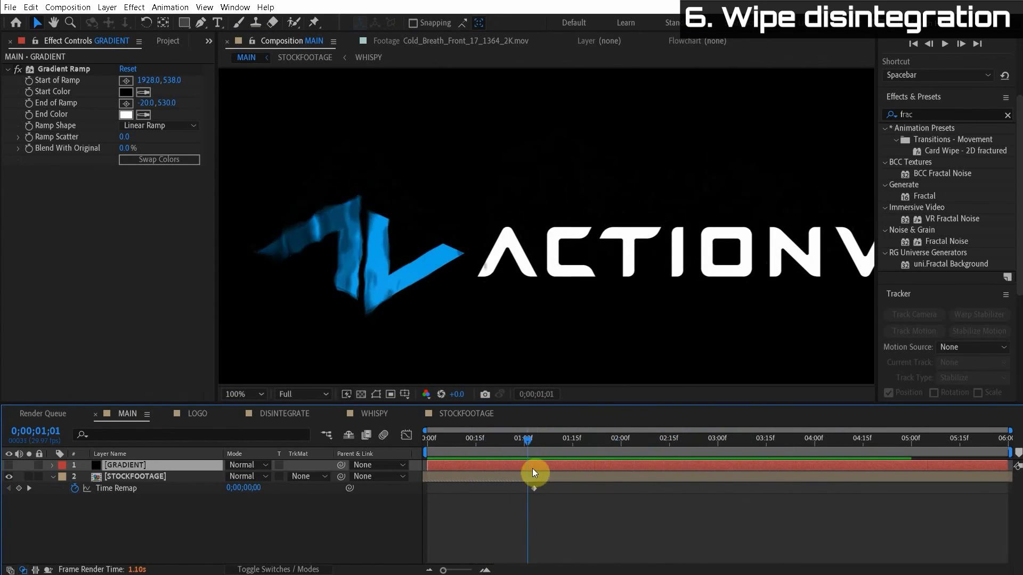
pyautogui.moveTo(534, 473); pyautogui.dragTo(834, 430)
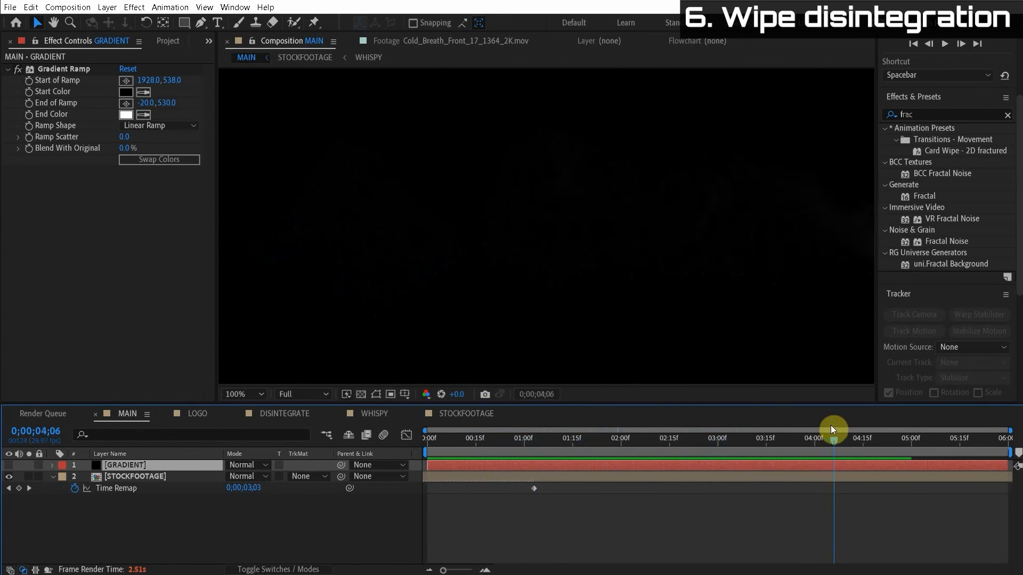